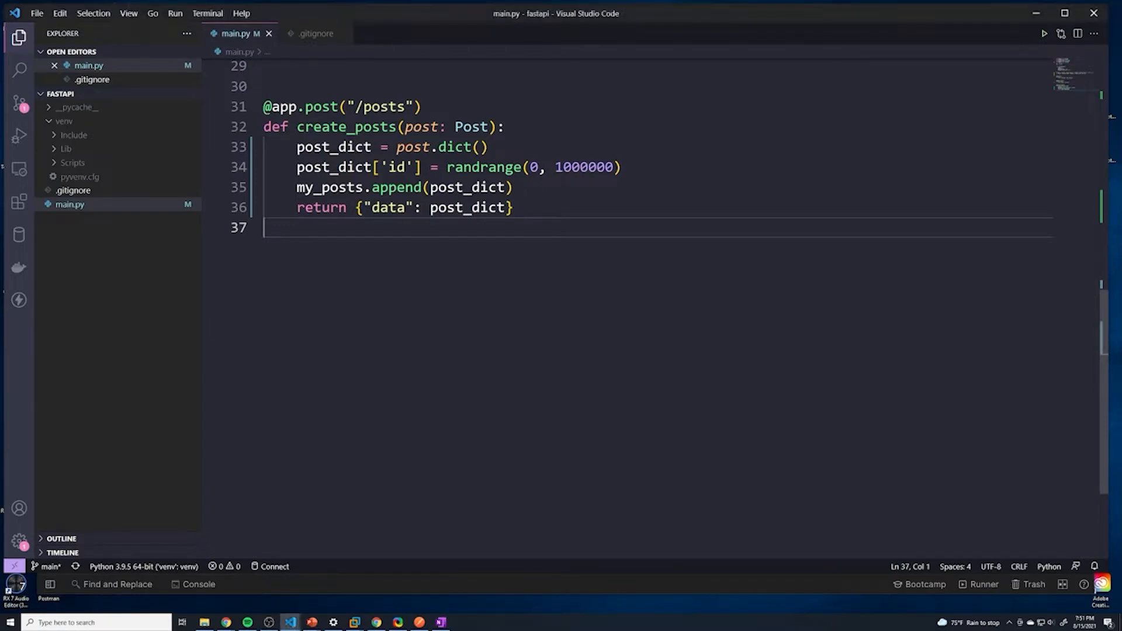
- Define a new get_post() function below create_posts in main.py
{"action": "type", "text": "def get"}
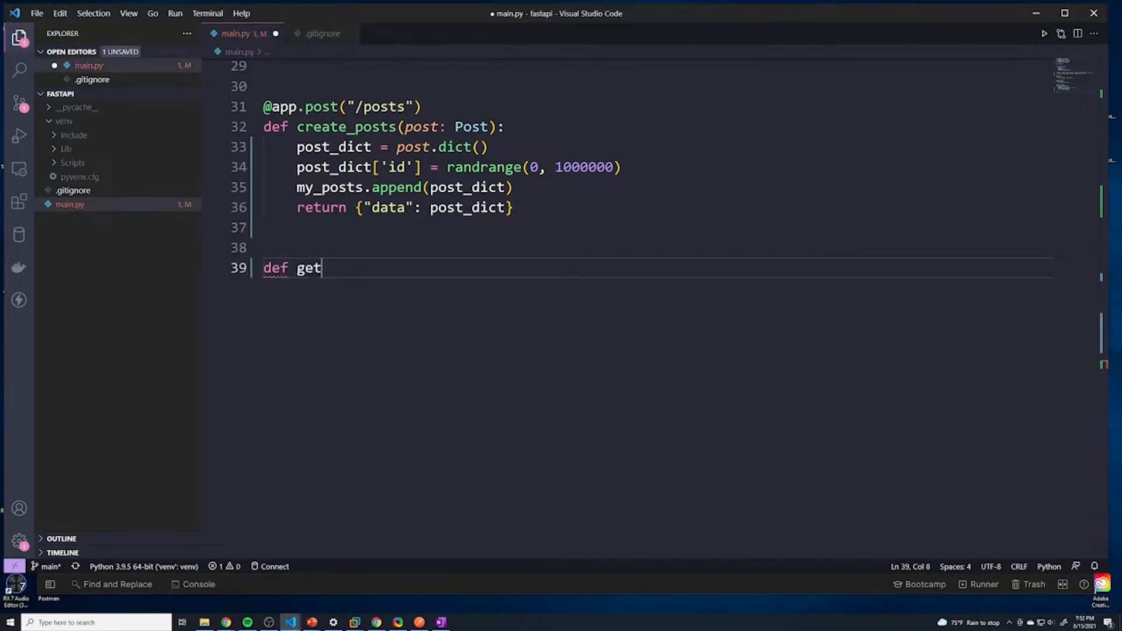
{"action": "type", "text": "_post"}
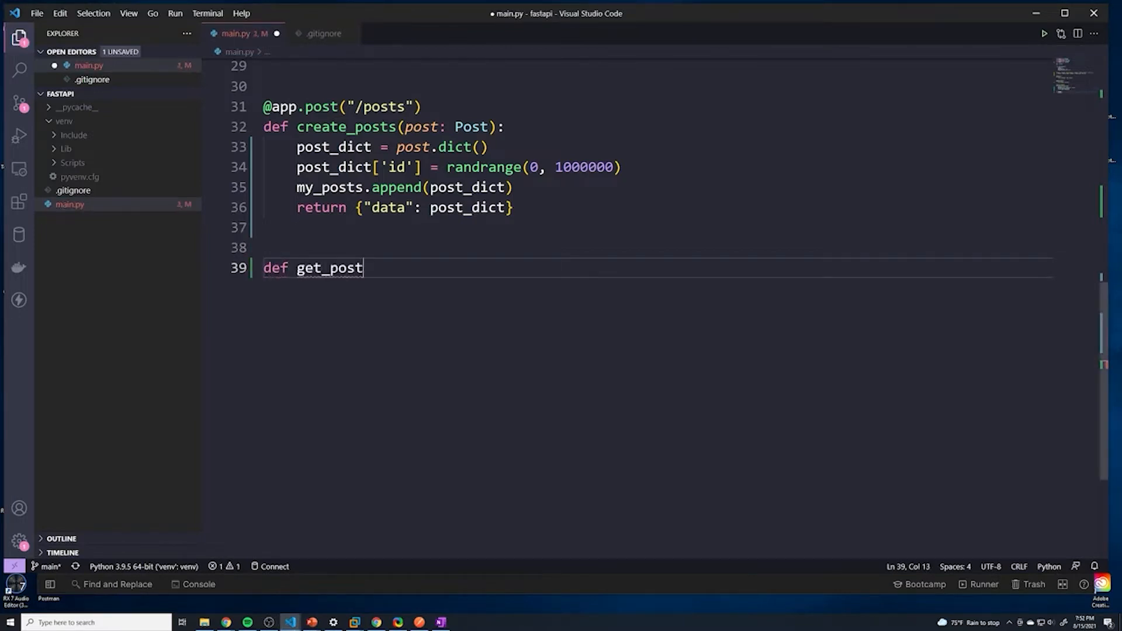
{"action": "scroll", "scroll_direction": "up", "scroll_amount": 3}
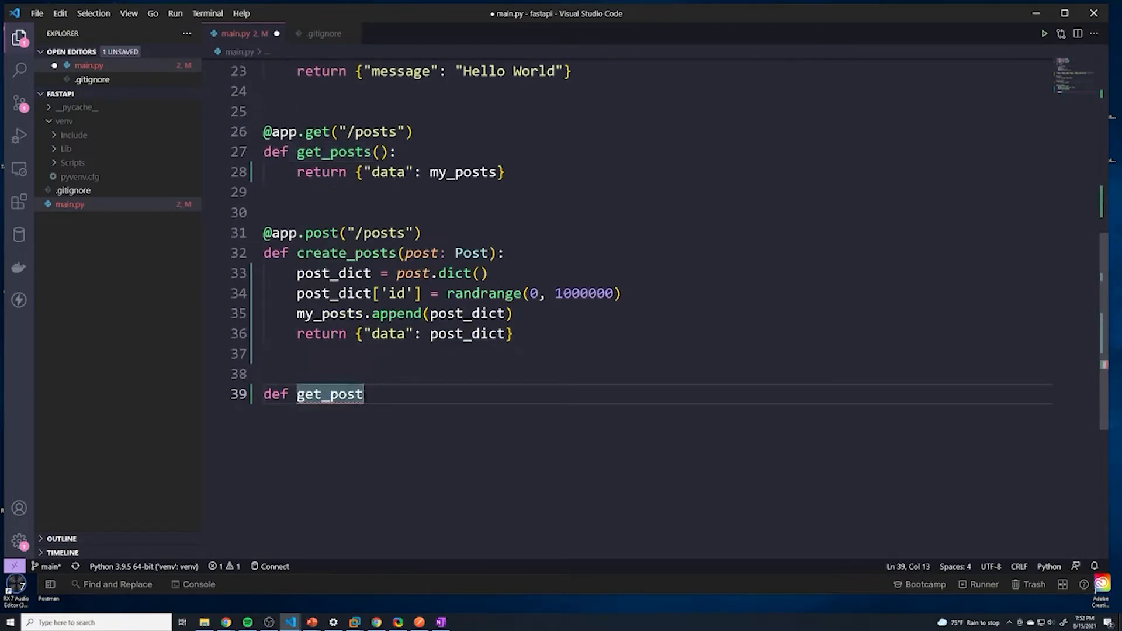
{"action": "type", "text": "()"}
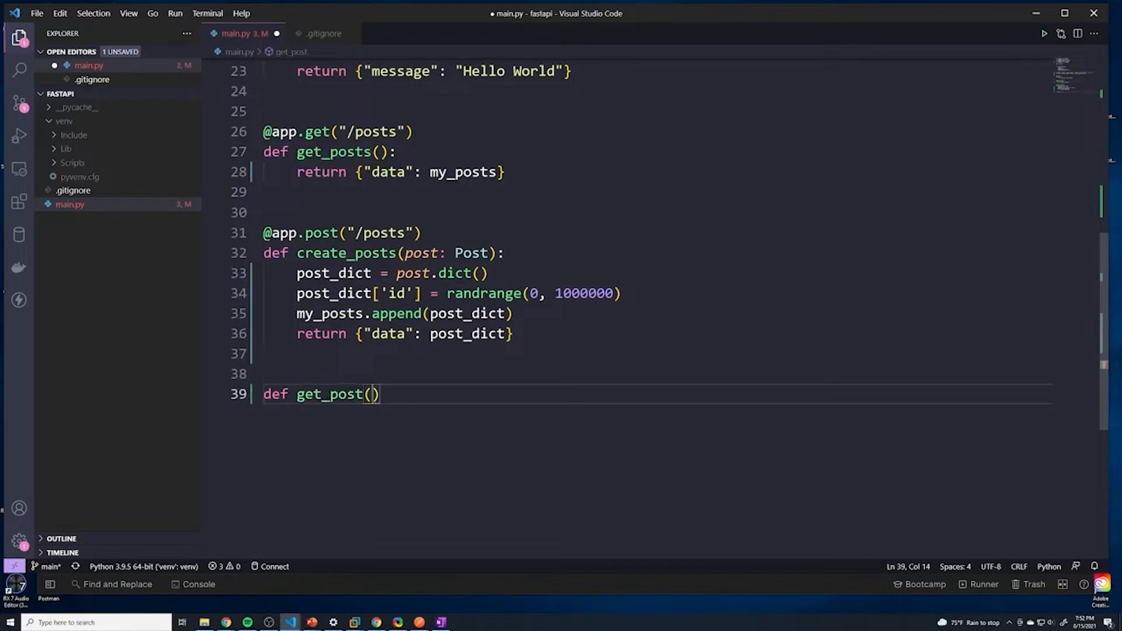
{"action": "key", "text": "Enter"}
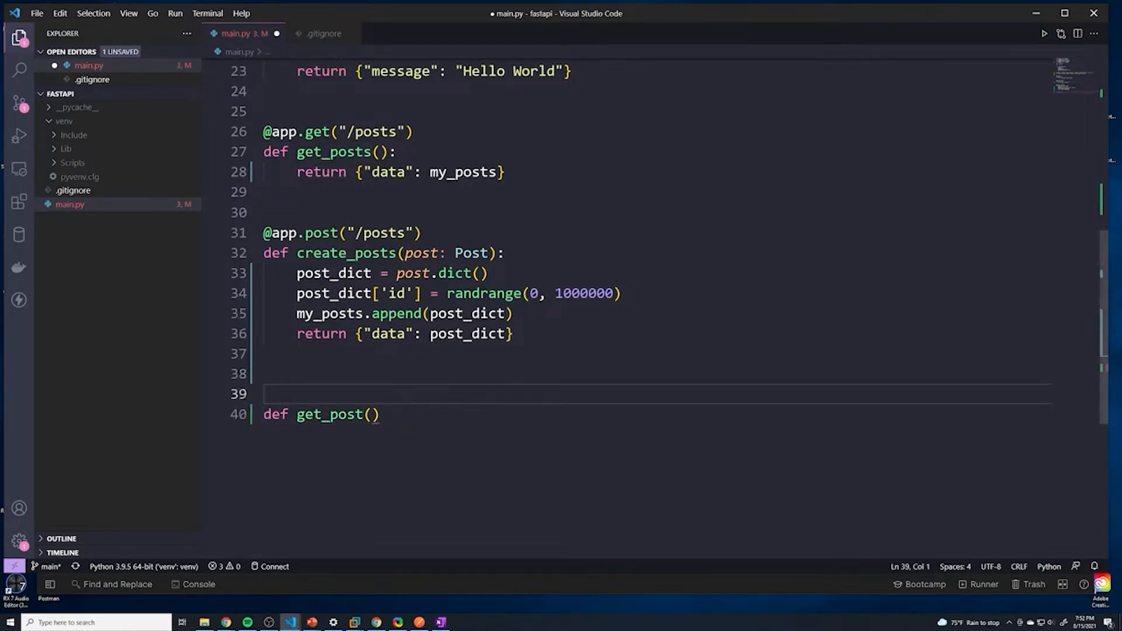
{"action": "type", "text": "@"}
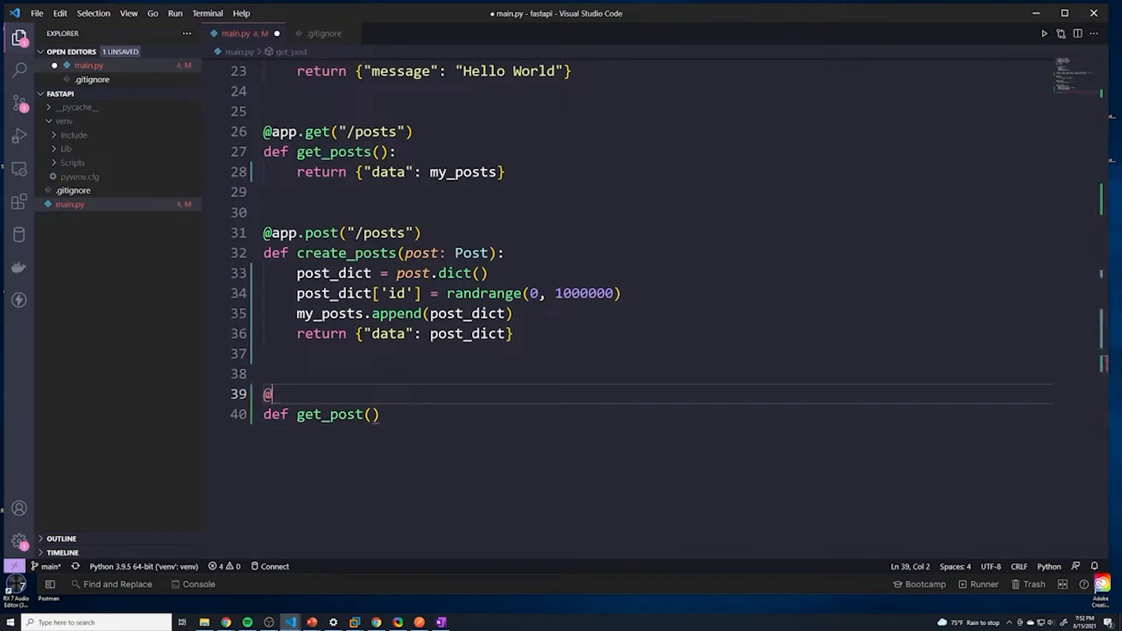
{"action": "type", "text": "app"}
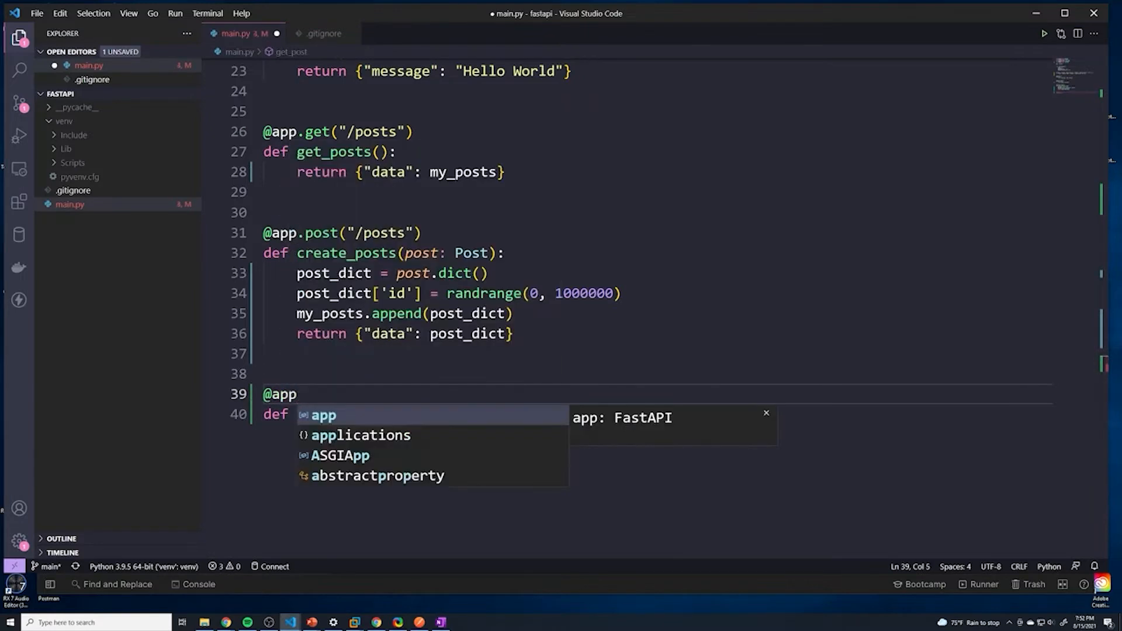
{"action": "type", "text": ".get("}
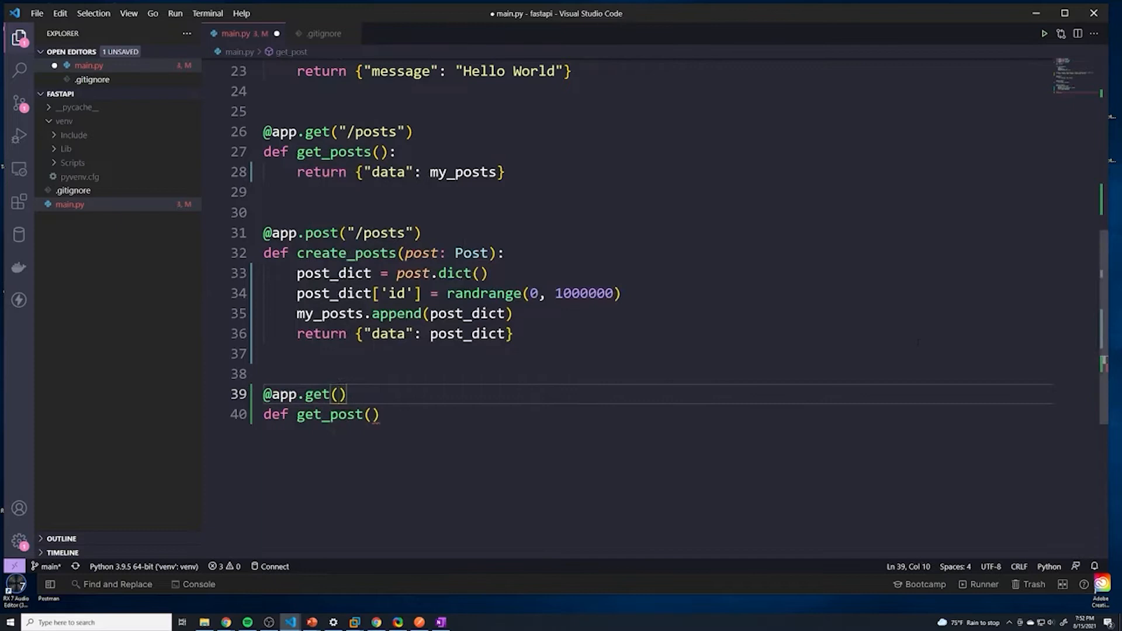
{"action": "type", "text": "\"/post\""}
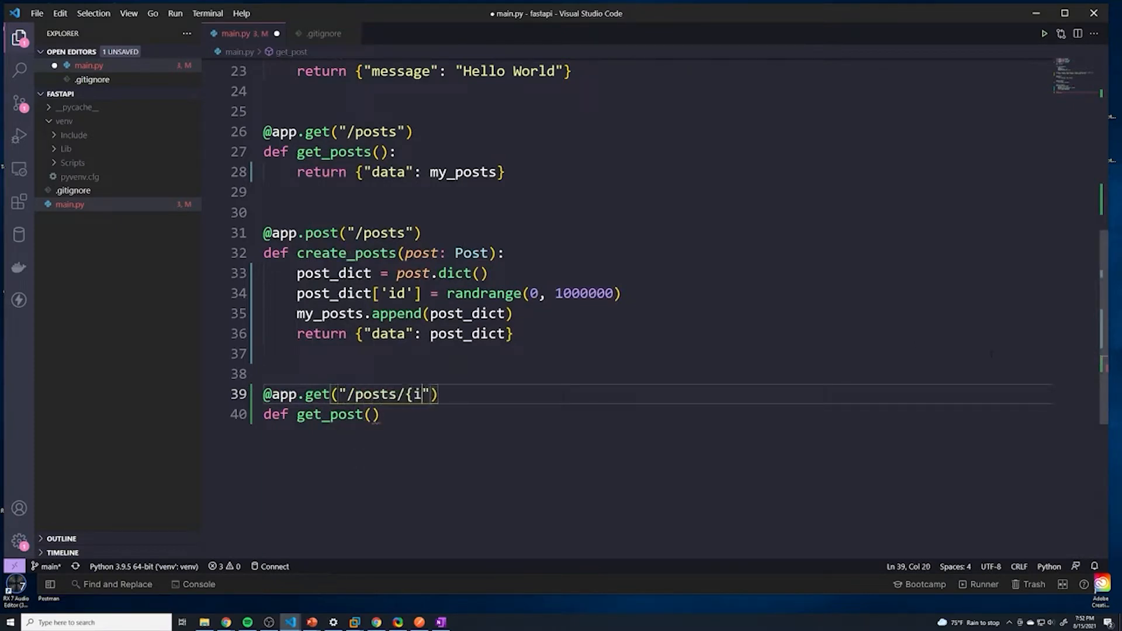
{"action": "type", "text": "d}"}
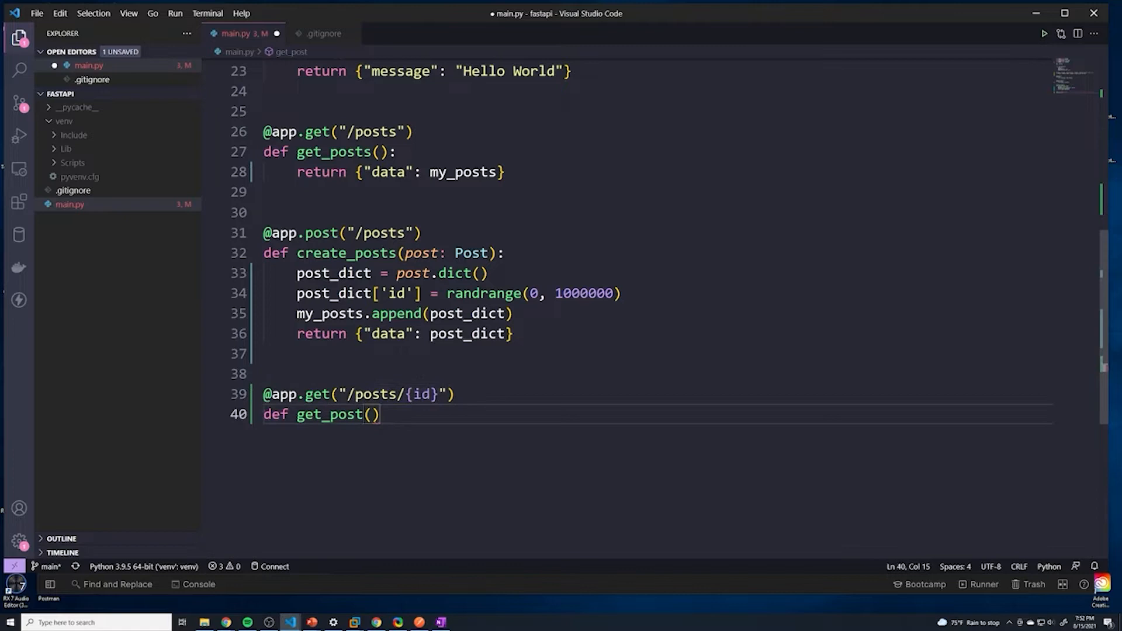
- Give get_post an id parameter and close its signature with a colon
{"action": "left_click_drag", "start_coordinate": [361, 394], "coordinate": [453, 394]}
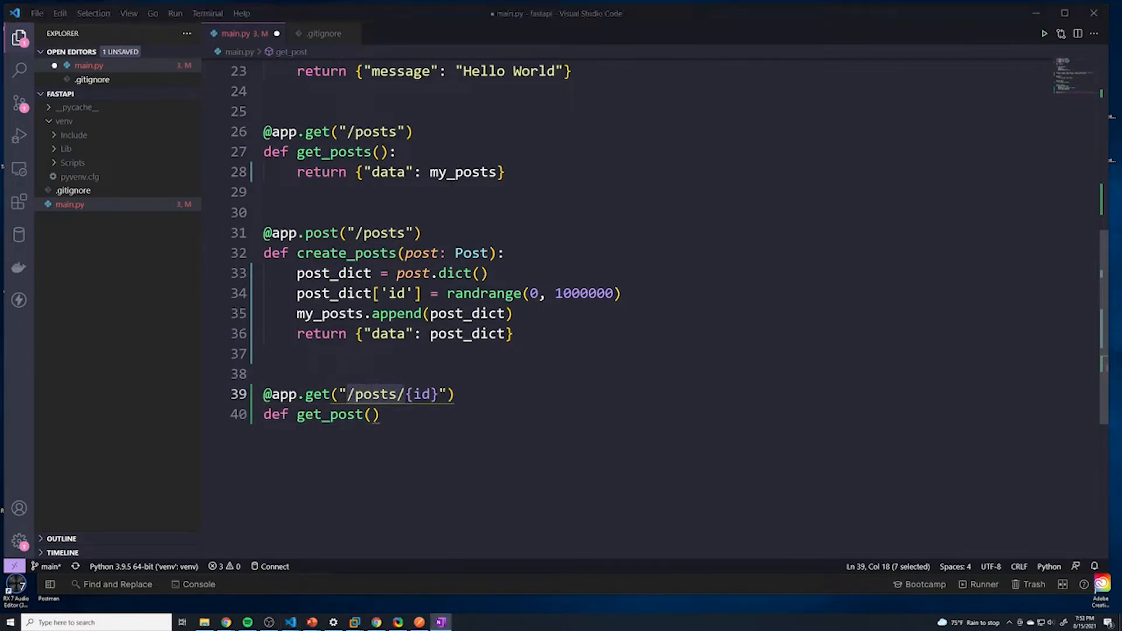
{"action": "left_click", "coordinate": [440, 394]}
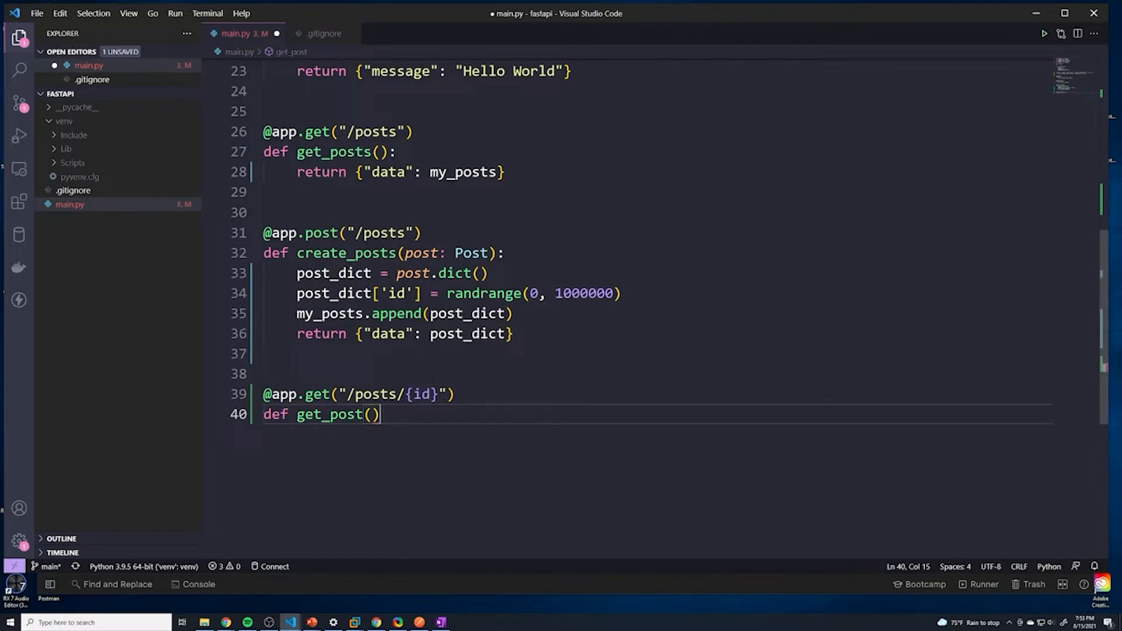
{"action": "key", "text": "Left"}
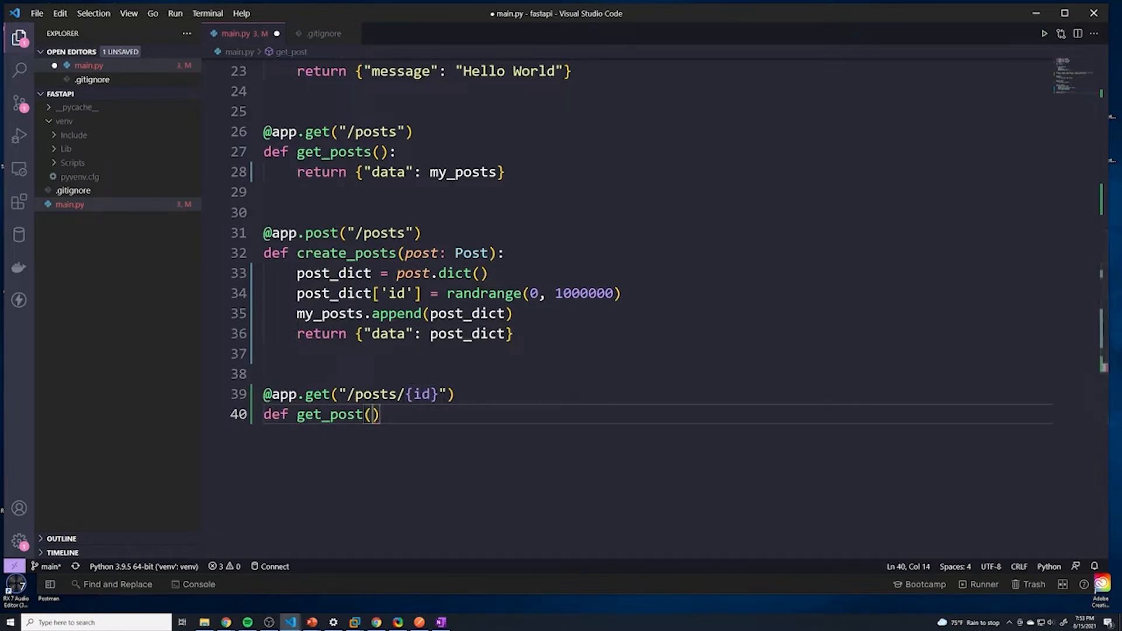
{"action": "type", "text": "id"}
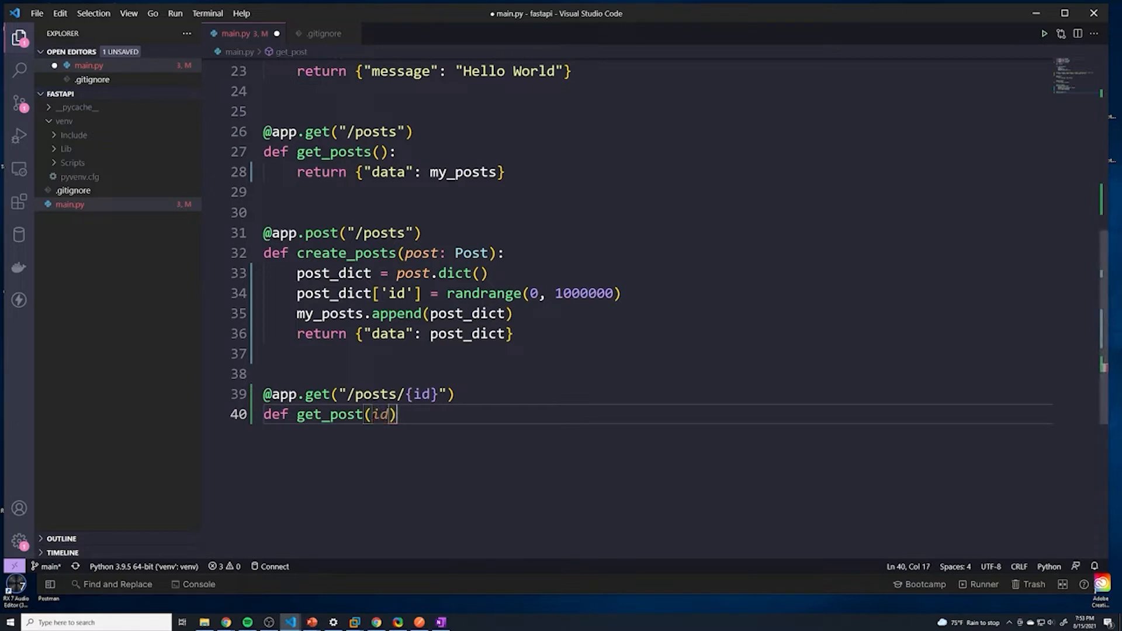
{"action": "type", "text": ":"}
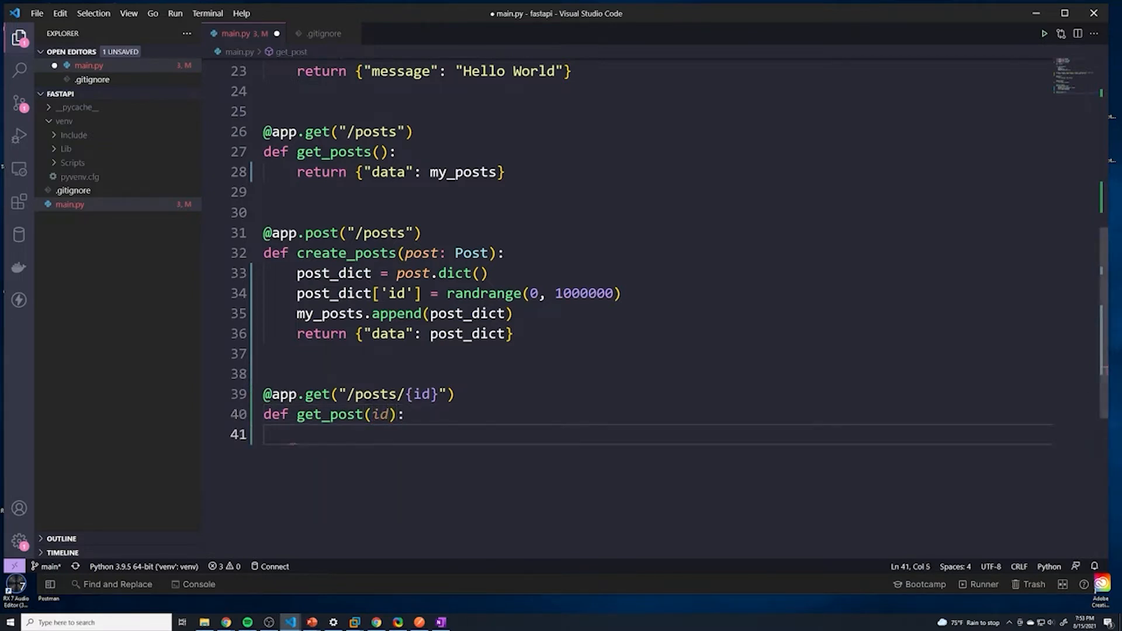
- Have get_post print the id and start a post_detail return message
{"action": "double_click", "coordinate": [329, 414]}
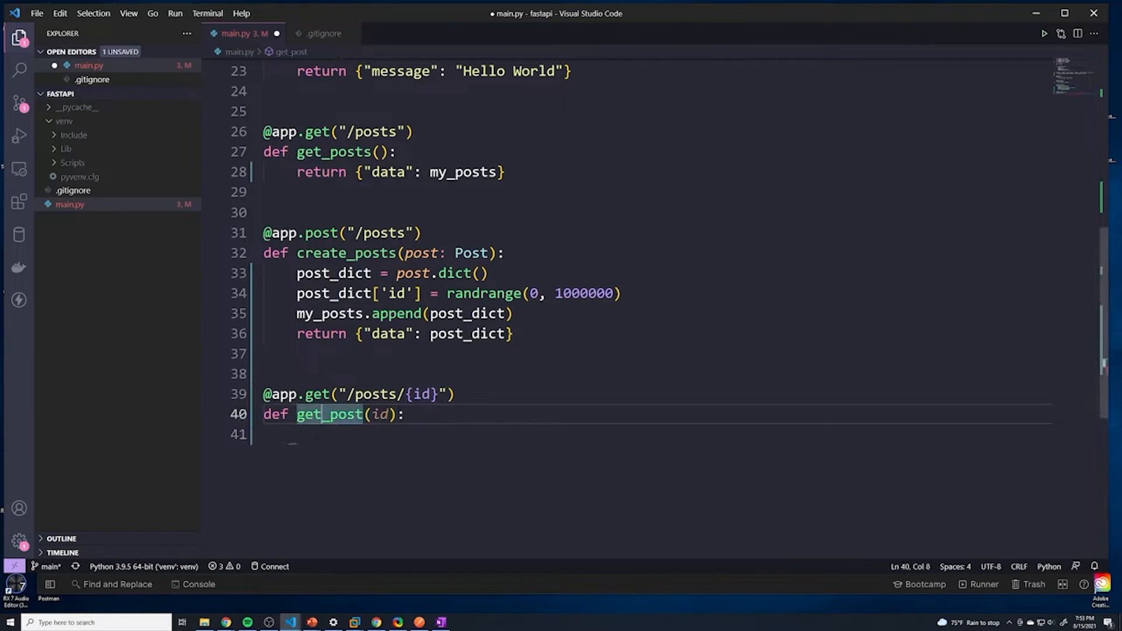
{"action": "type", "text": "print()"}
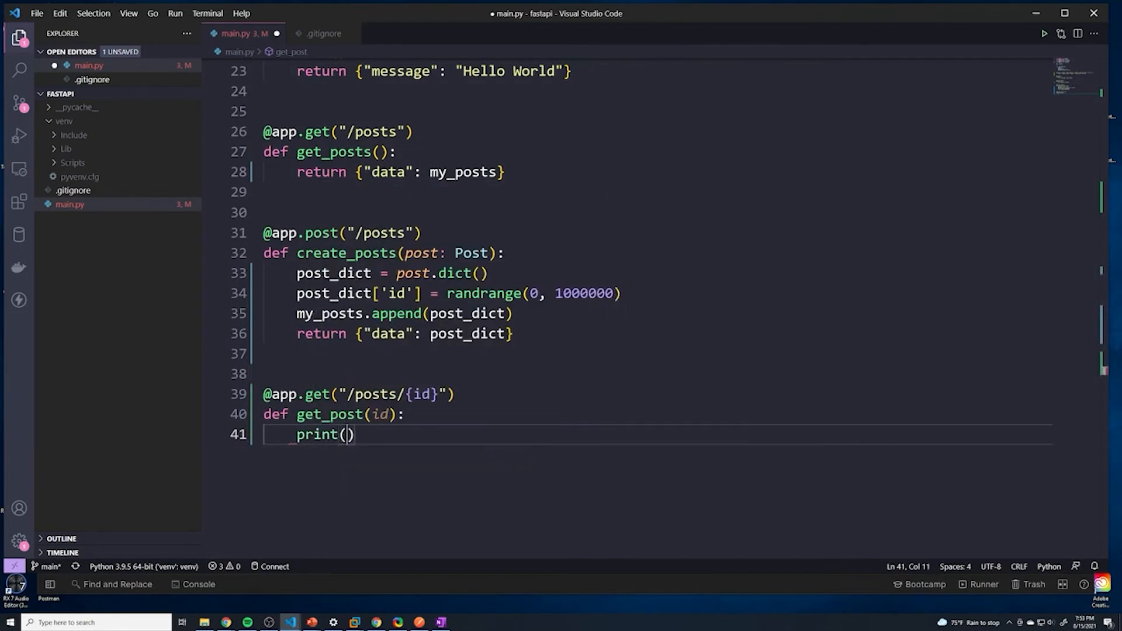
{"action": "type", "text": "return {"}
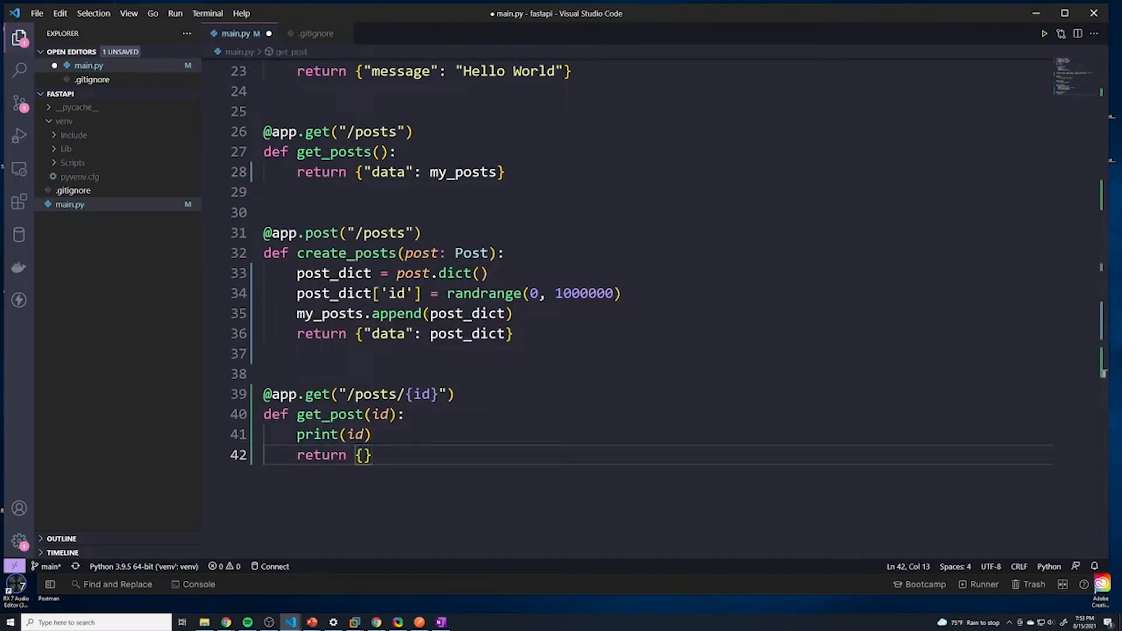
{"action": "type", "text": "\""}
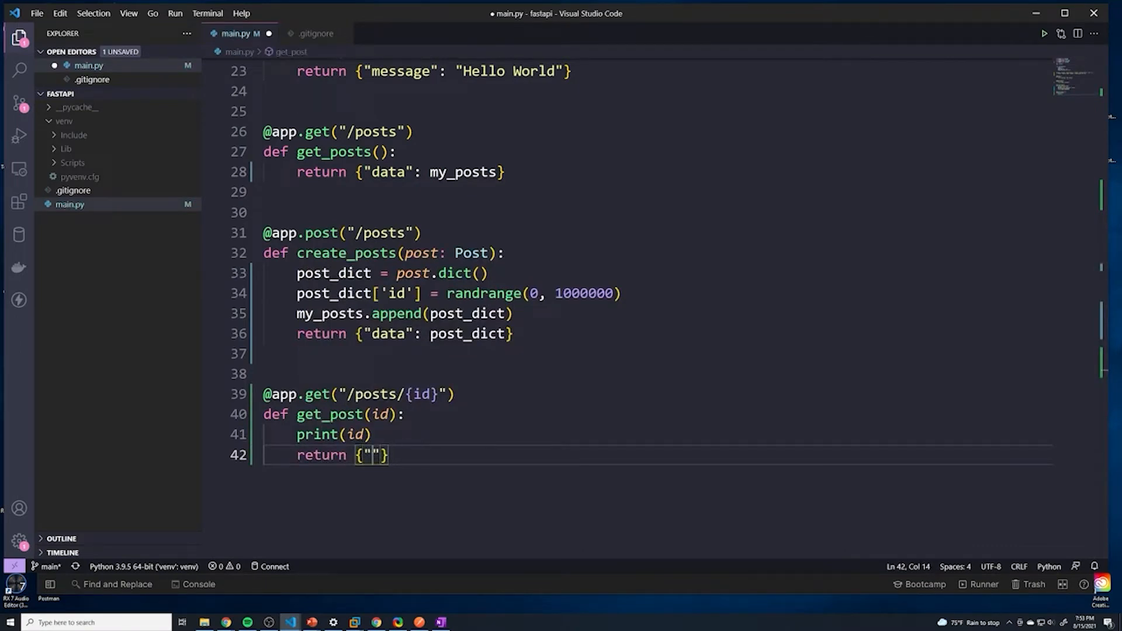
{"action": "type", "text": "post_d"}
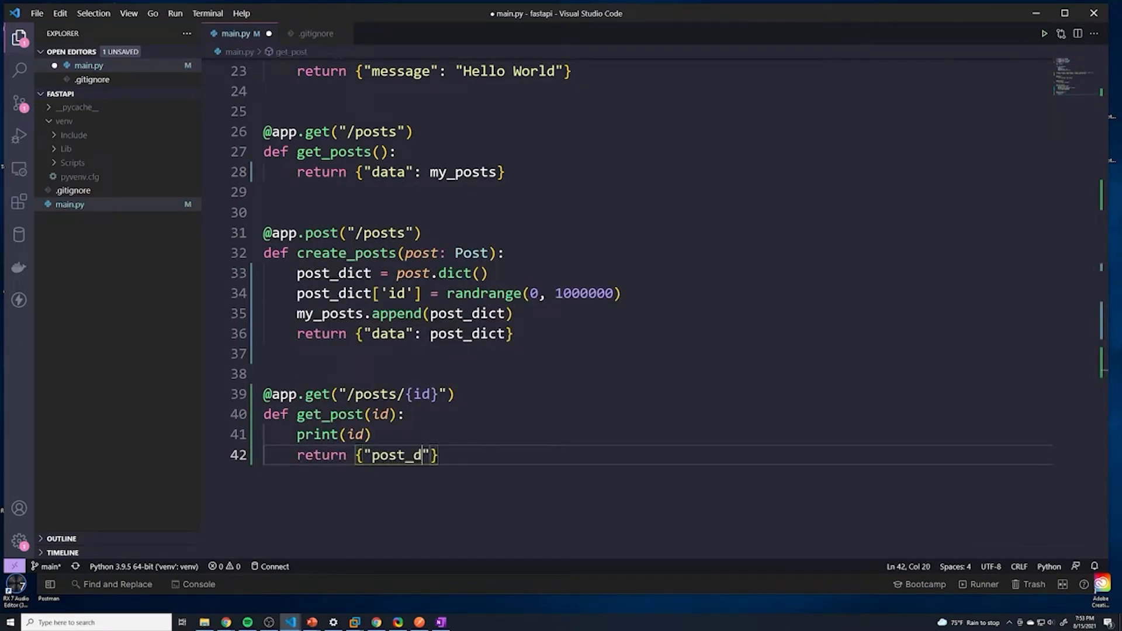
{"action": "type", "text": "etail\": \""}
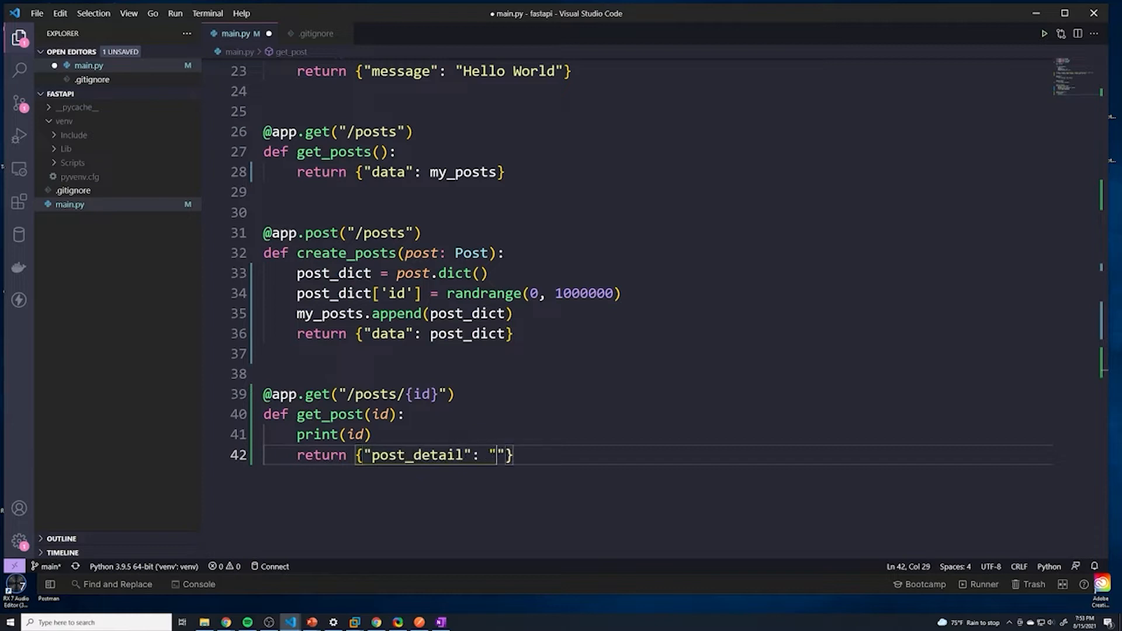
{"action": "type", "text": "this is the"}
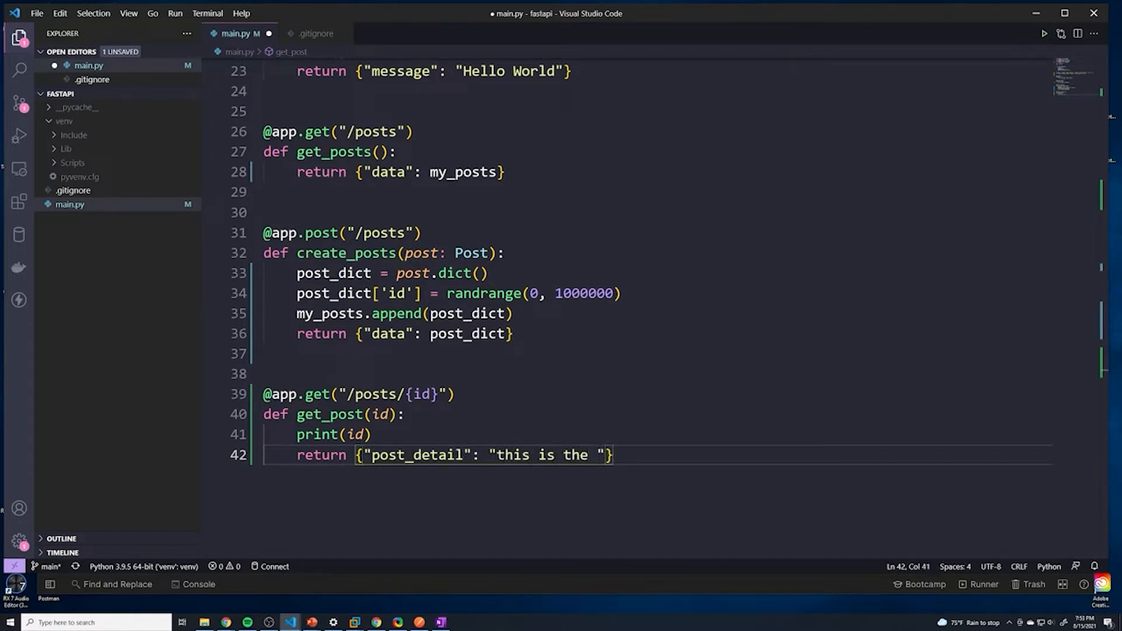
{"action": "type", "text": "post yo"}
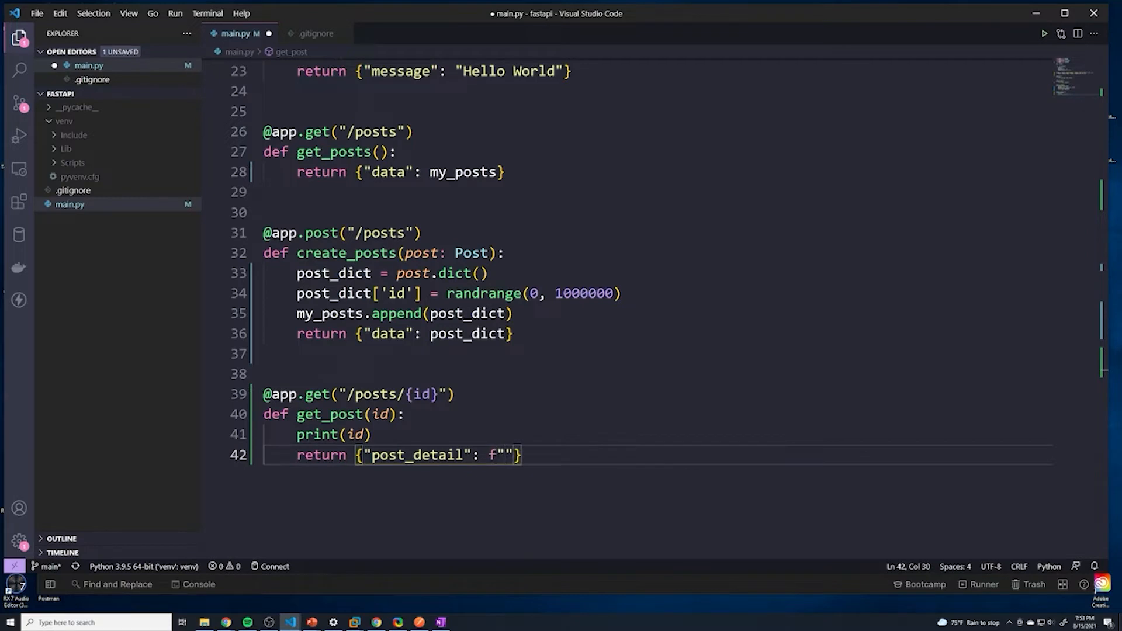
- Return {"post_detail": f"Here is post {id}"} and switch over to Postman
{"action": "type", "text": "Her"}
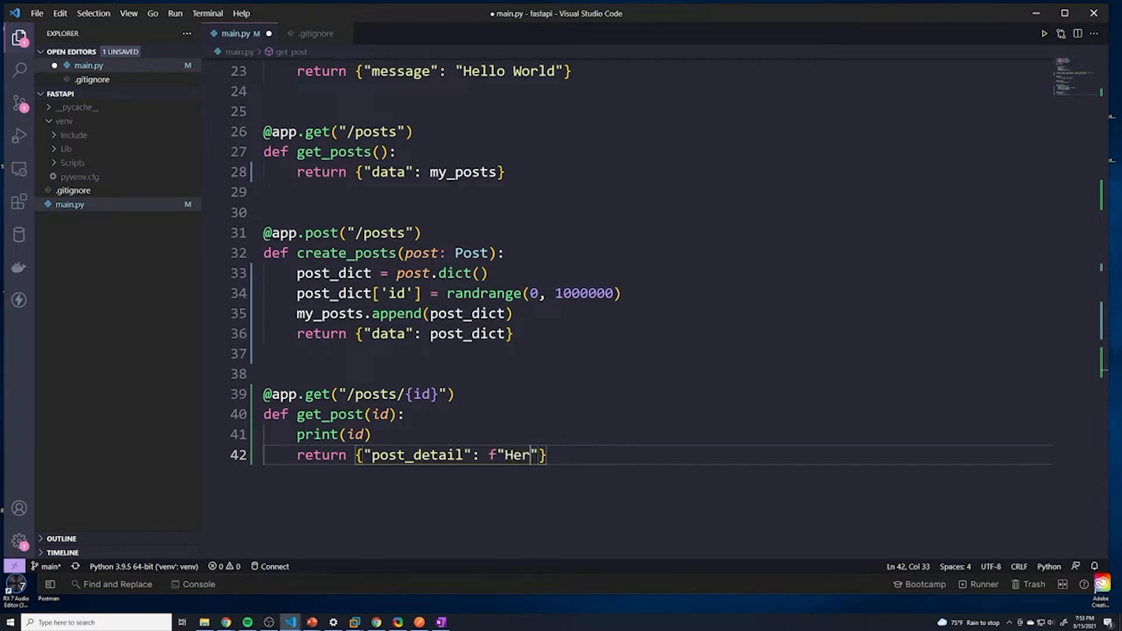
{"action": "type", "text": "e is post {"}
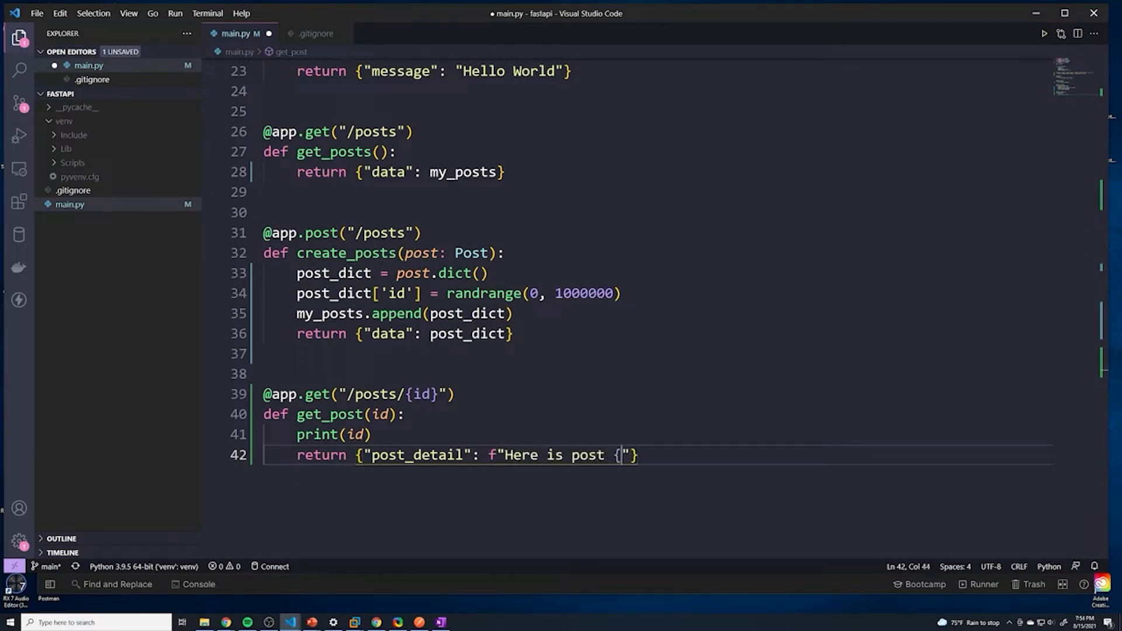
{"action": "type", "text": "id"}
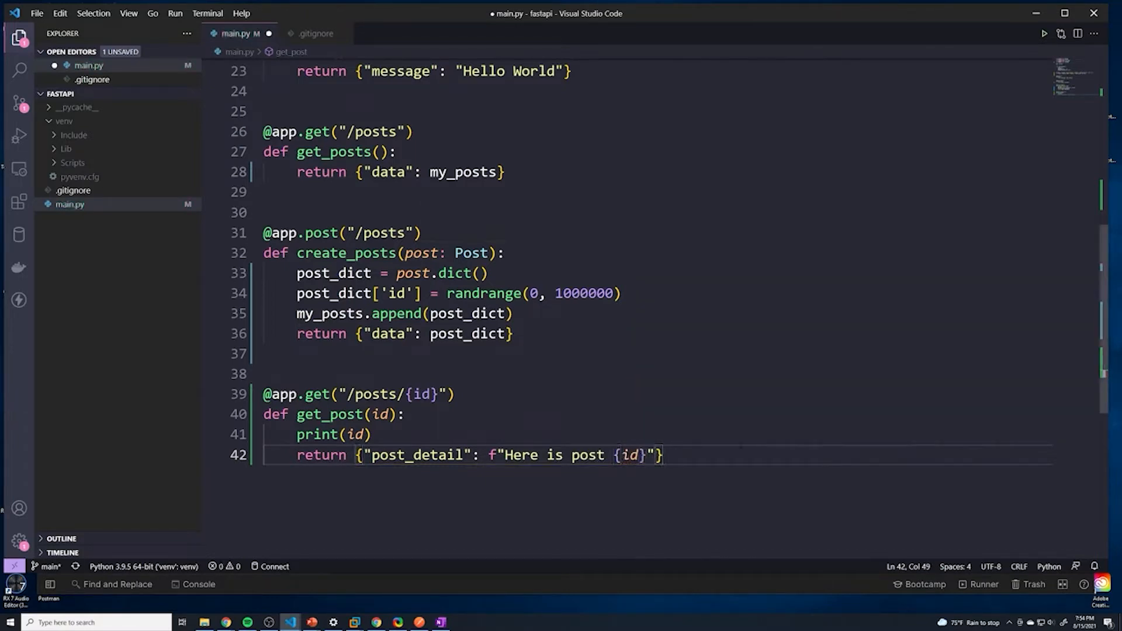
{"action": "left_click", "coordinate": [418, 620]}
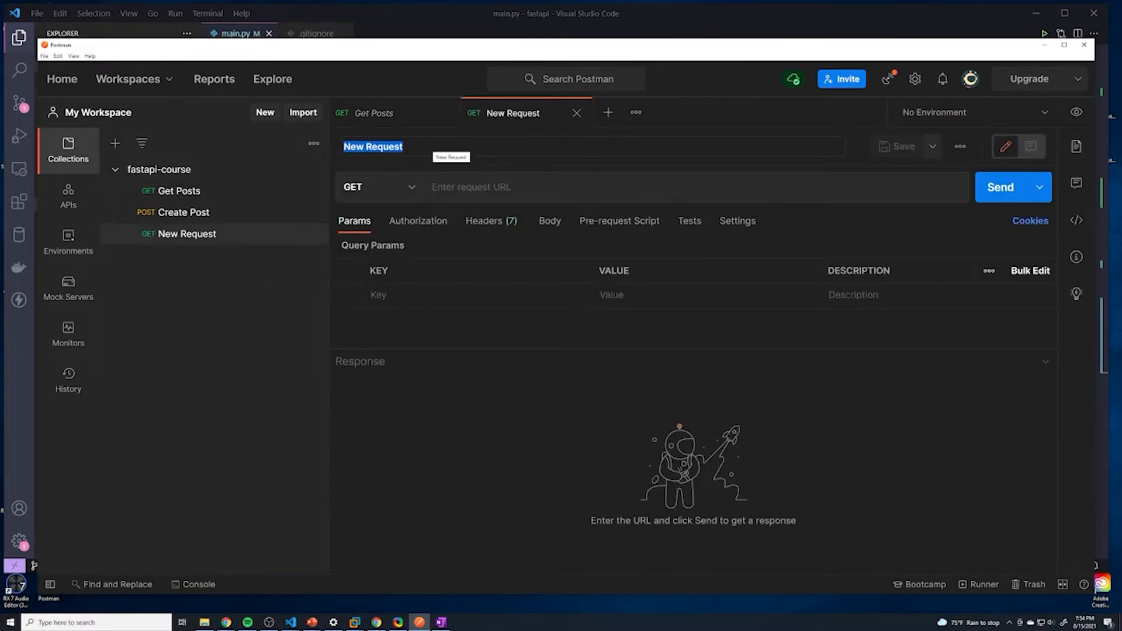
- Name the new request "Get One Post" and bring up Get Posts for its URL
{"action": "type", "text": "Get O"}
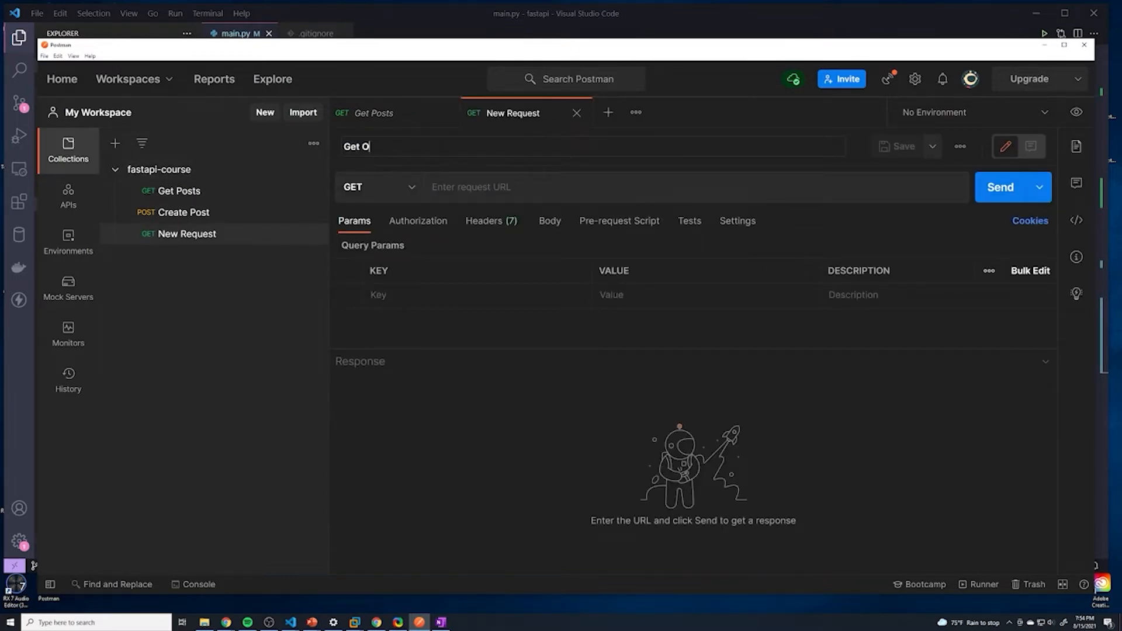
{"action": "type", "text": "ne Post"}
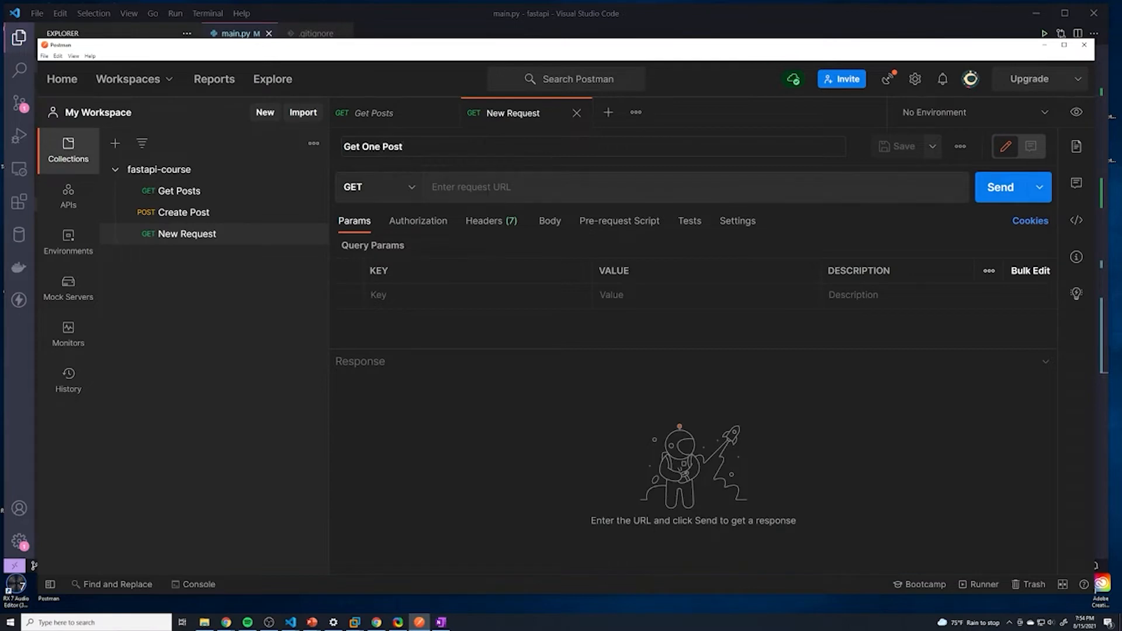
{"action": "left_click", "coordinate": [372, 112]}
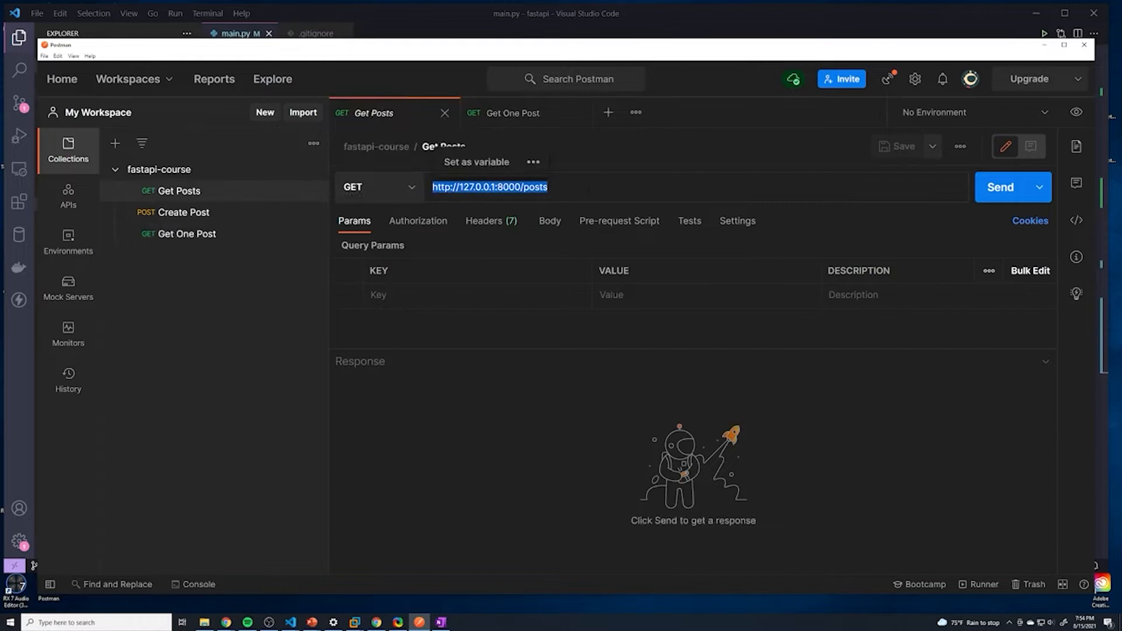
{"action": "left_click", "coordinate": [512, 112]}
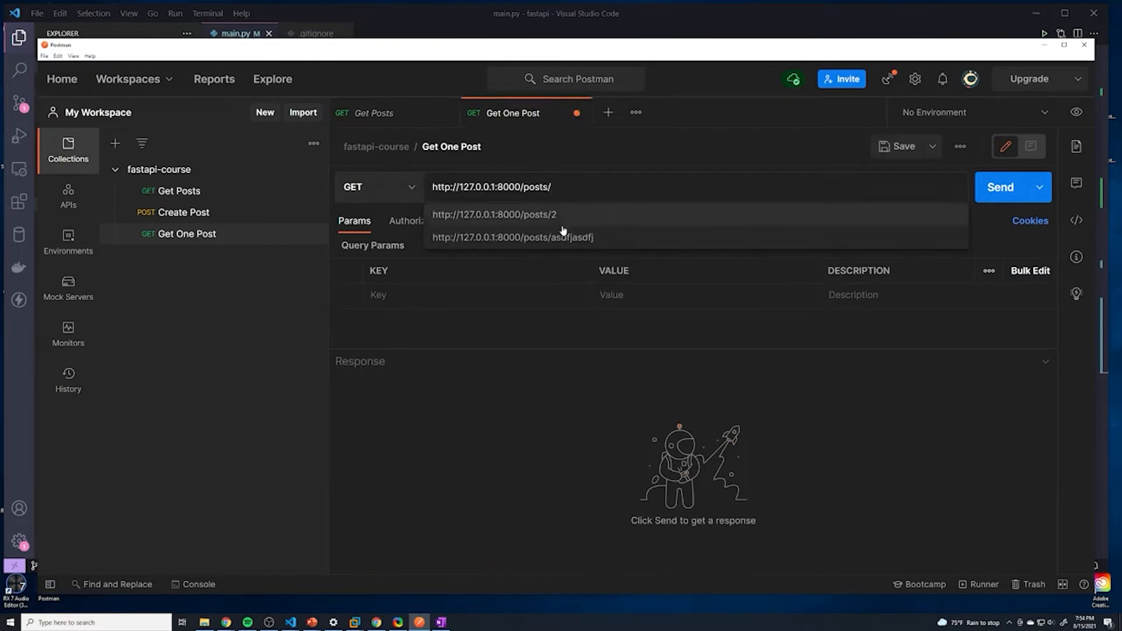
{"action": "left_click", "coordinate": [493, 213]}
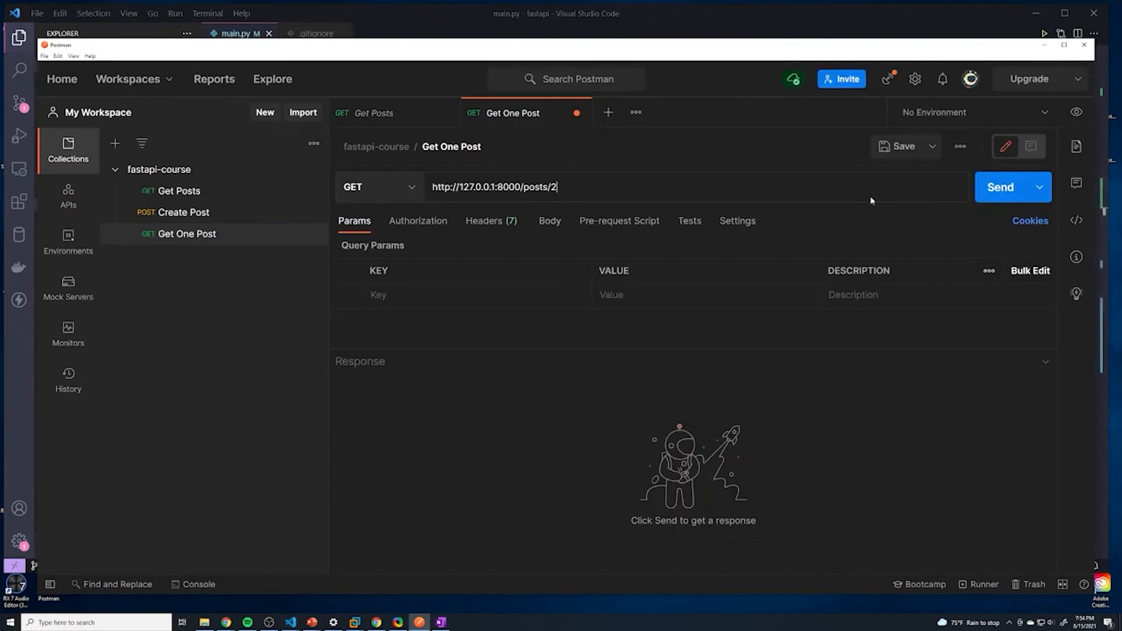
{"action": "left_click", "coordinate": [1000, 187]}
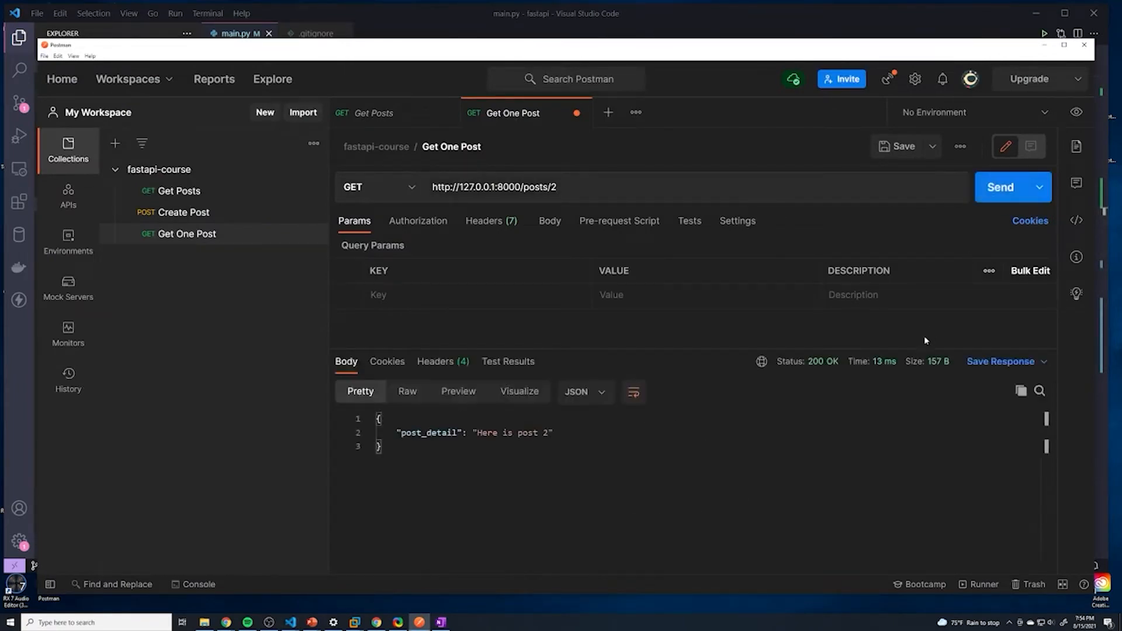
- Return to main.py and review the /posts/{id} route and the my_posts list
{"action": "double_click", "coordinate": [428, 432]}
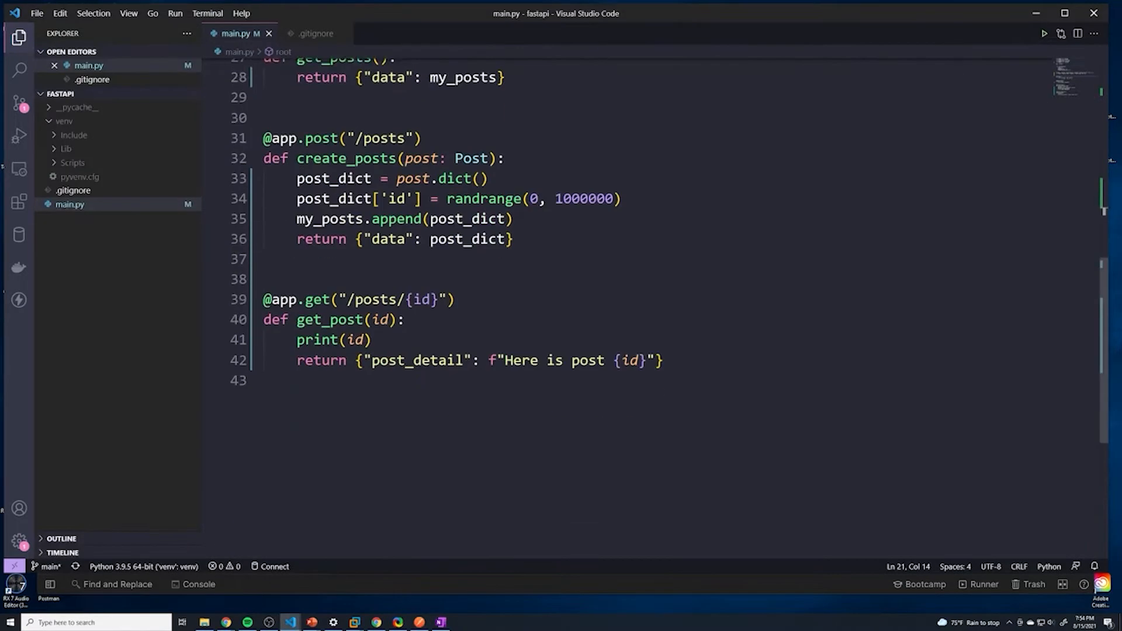
{"action": "double_click", "coordinate": [423, 299]}
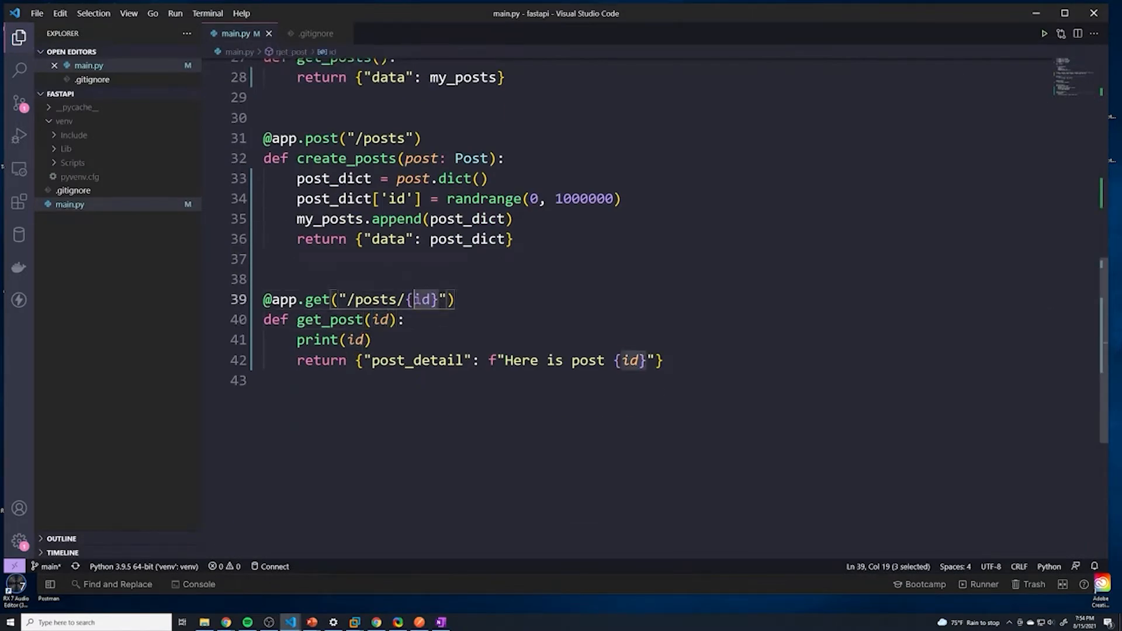
{"action": "left_click_drag", "start_coordinate": [414, 299], "coordinate": [344, 299]}
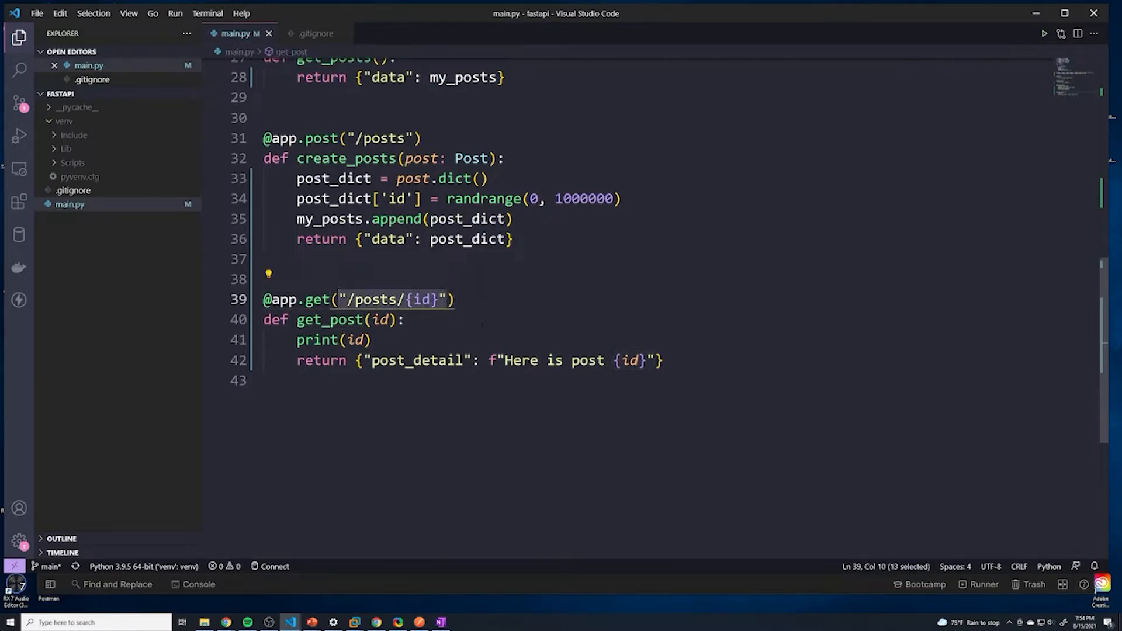
{"action": "left_click", "coordinate": [356, 340]}
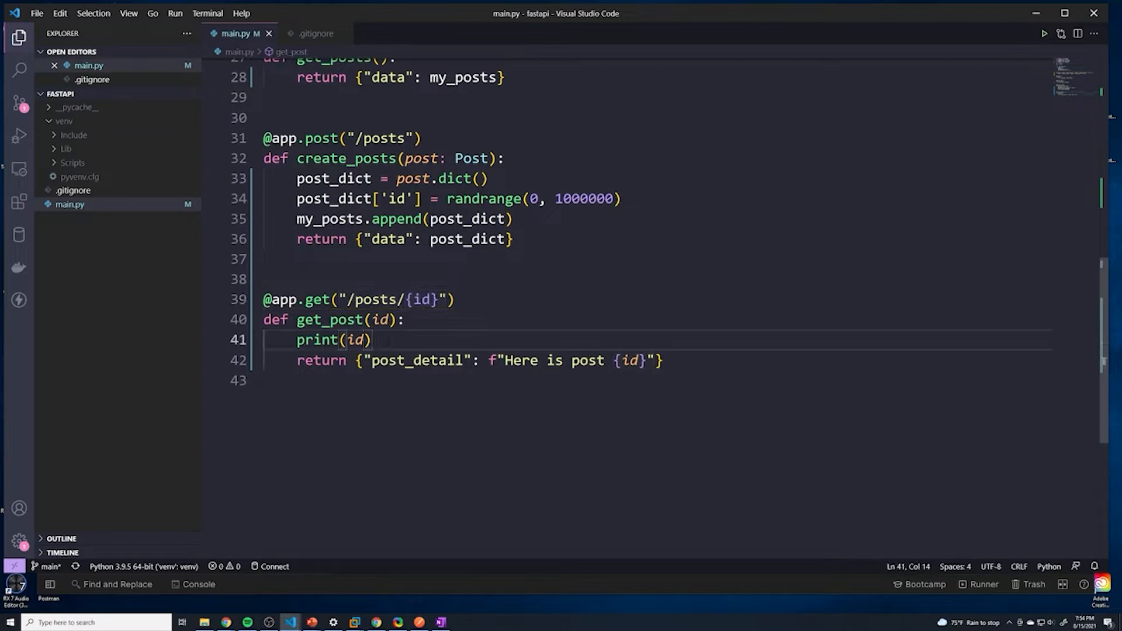
{"action": "scroll", "scroll_direction": "up", "scroll_amount": 3}
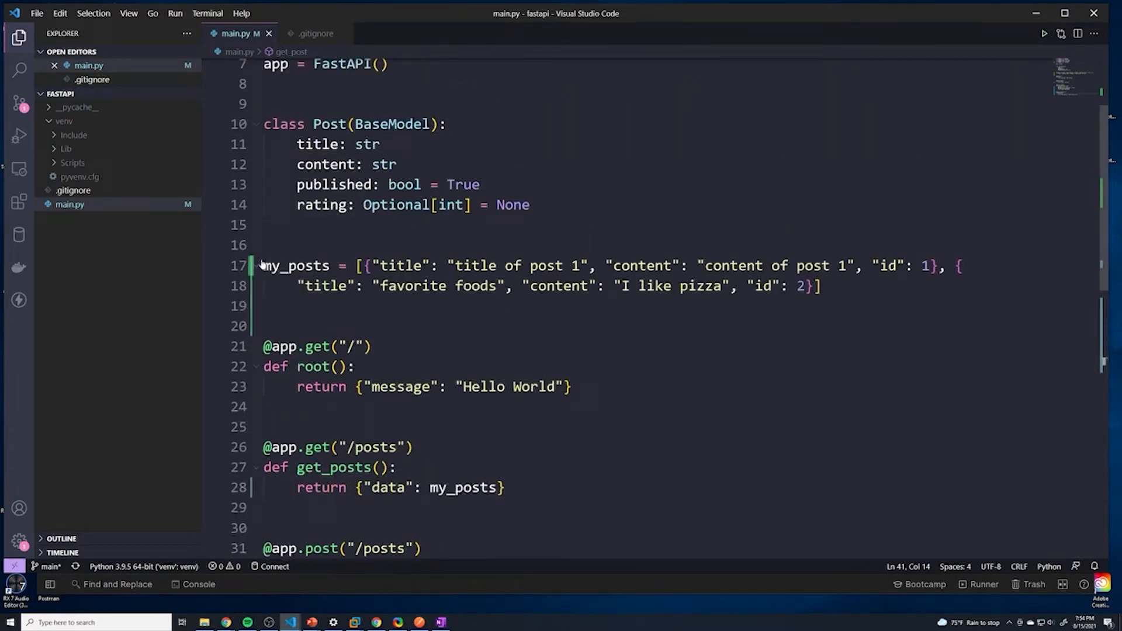
{"action": "scroll", "scroll_direction": "down", "scroll_amount": 3}
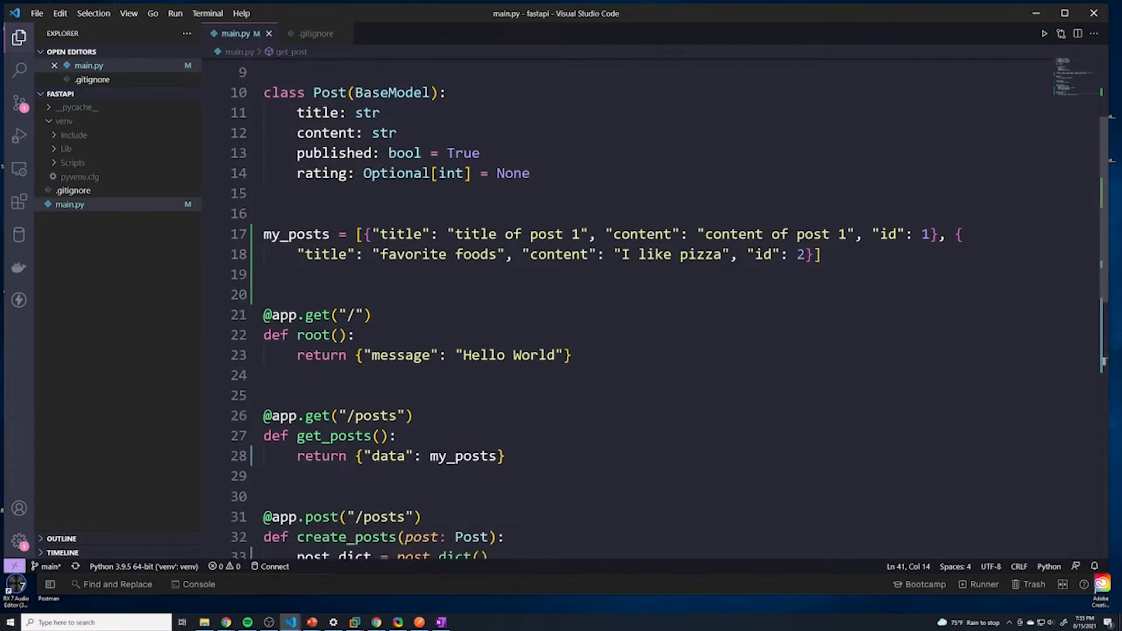
{"action": "scroll", "scroll_direction": "down", "scroll_amount": 3}
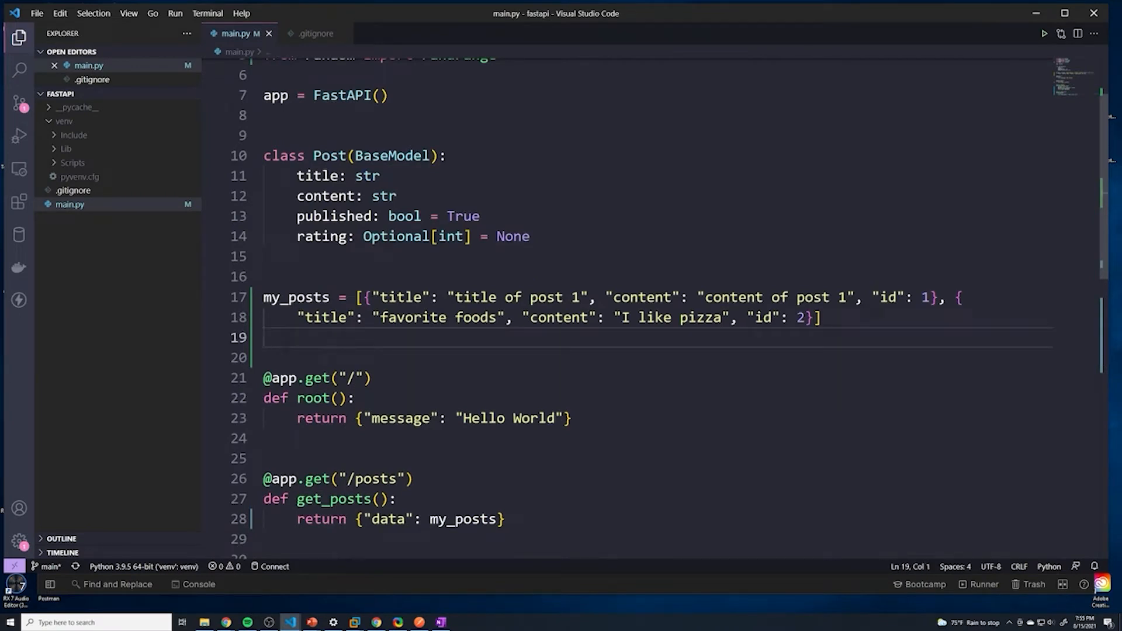
- Write a find_post(id) helper that loops over my_posts with a for and if
{"action": "type", "text": "d"}
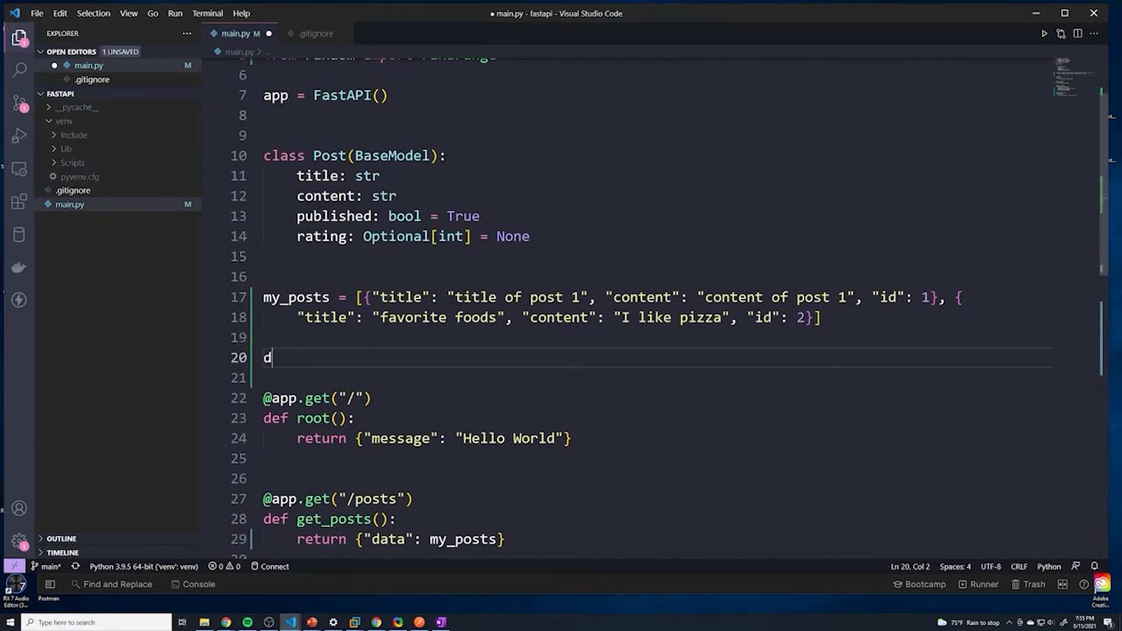
{"action": "type", "text": "ef find_"}
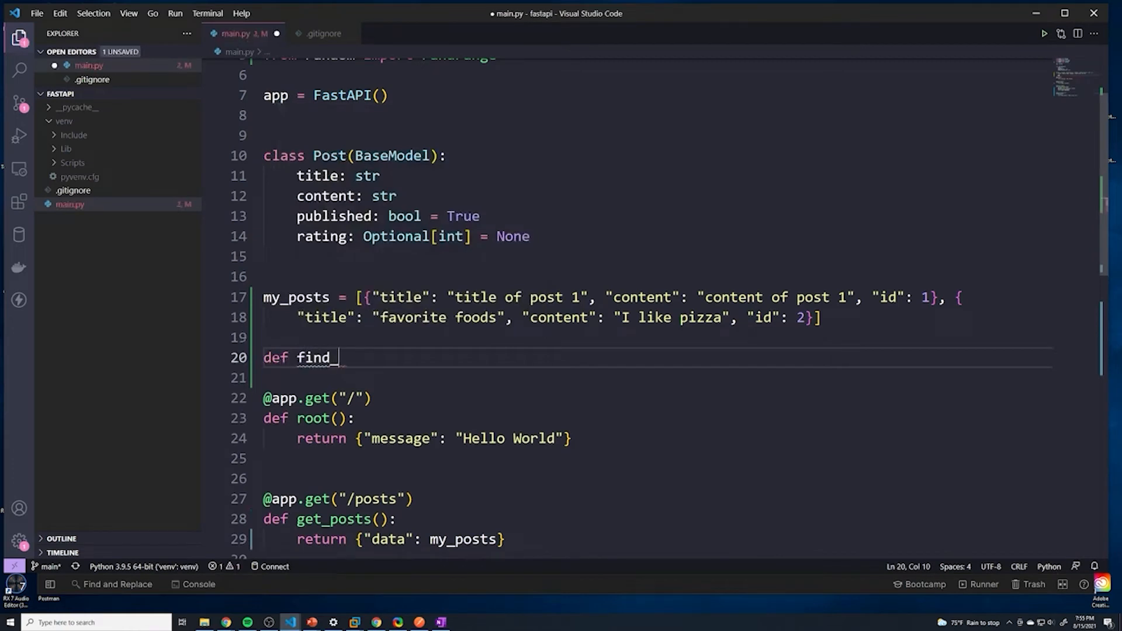
{"action": "type", "text": "post()"}
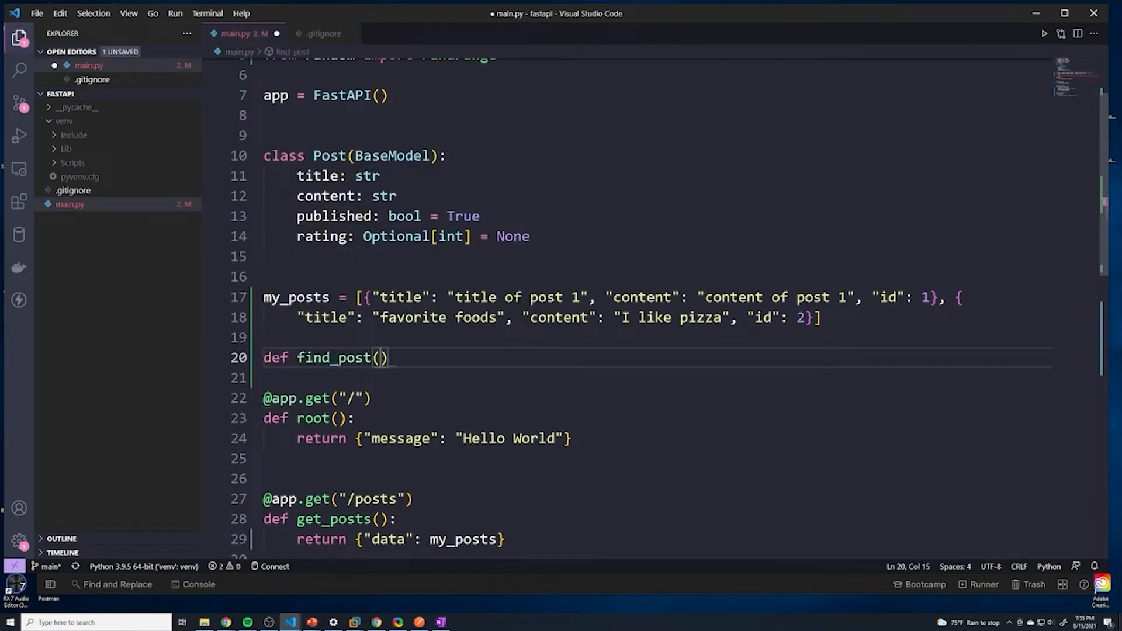
{"action": "type", "text": "id):"}
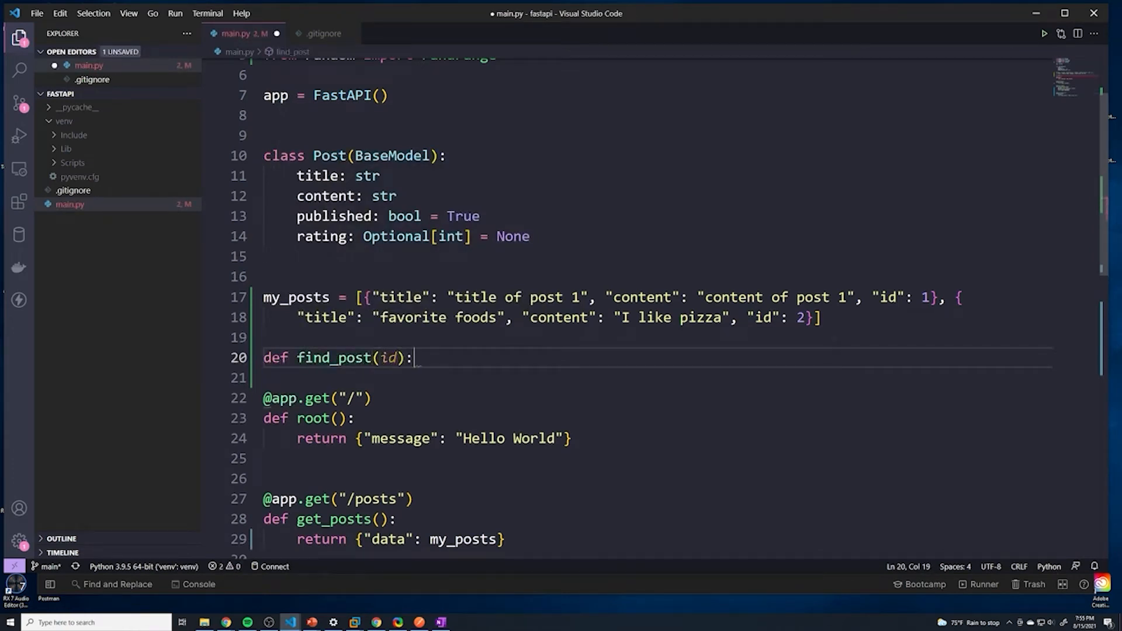
{"action": "key", "text": "Enter"}
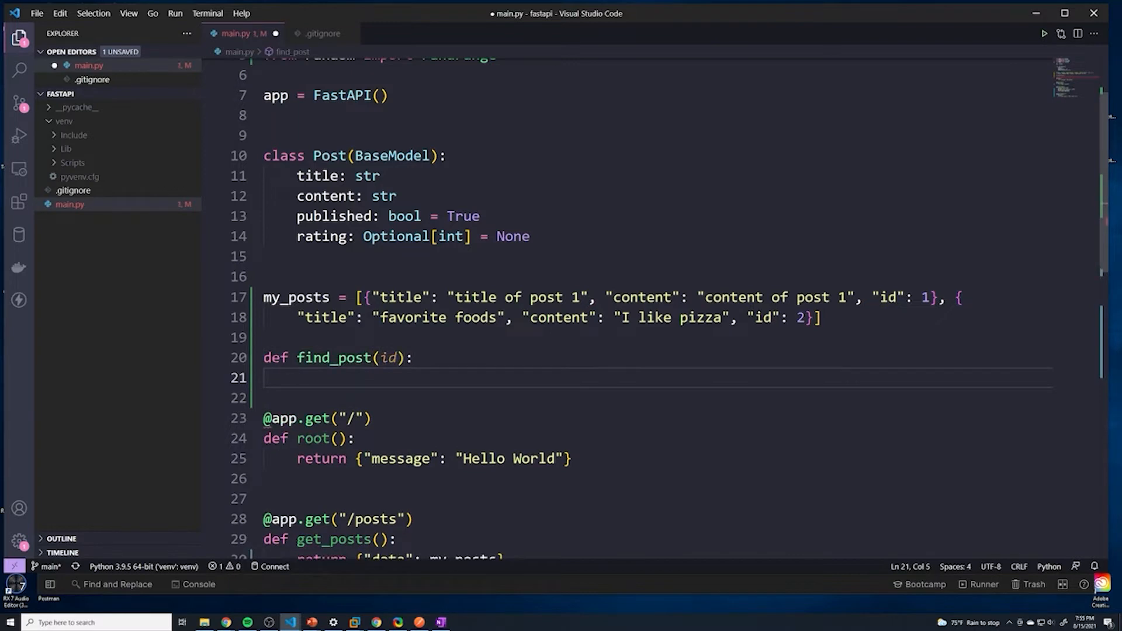
{"action": "type", "text": "for p in my_posts:"}
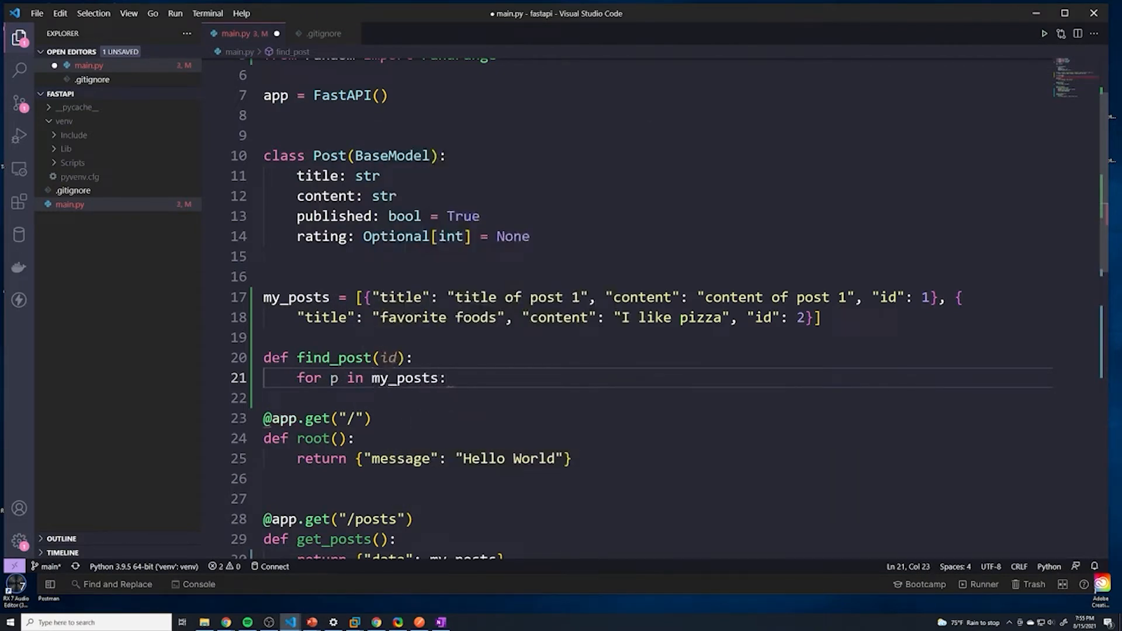
{"action": "type", "text": "if"}
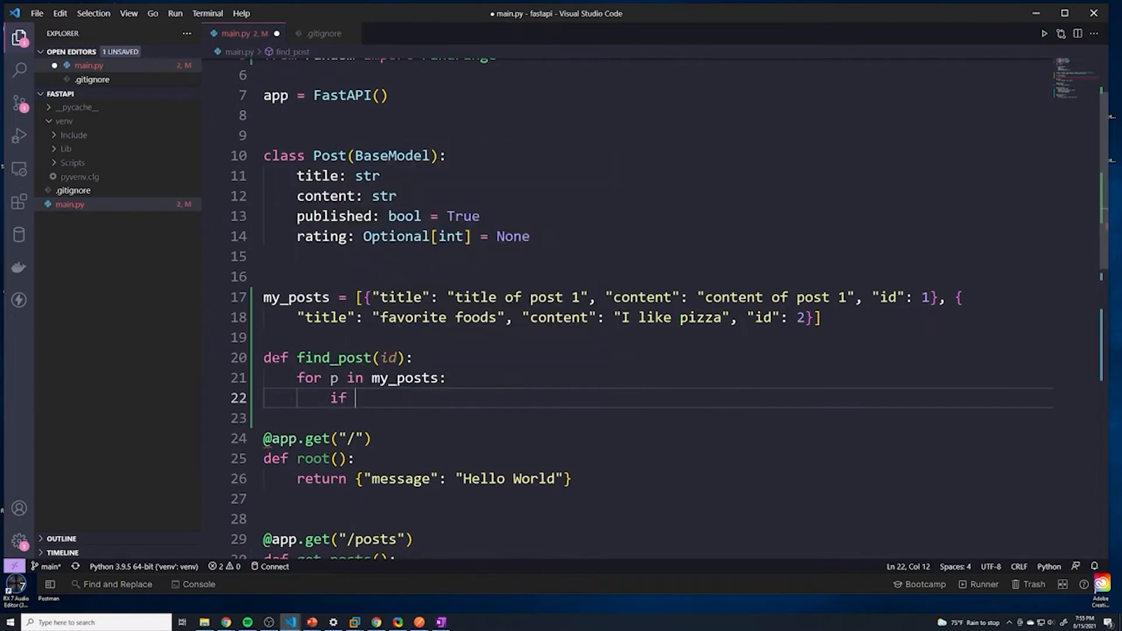
{"action": "type", "text": "p"}
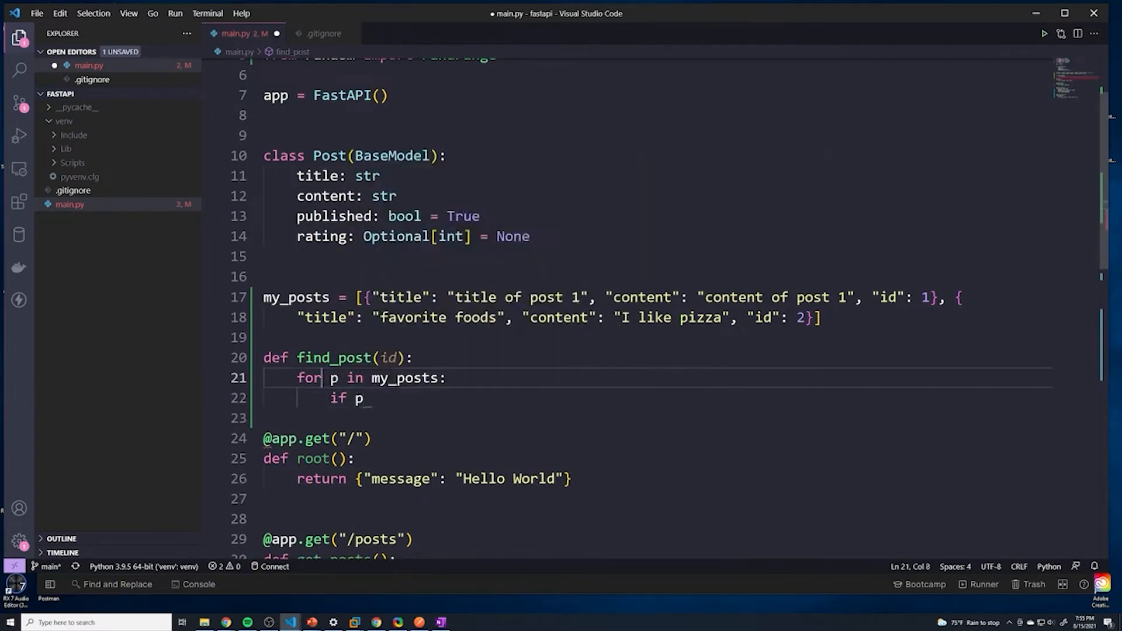
- Return p from find_post when p["id"] == id matches the requested id
{"action": "left_click", "coordinate": [367, 398]}
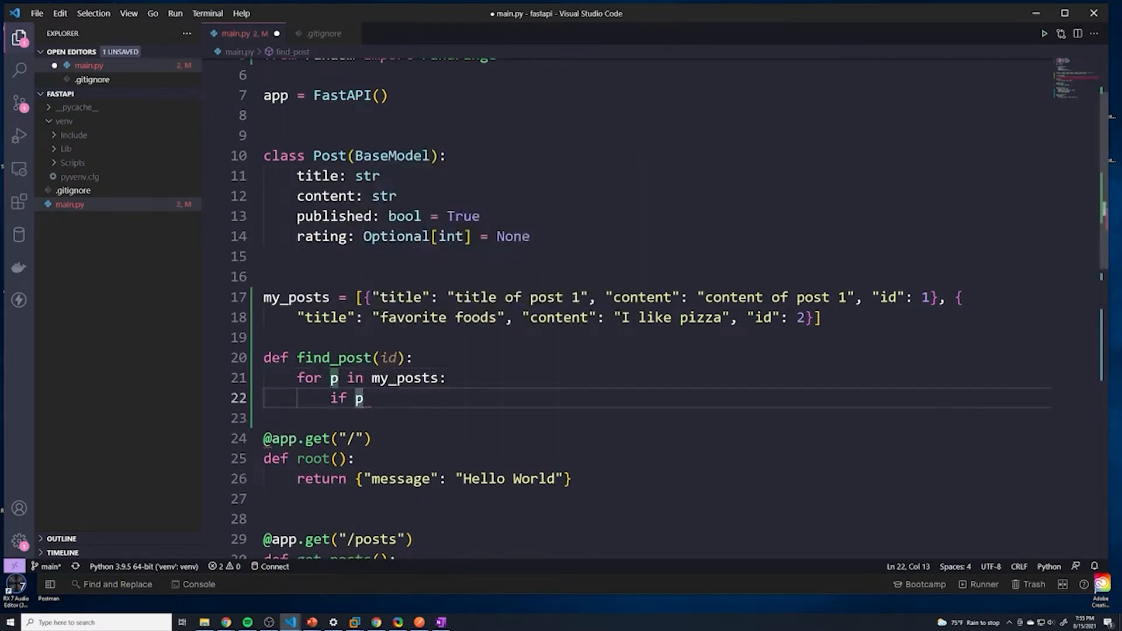
{"action": "type", "text": "["}
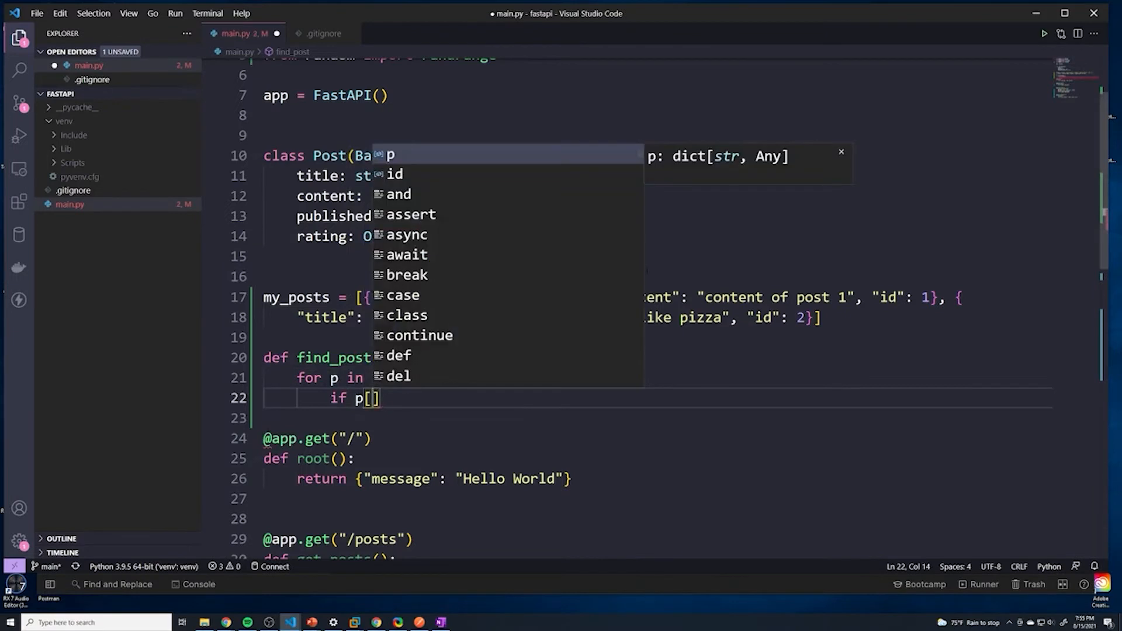
{"action": "type", "text": "\"id\""}
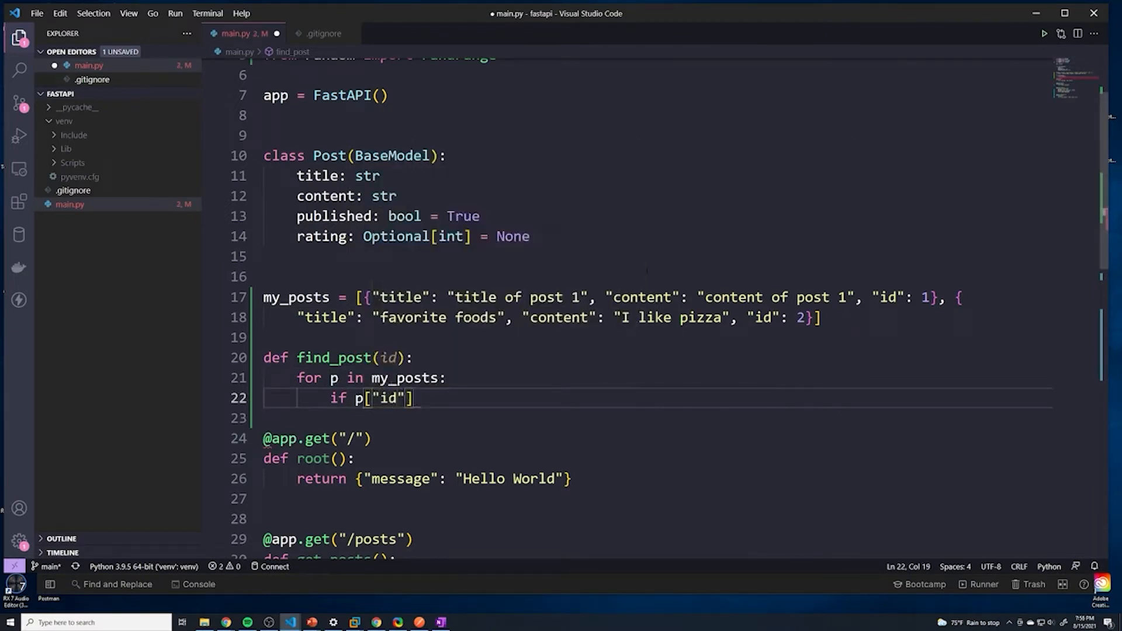
{"action": "type", "text": "== id:"}
{"action": "type", "text": "return"}
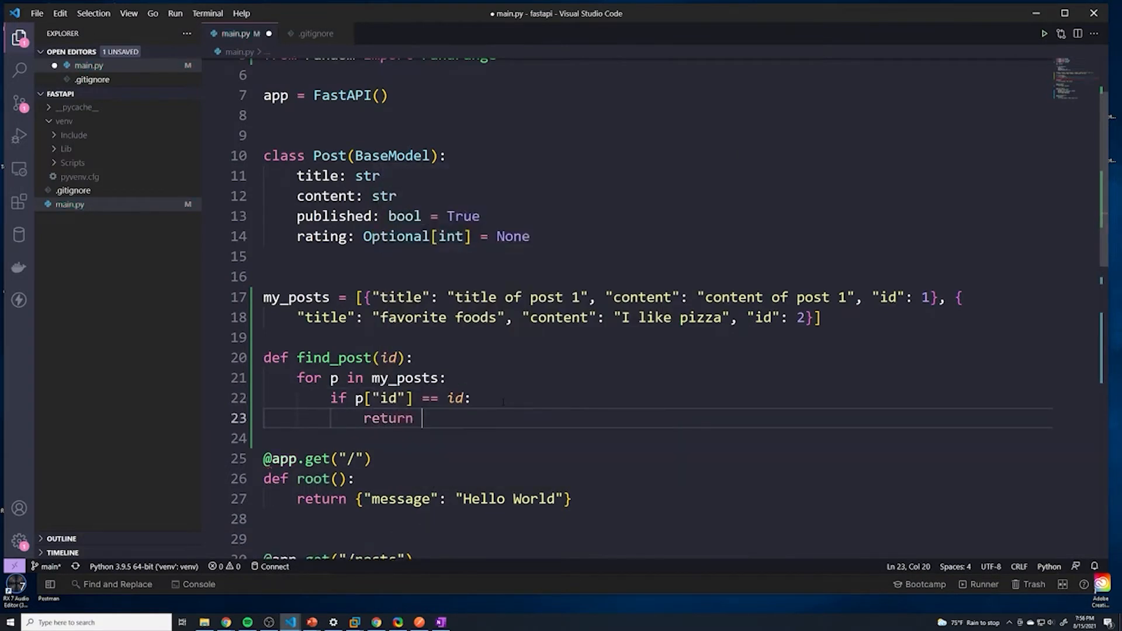
{"action": "type", "text": "p"}
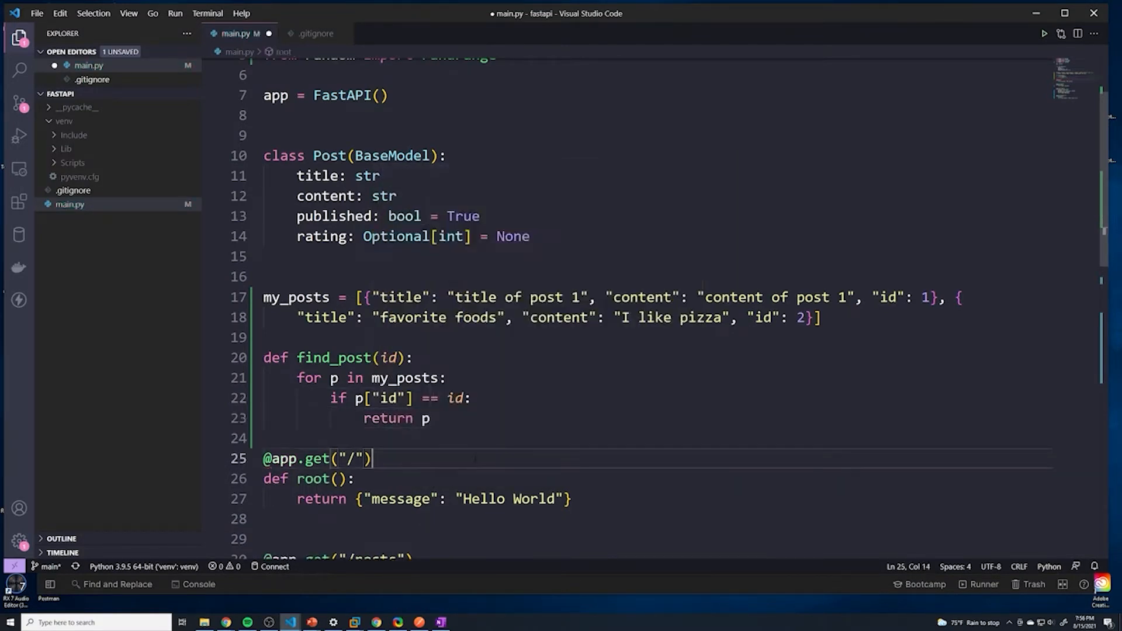
{"action": "scroll", "scroll_direction": "down", "scroll_amount": 3}
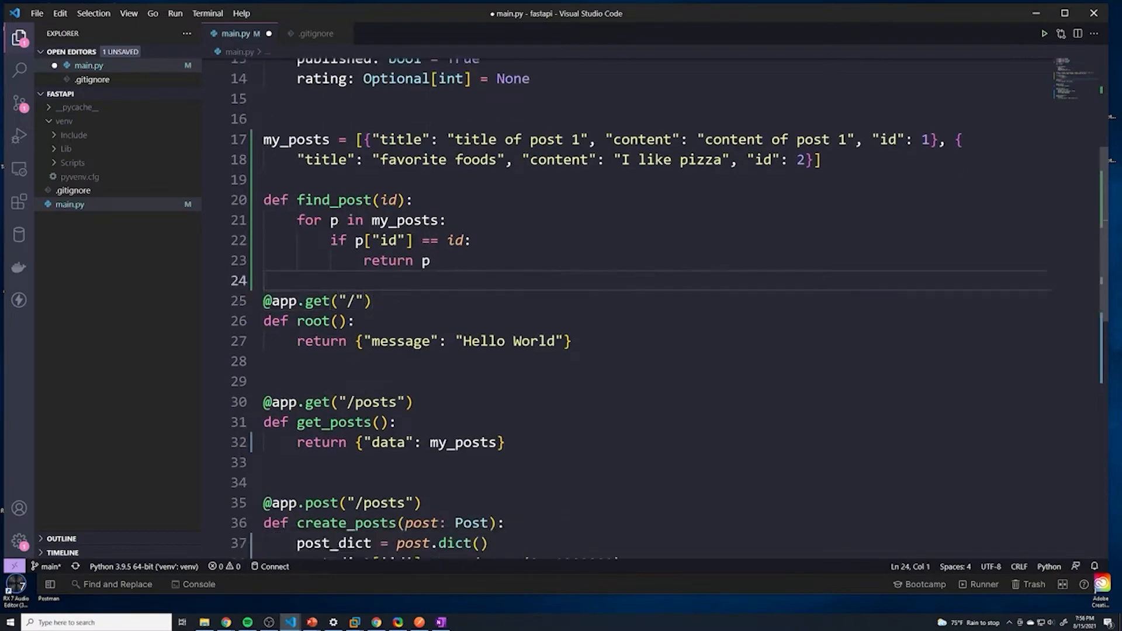
{"action": "scroll", "scroll_direction": "down", "scroll_amount": 3}
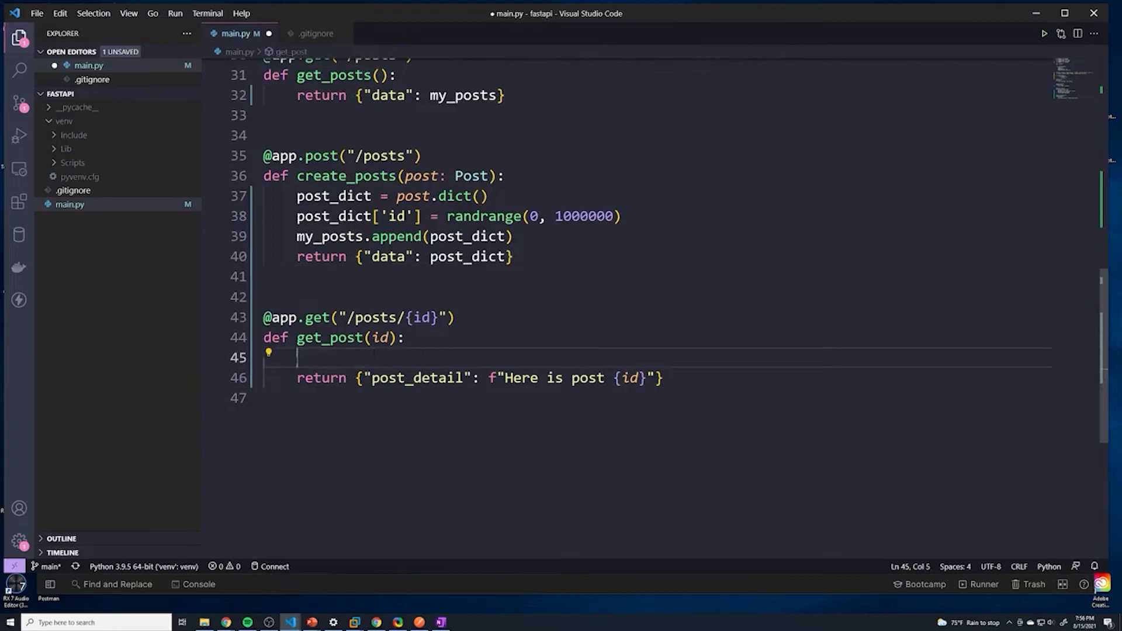
- Store find_post(id) in post and return post as the post_detail value
{"action": "type", "text": "pos"}
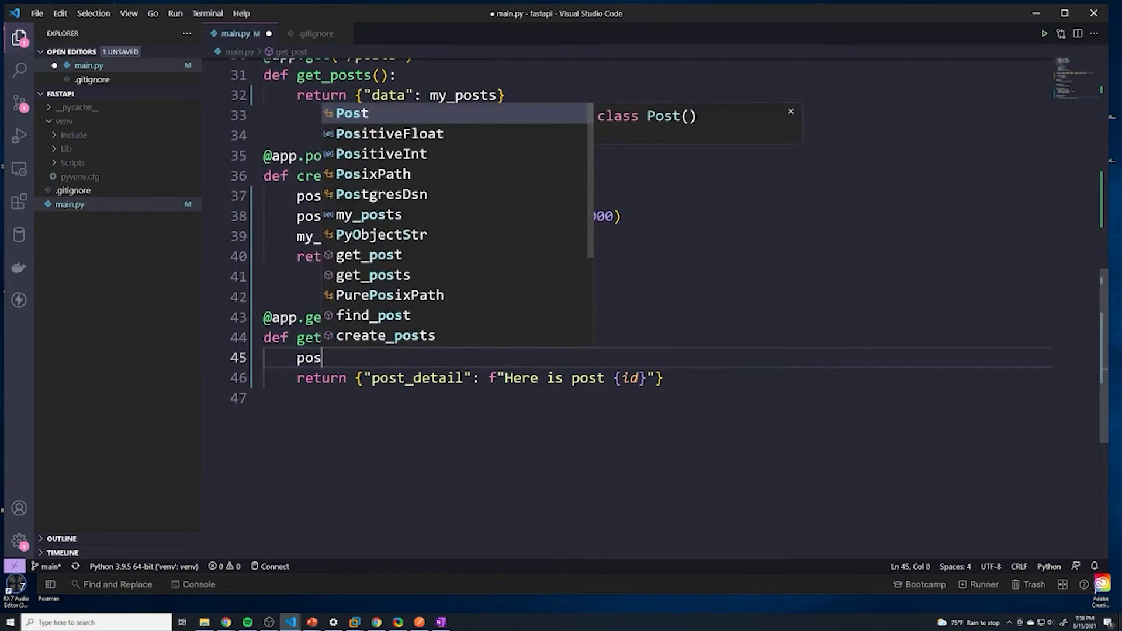
{"action": "type", "text": "find_p"}
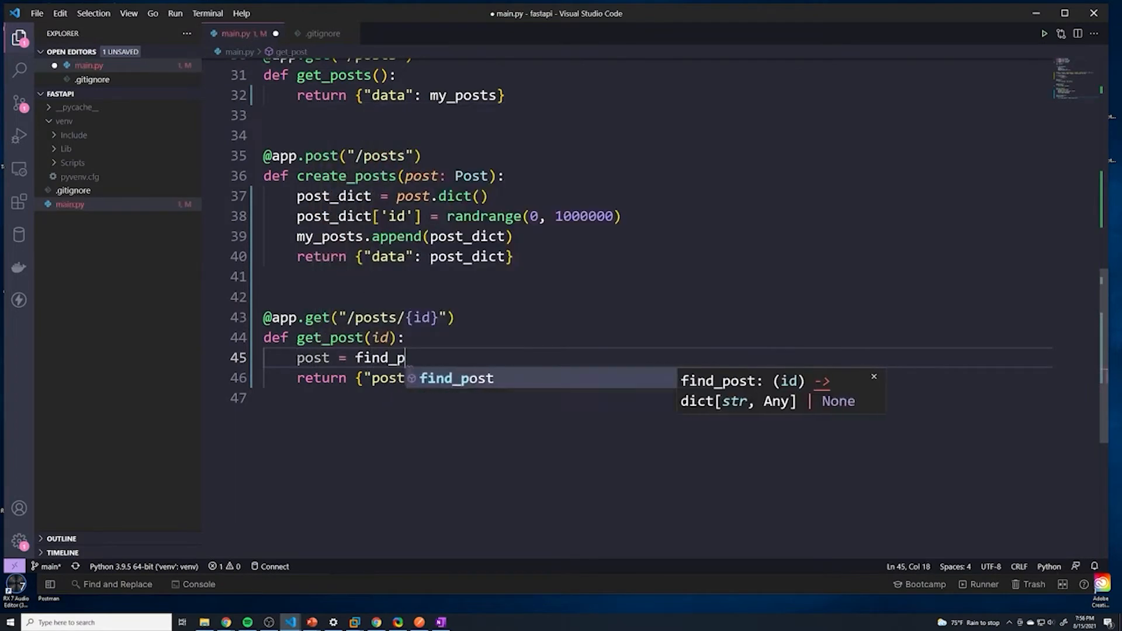
{"action": "type", "text": "ost(id)"}
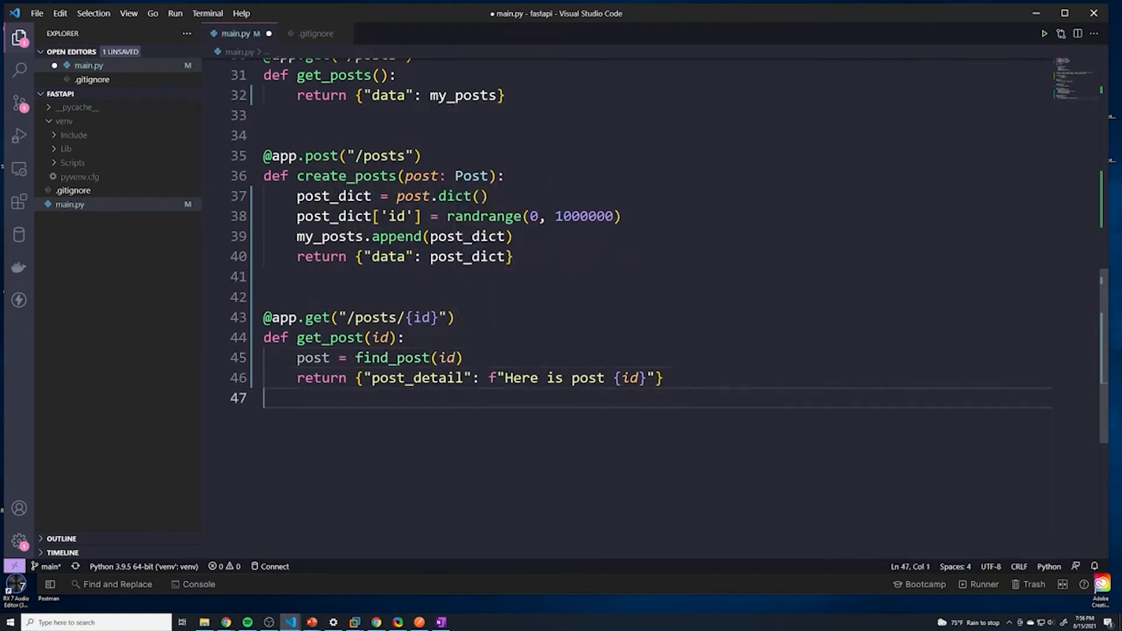
{"action": "double_click", "coordinate": [559, 377]}
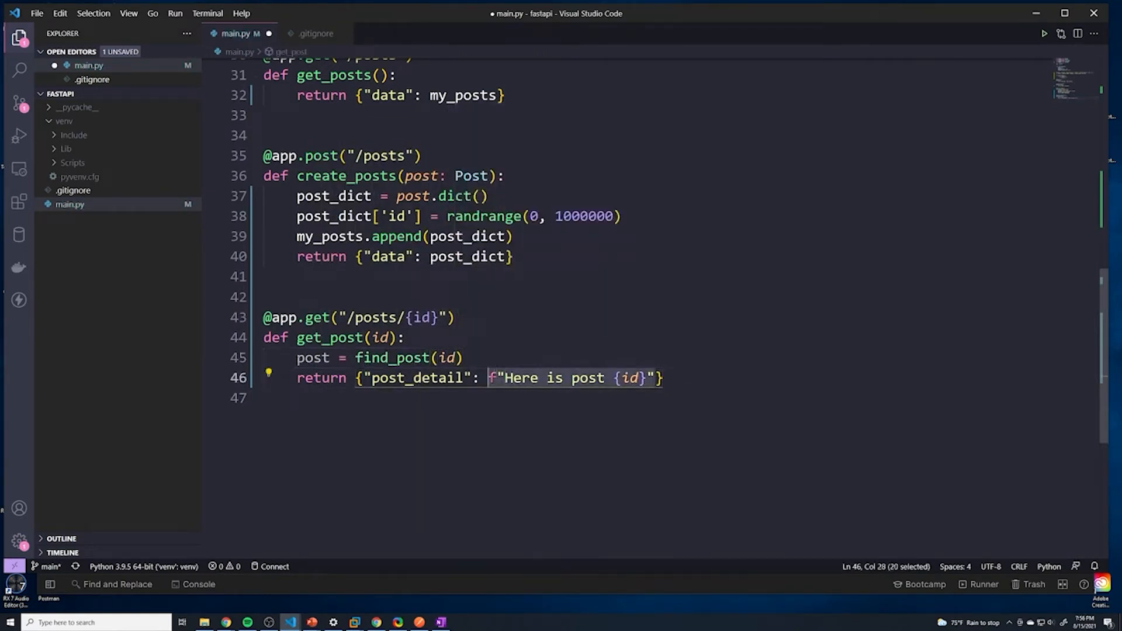
{"action": "type", "text": "posts/2"}
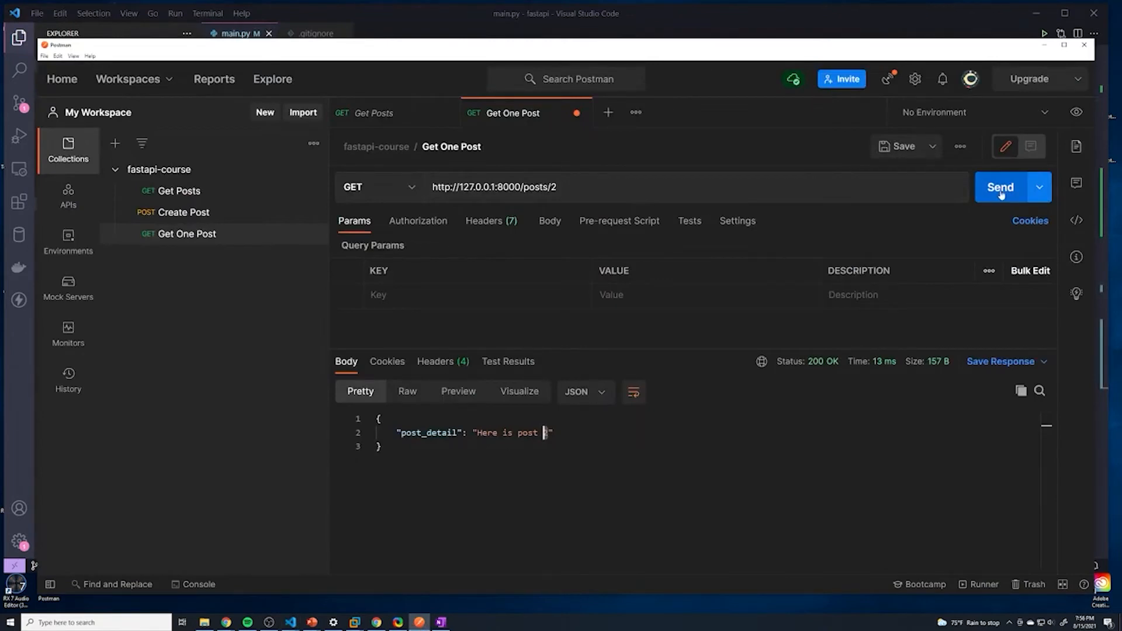
- Send the Get One Post request for /posts/2 and get 200 OK
{"action": "left_click", "coordinate": [1001, 187]}
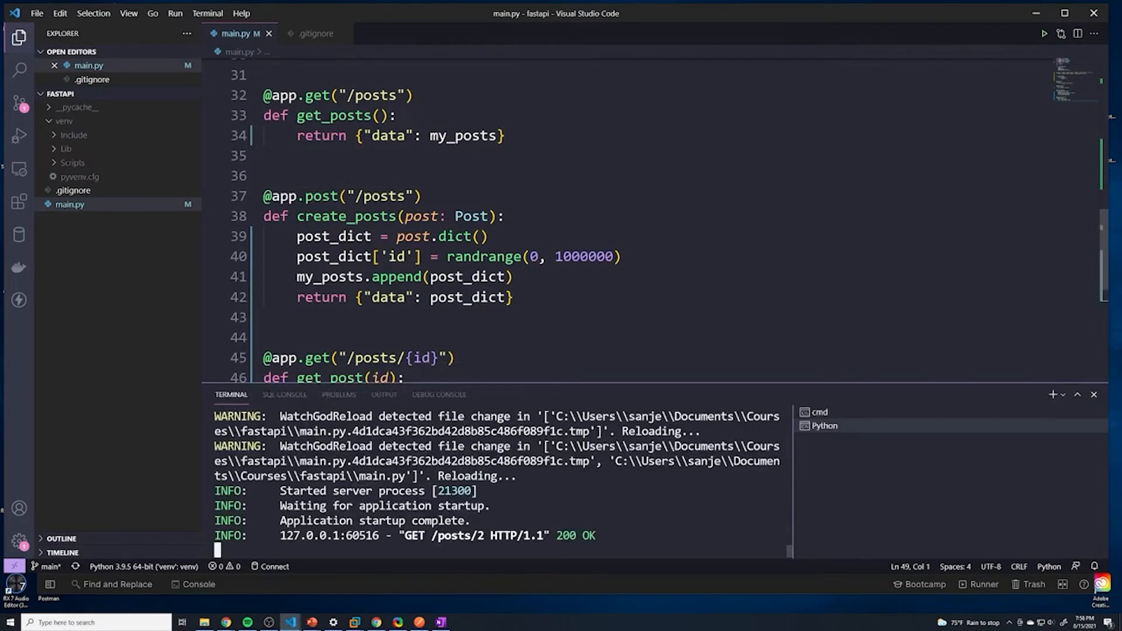
- Add print(post) and print(type(id)) in get_post and save to reload the server
{"action": "scroll", "scroll_direction": "down", "scroll_amount": 3}
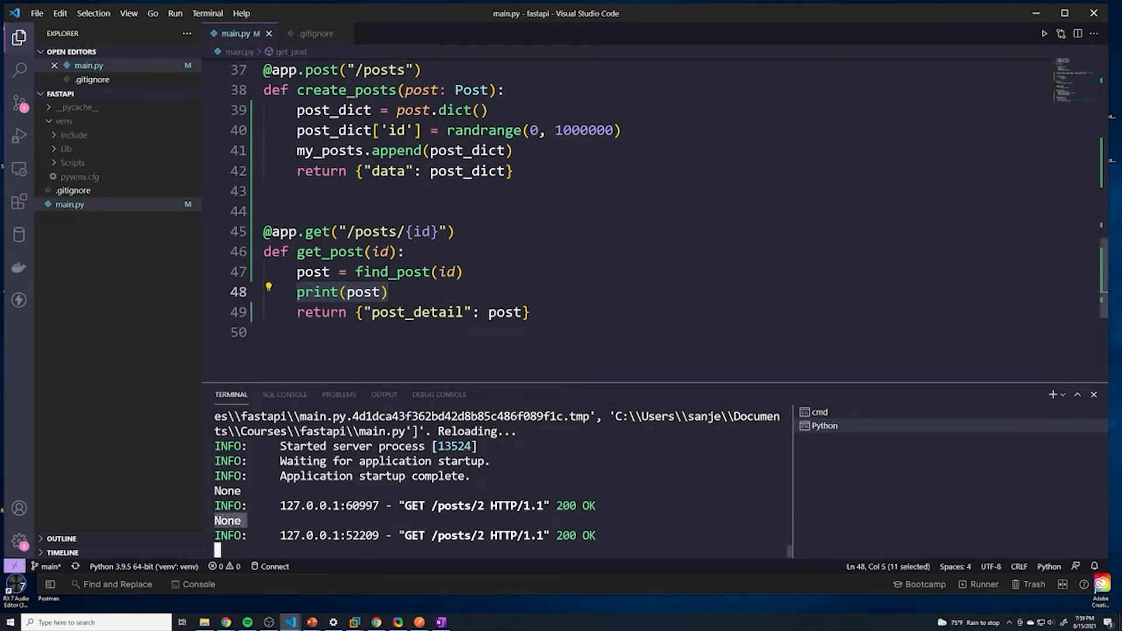
{"action": "double_click", "coordinate": [312, 272]}
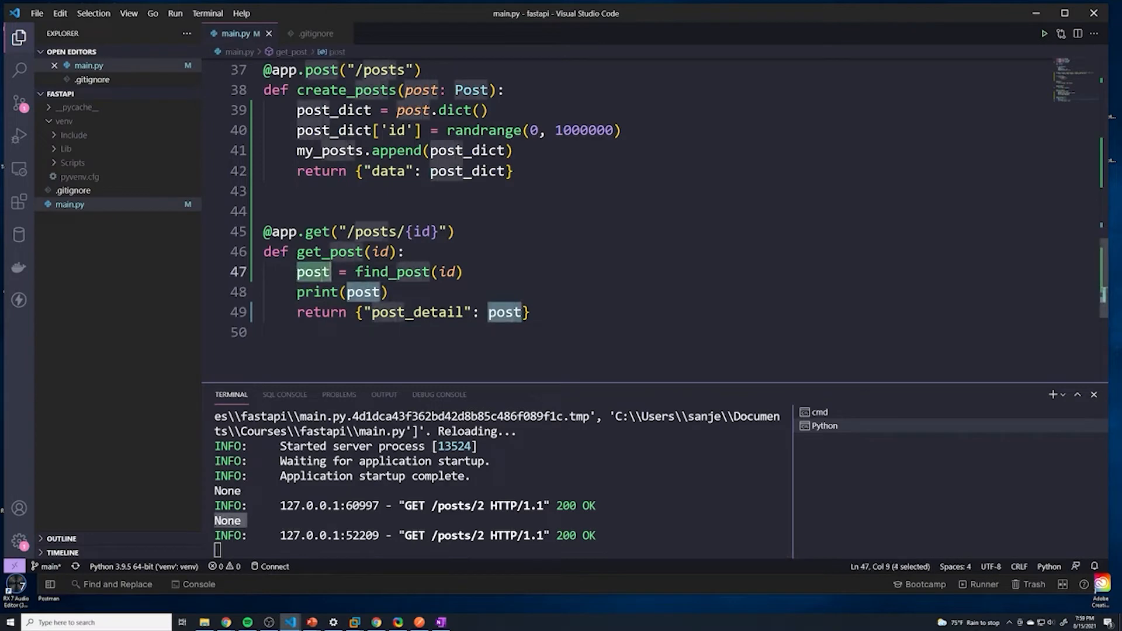
{"action": "key", "text": "Enter"}
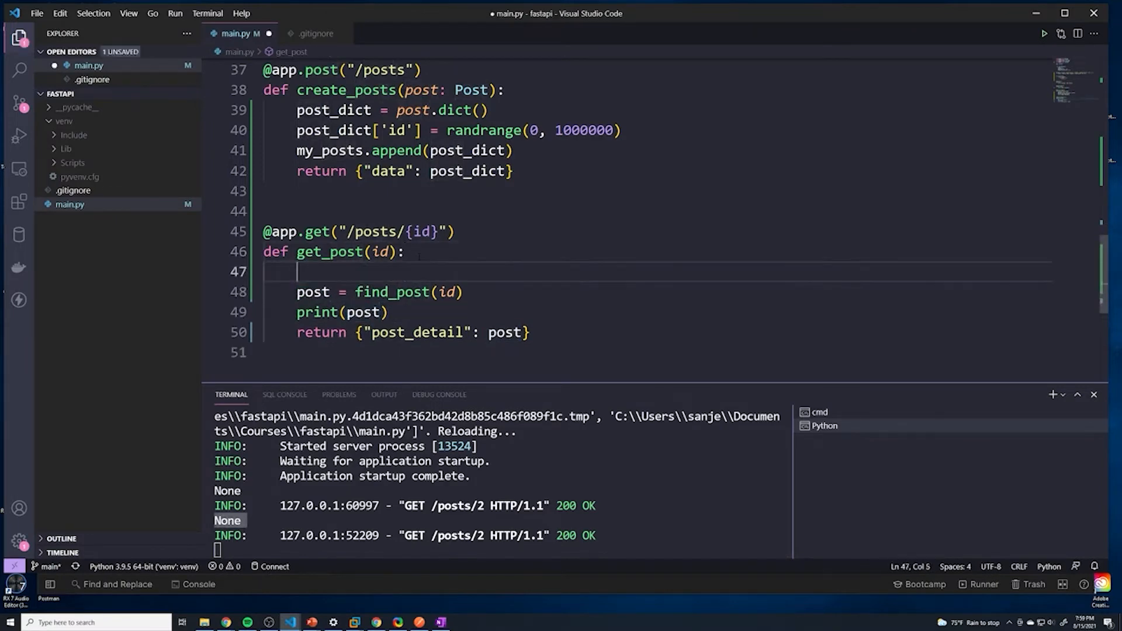
{"action": "type", "text": "print("}
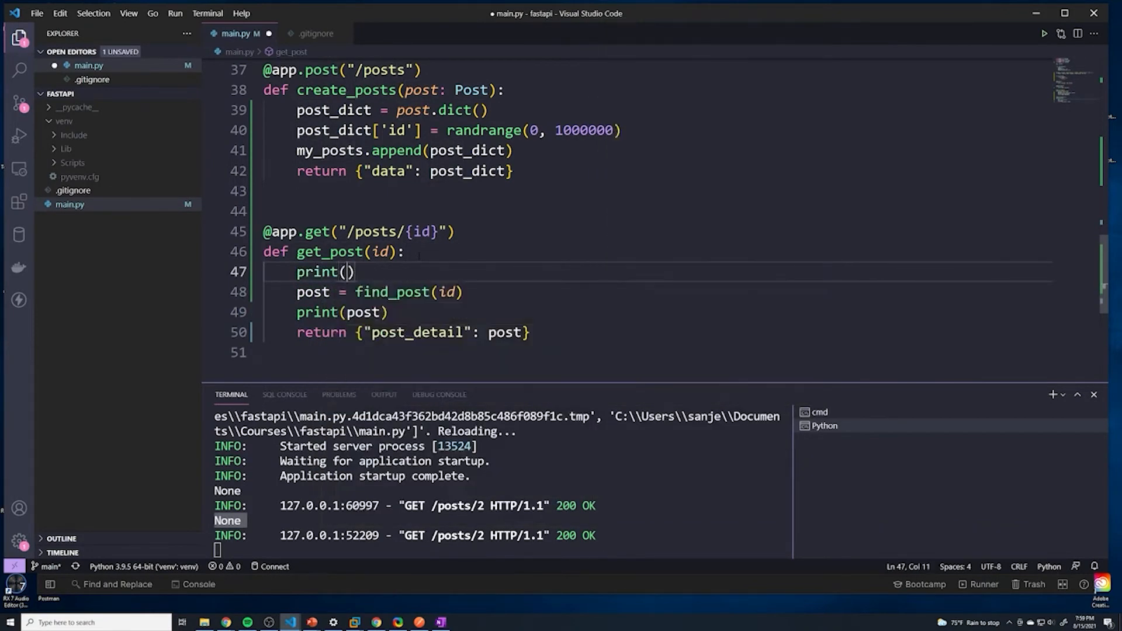
{"action": "type", "text": "id"}
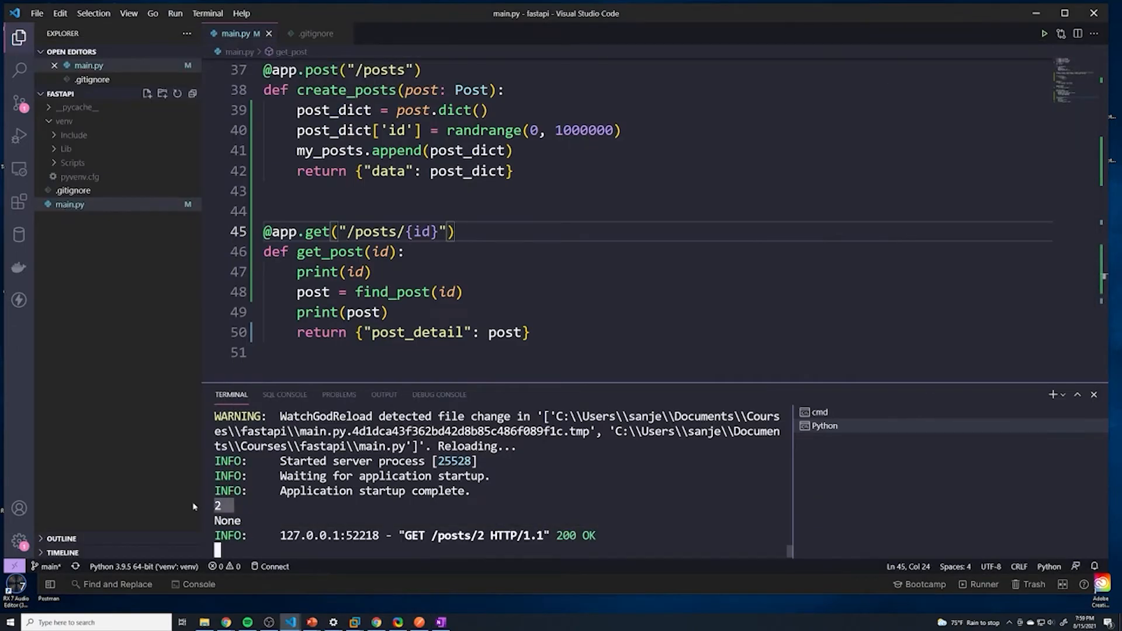
{"action": "left_click", "coordinate": [404, 251]}
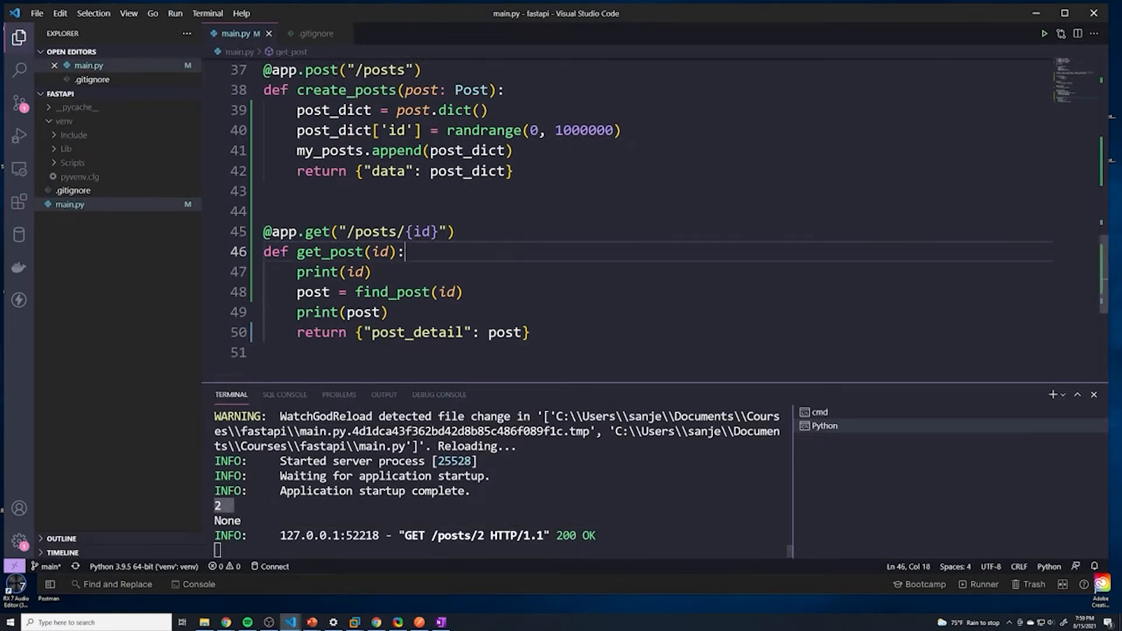
{"action": "mouse_move", "coordinate": [378, 251]}
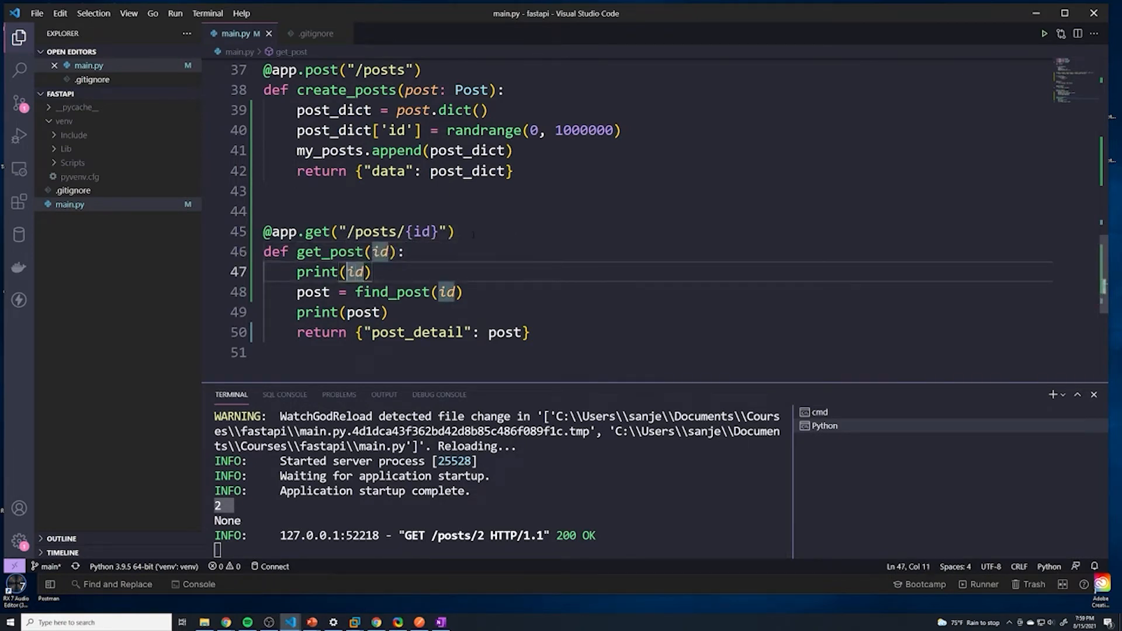
{"action": "type", "text": "type("}
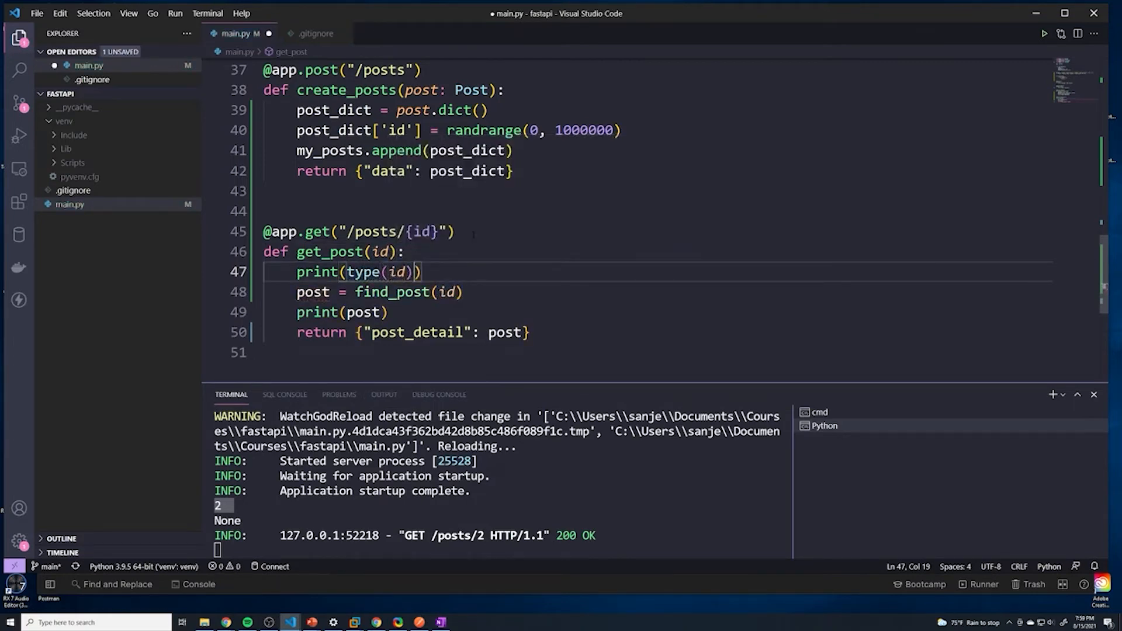
{"action": "key", "text": "ctrl+s"}
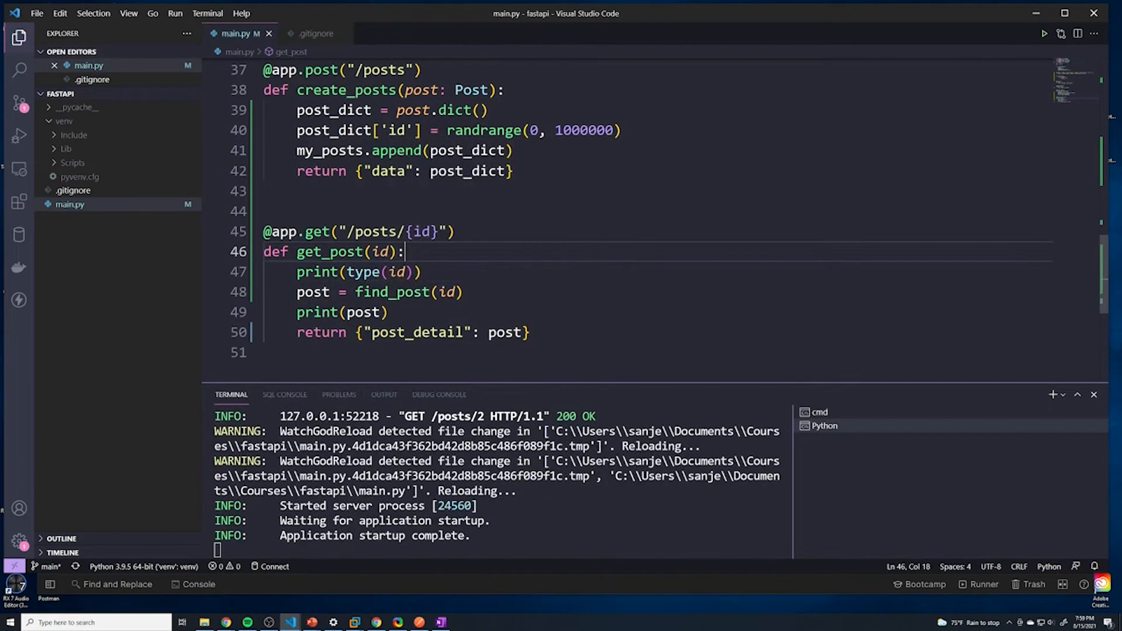
- Read the terminal showing id as str with post None, then select the type-print line for removal
{"action": "double_click", "coordinate": [381, 271]}
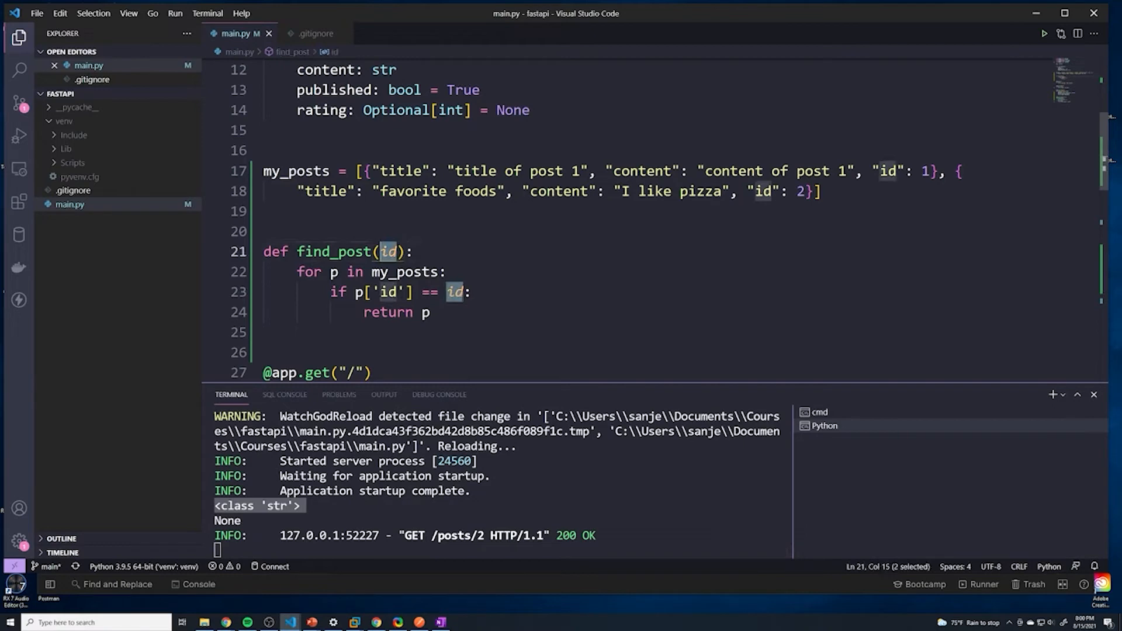
{"action": "scroll", "scroll_direction": "down", "scroll_amount": 3}
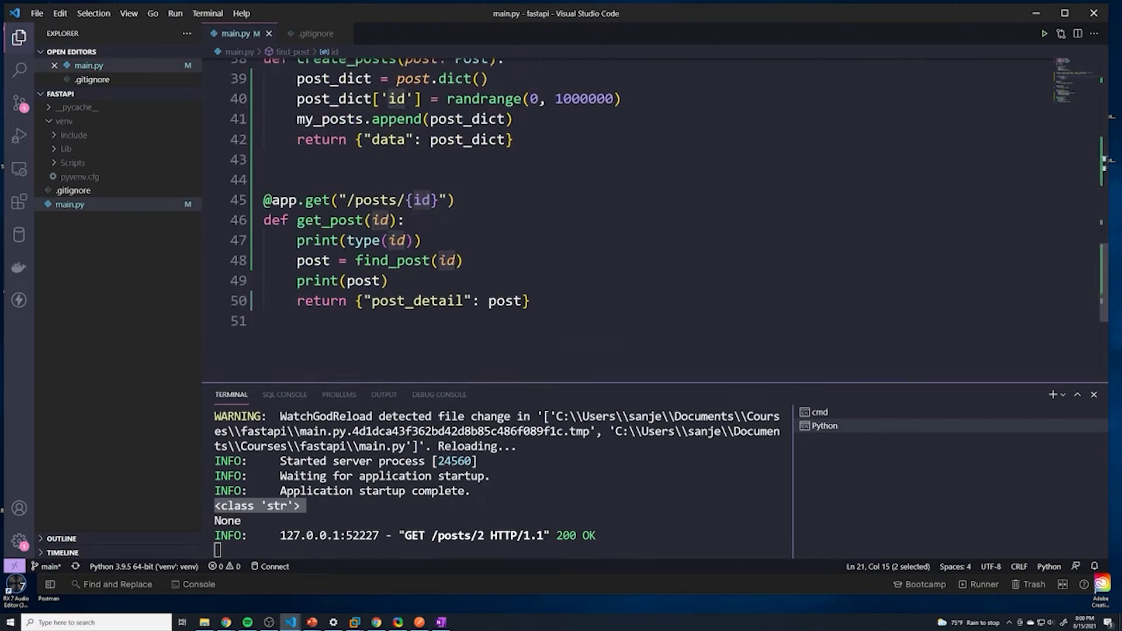
{"action": "triple_click", "coordinate": [358, 240]}
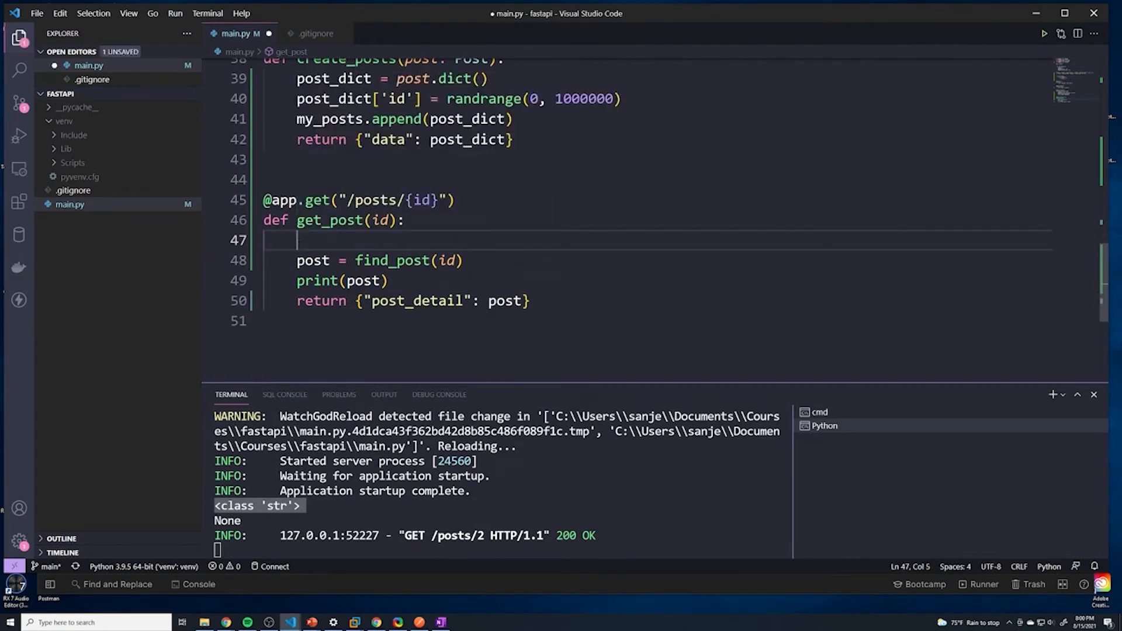
- Call find_post(int(id)), save, and confirm the favorite foods post is returned
{"action": "type", "text": "int(i"}
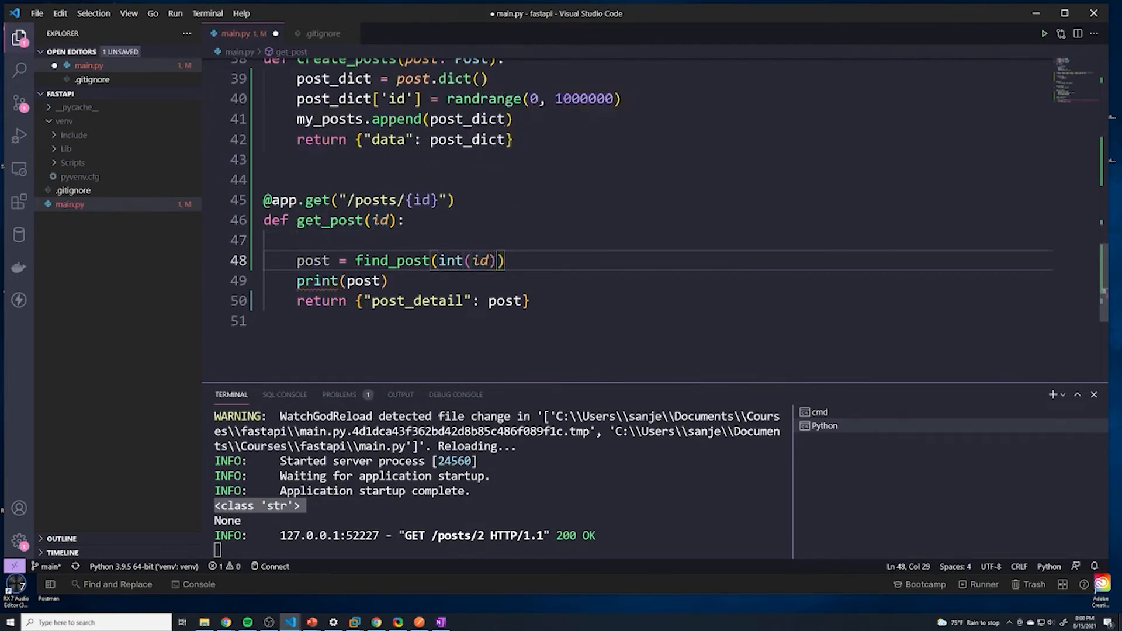
{"action": "key", "text": "ctrl+s"}
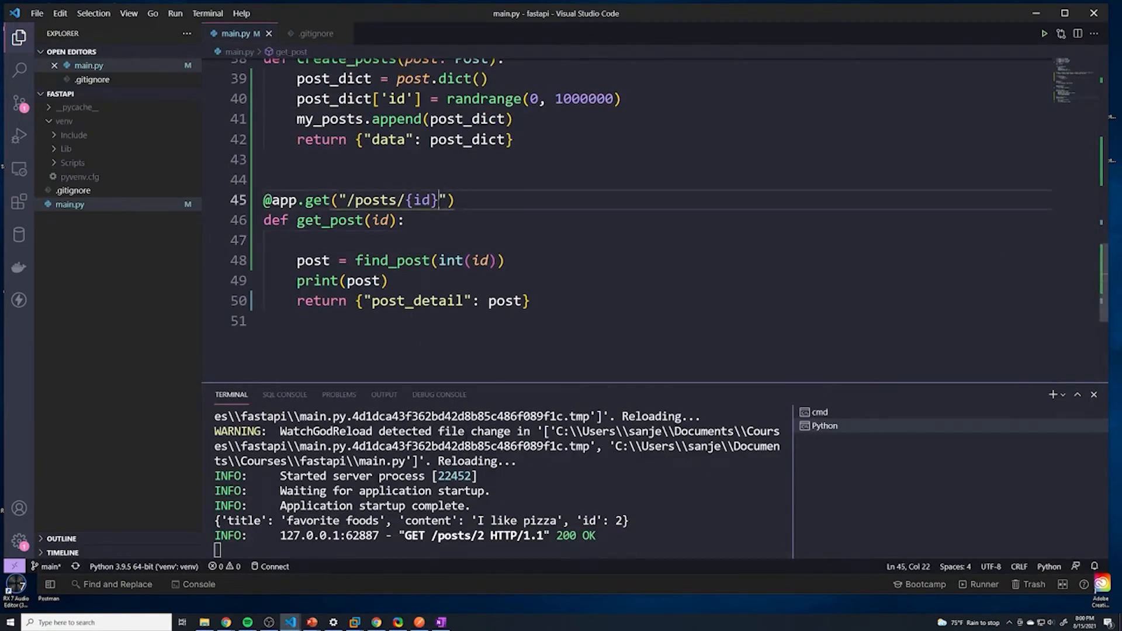
{"action": "double_click", "coordinate": [422, 200]}
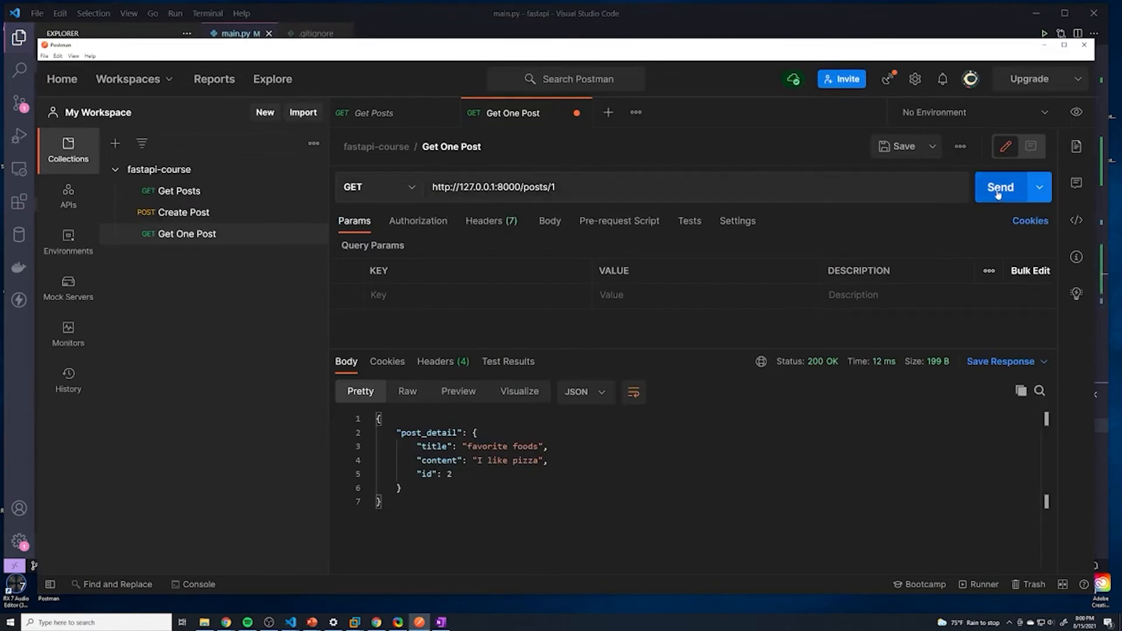
- Request /posts/asdfasdf in Postman and see the server raise a ValueError from int()
{"action": "left_click", "coordinate": [1000, 187]}
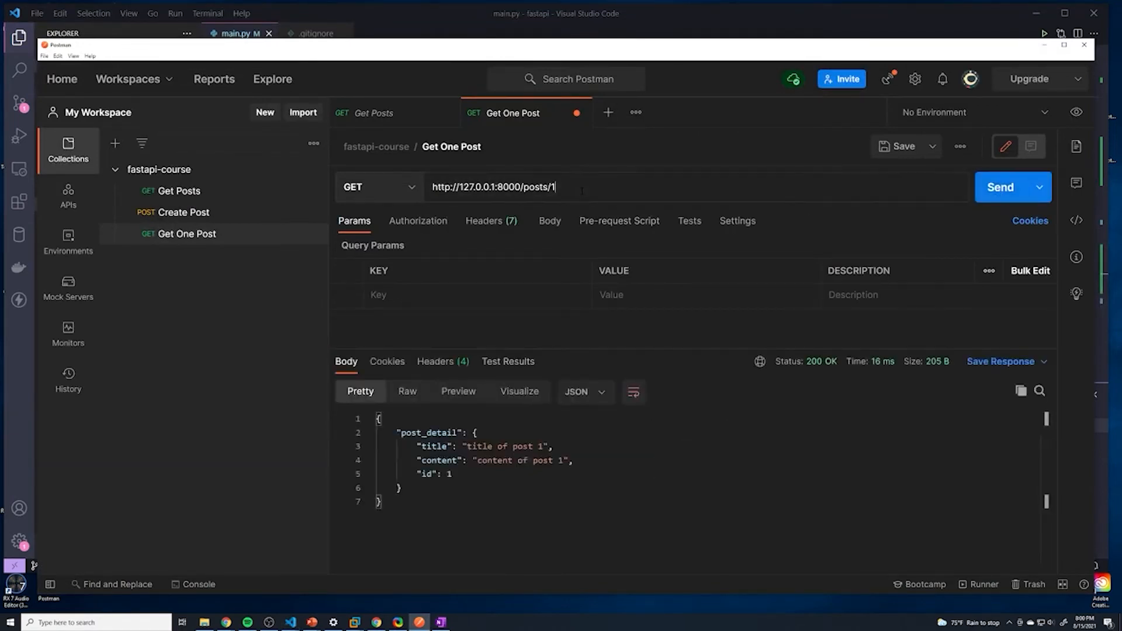
{"action": "type", "text": "asdfasdf"}
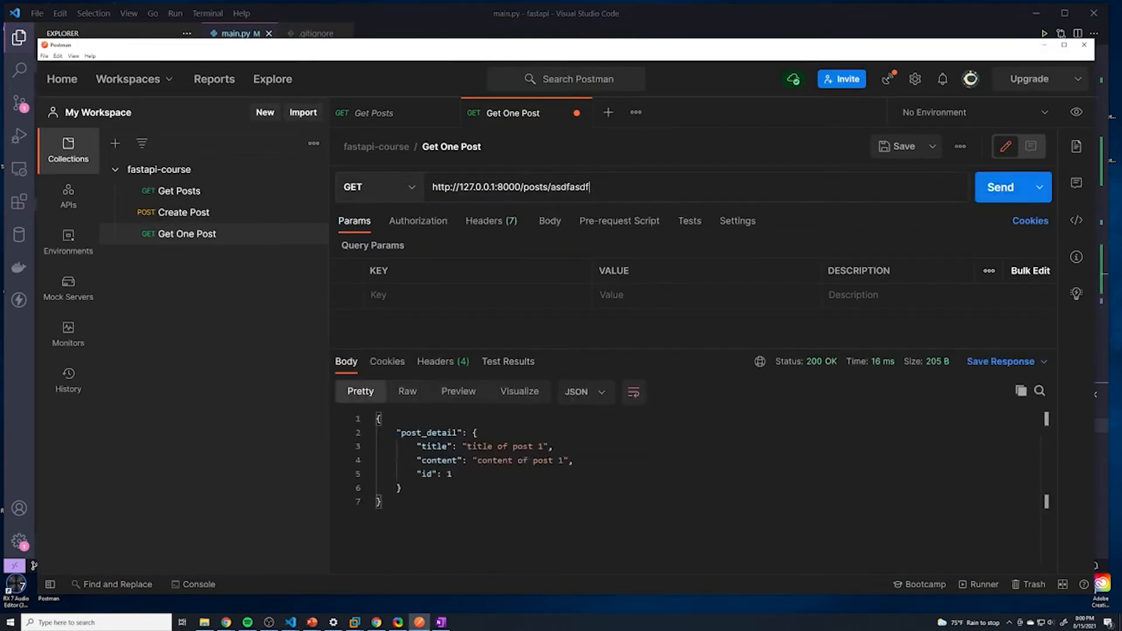
{"action": "left_click", "coordinate": [1002, 187]}
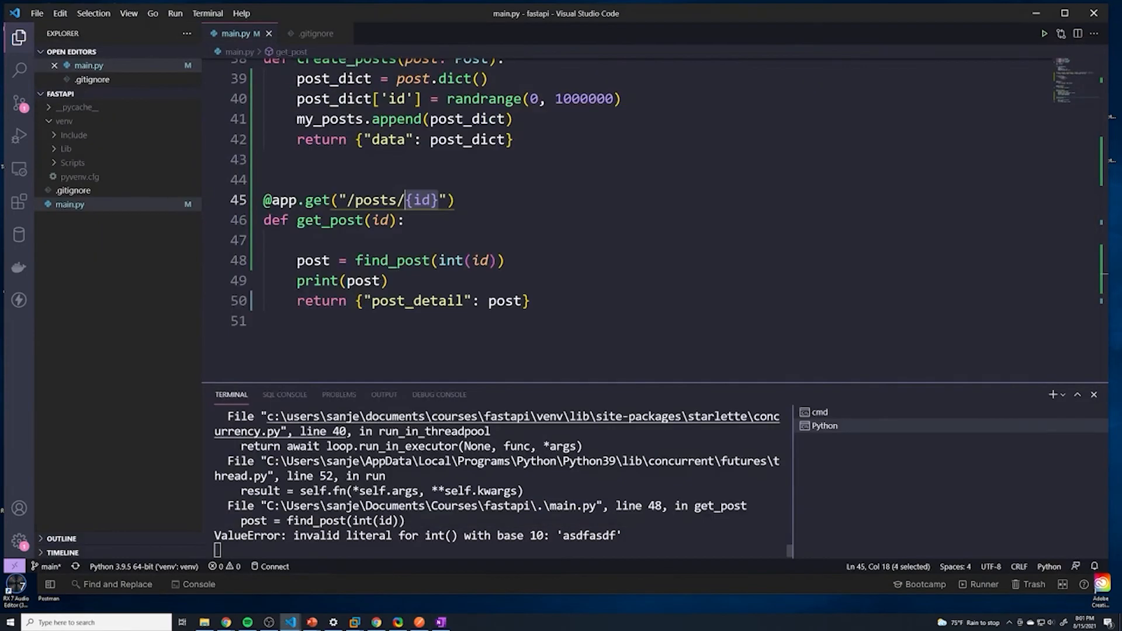
{"action": "double_click", "coordinate": [449, 259]}
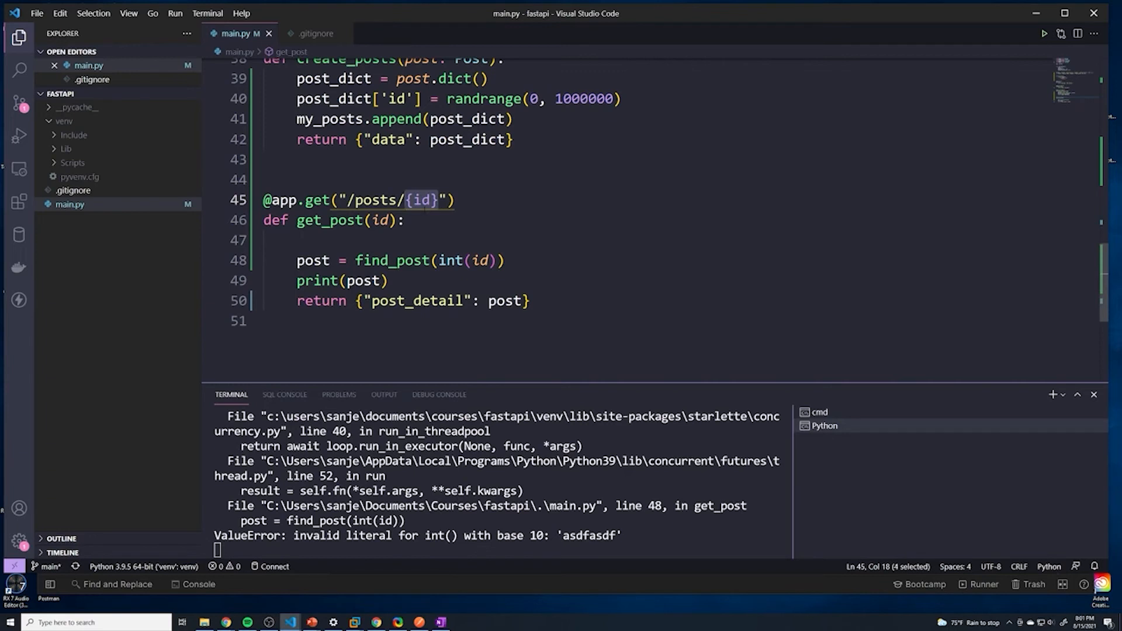
- Annotate get_post's id parameter as ': int' in main.py
{"action": "left_click", "coordinate": [378, 221]}
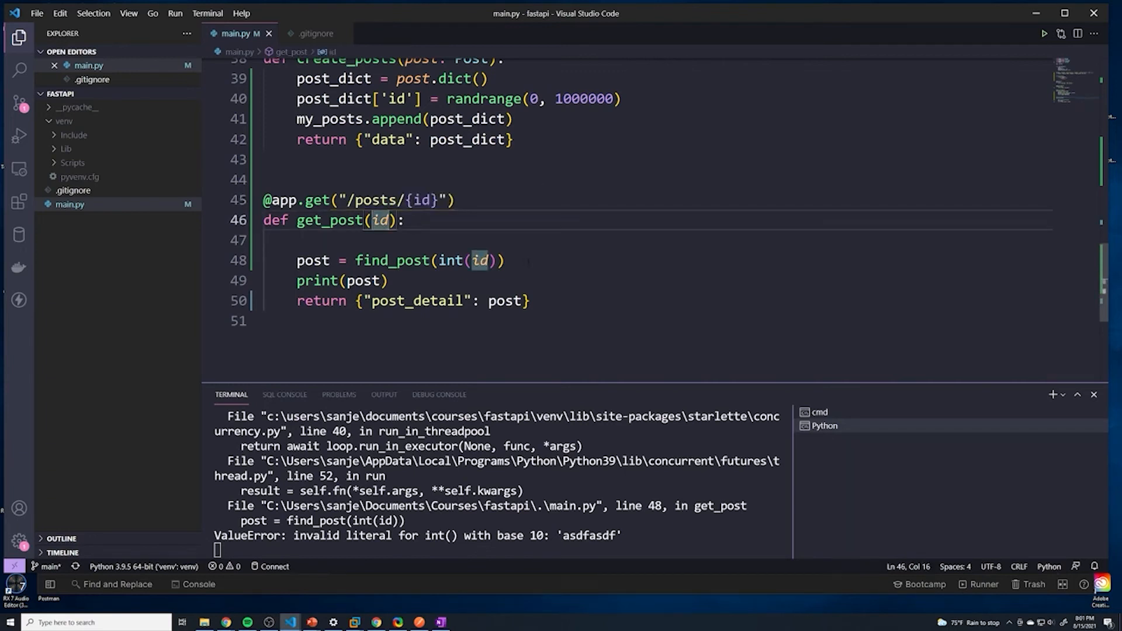
{"action": "type", "text": ":"}
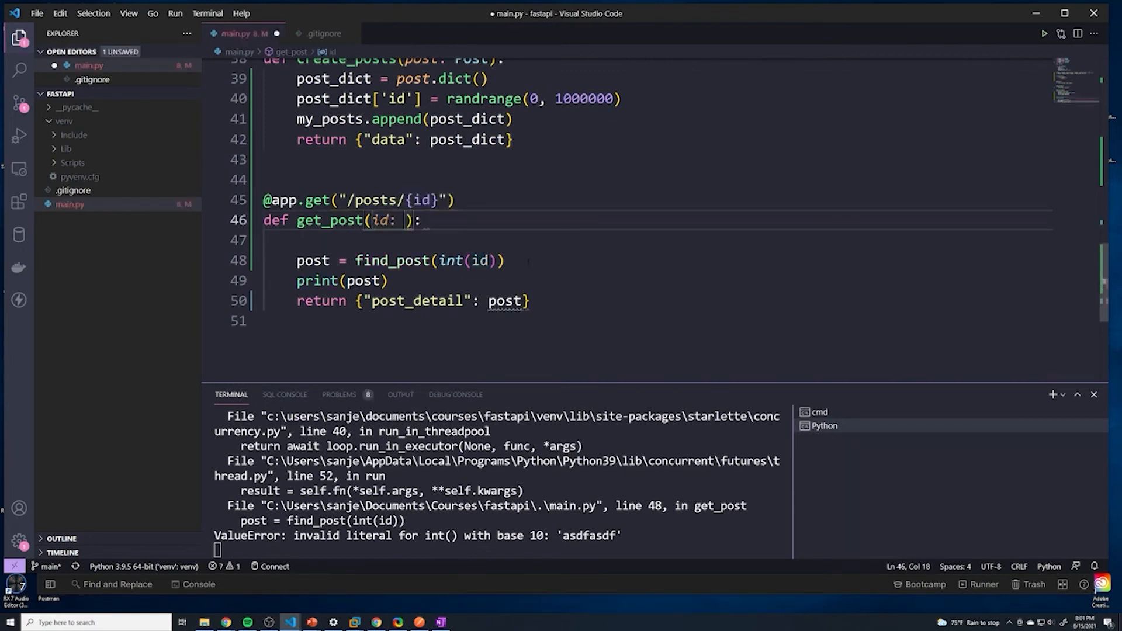
{"action": "type", "text": "int"}
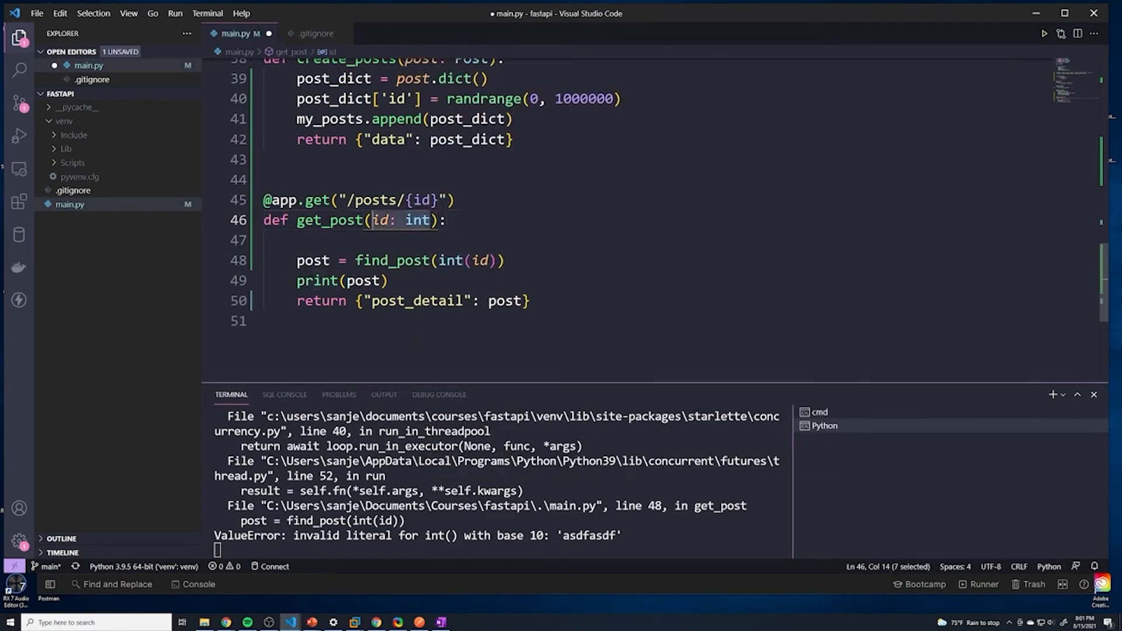
{"action": "left_click", "coordinate": [445, 221]}
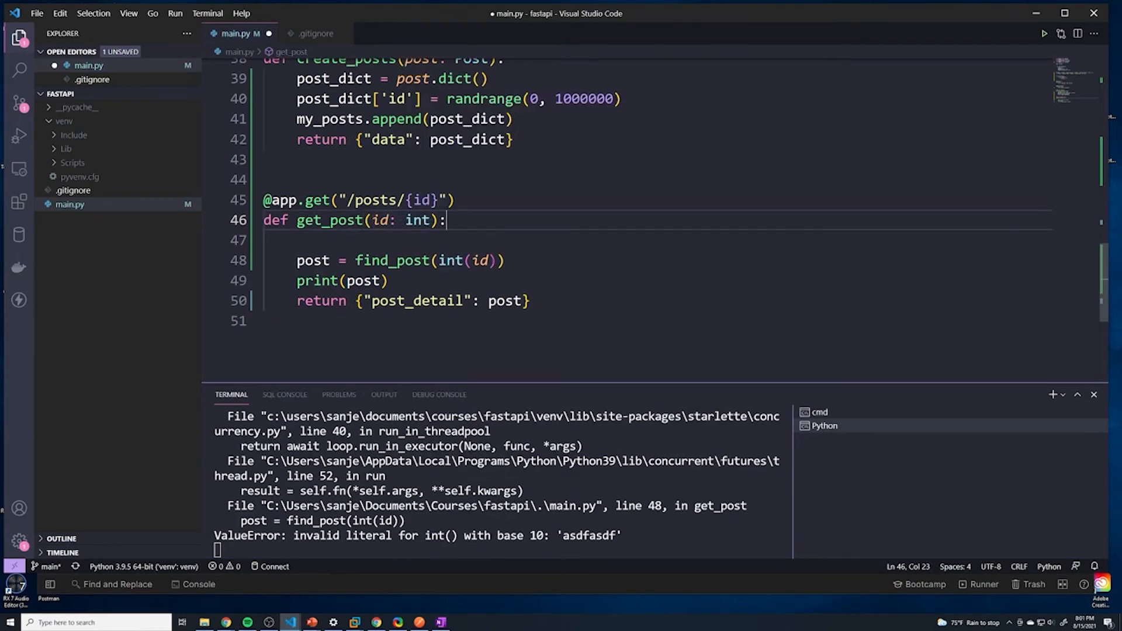
{"action": "double_click", "coordinate": [450, 260]}
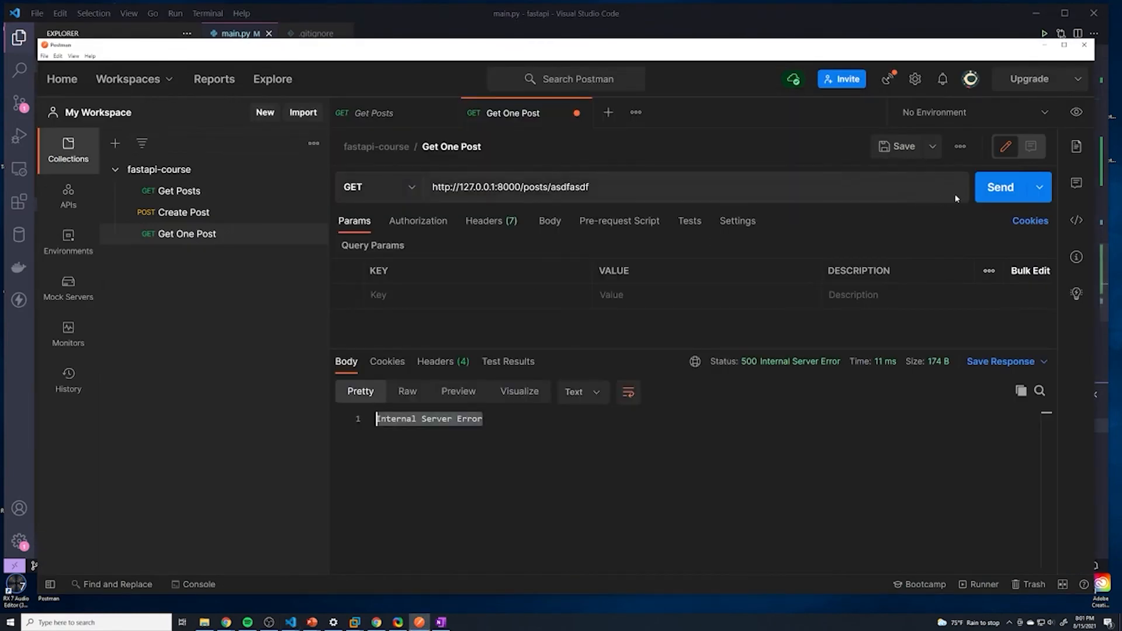
- Fetch post 1 (200 OK), then /posts/asdfsdf to get 422 'value is not a valid integer'
{"action": "double_click", "coordinate": [577, 187]}
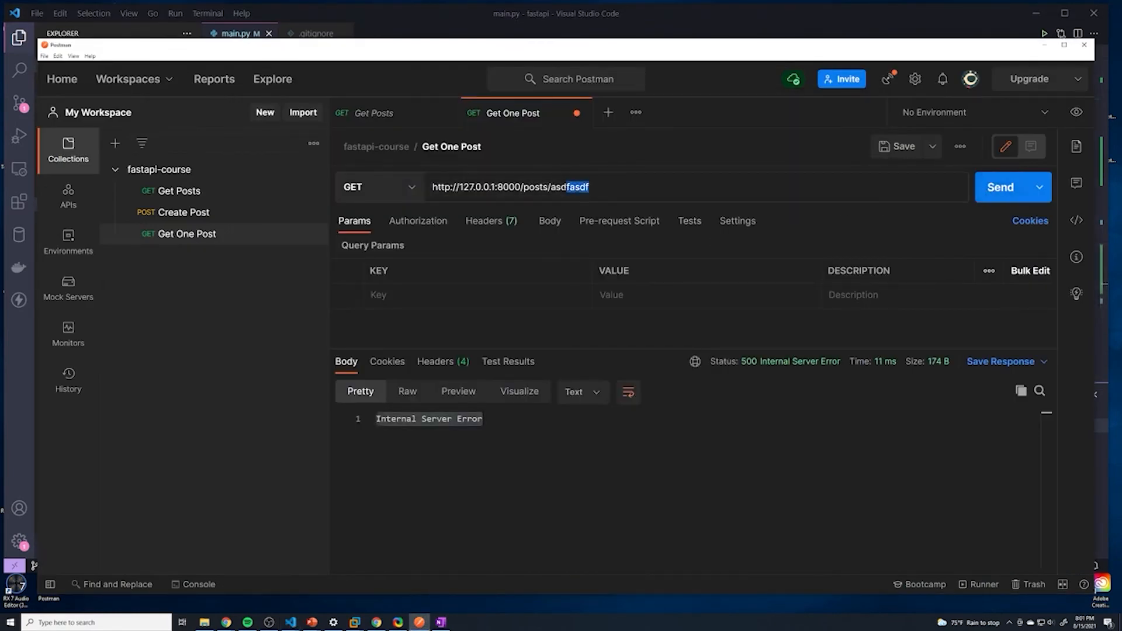
{"action": "left_click", "coordinate": [1000, 187]}
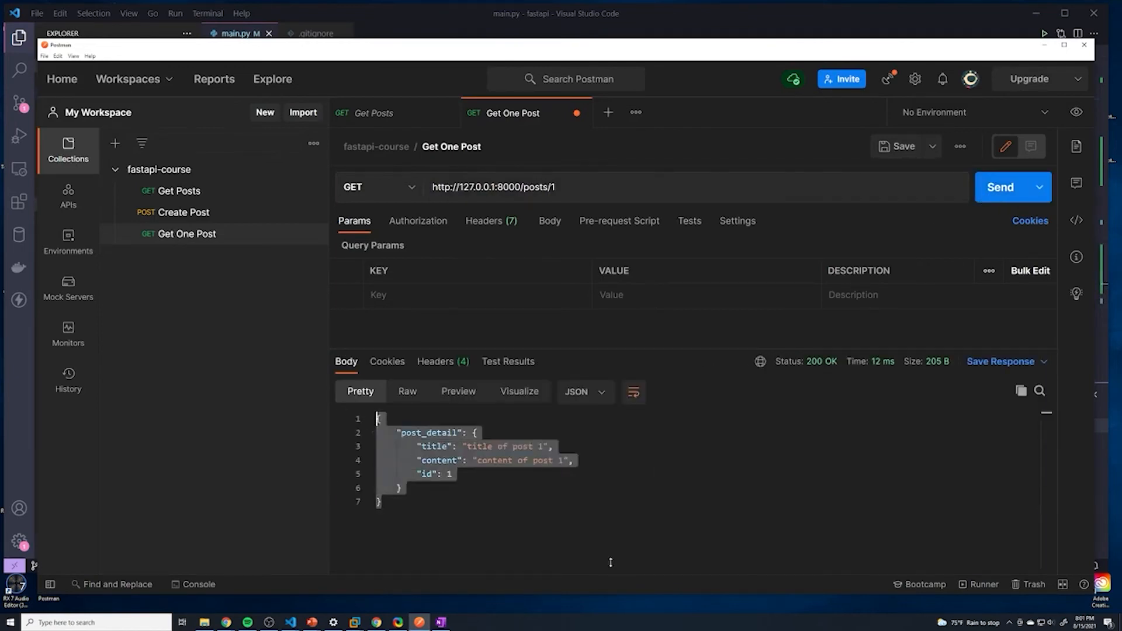
{"action": "left_click", "coordinate": [493, 187]}
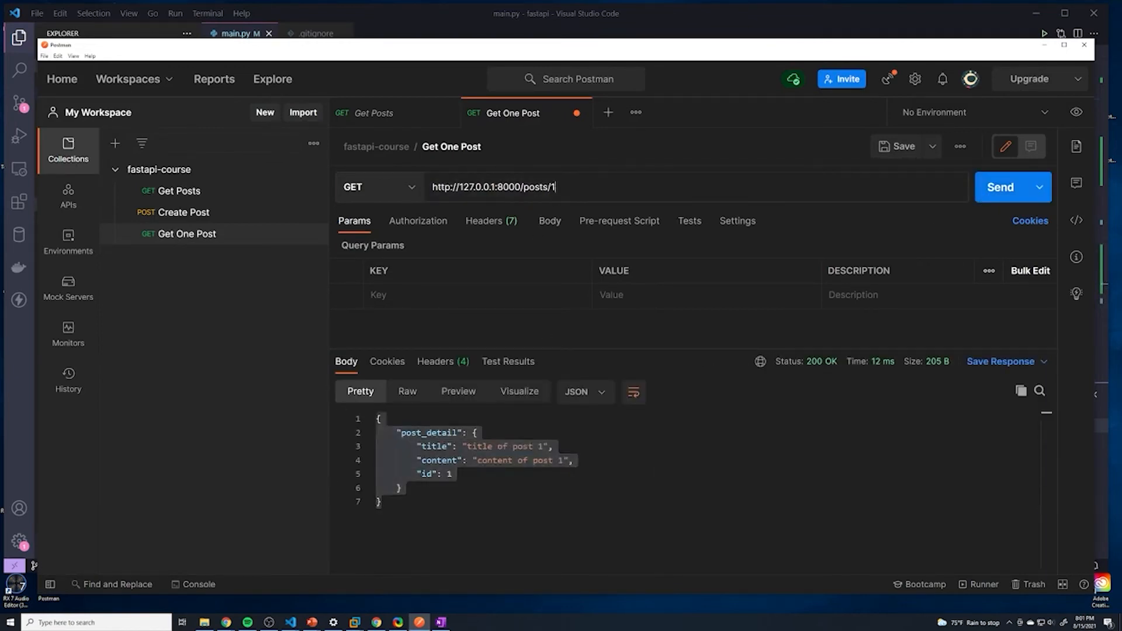
{"action": "left_click", "coordinate": [1000, 187]}
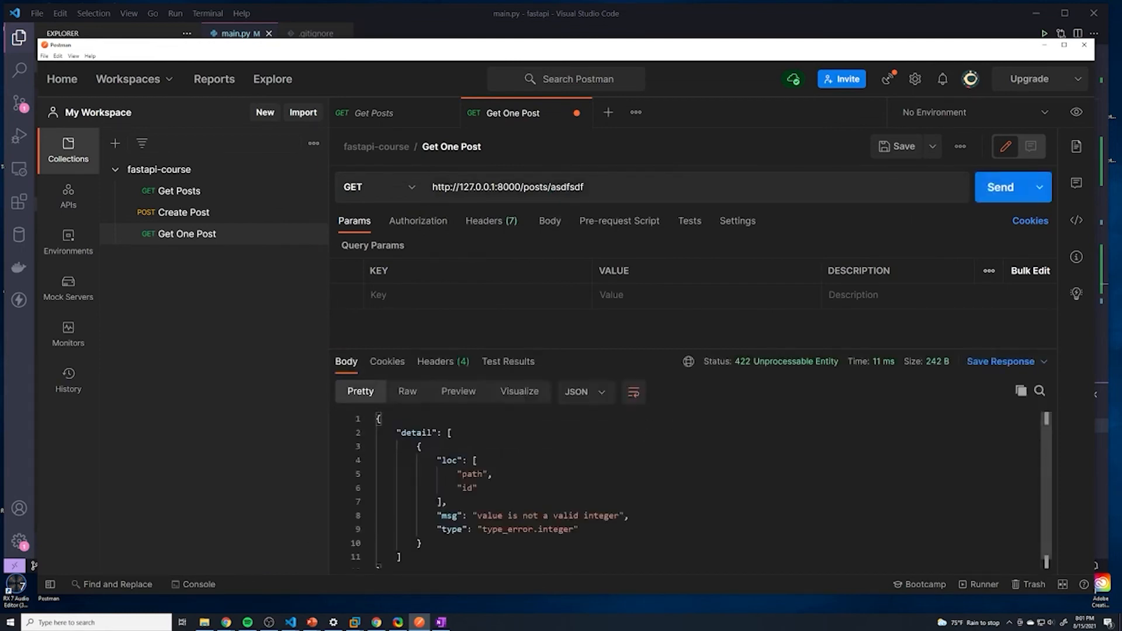
{"action": "double_click", "coordinate": [466, 489]}
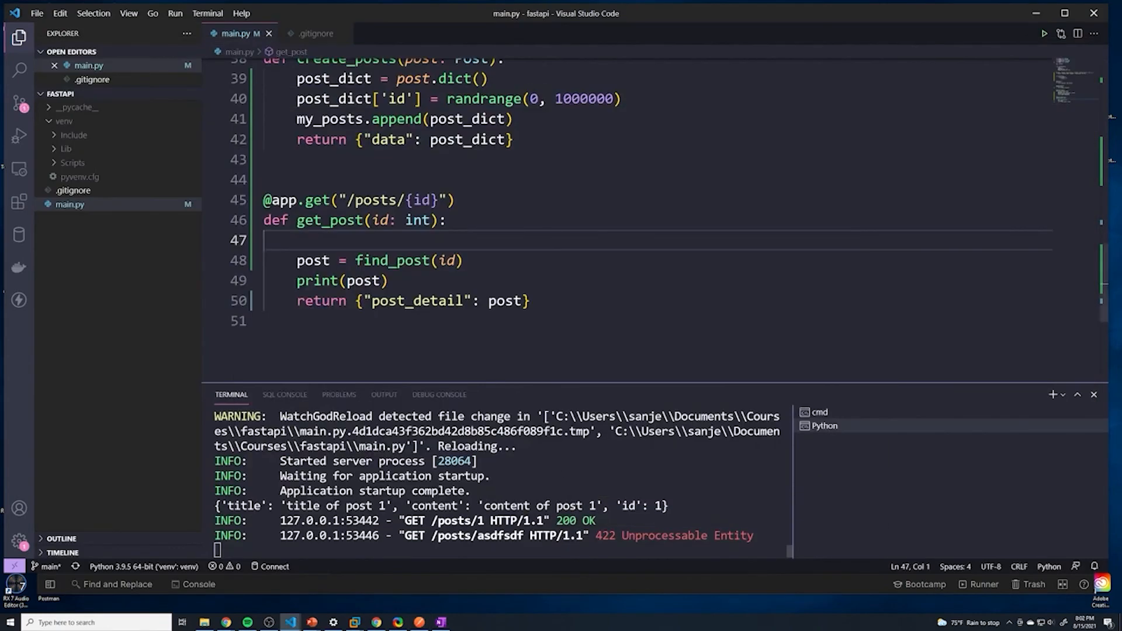
- Retype the id parameter as str and get 200 OK with null post_detail for asdfsdf
{"action": "double_click", "coordinate": [416, 221]}
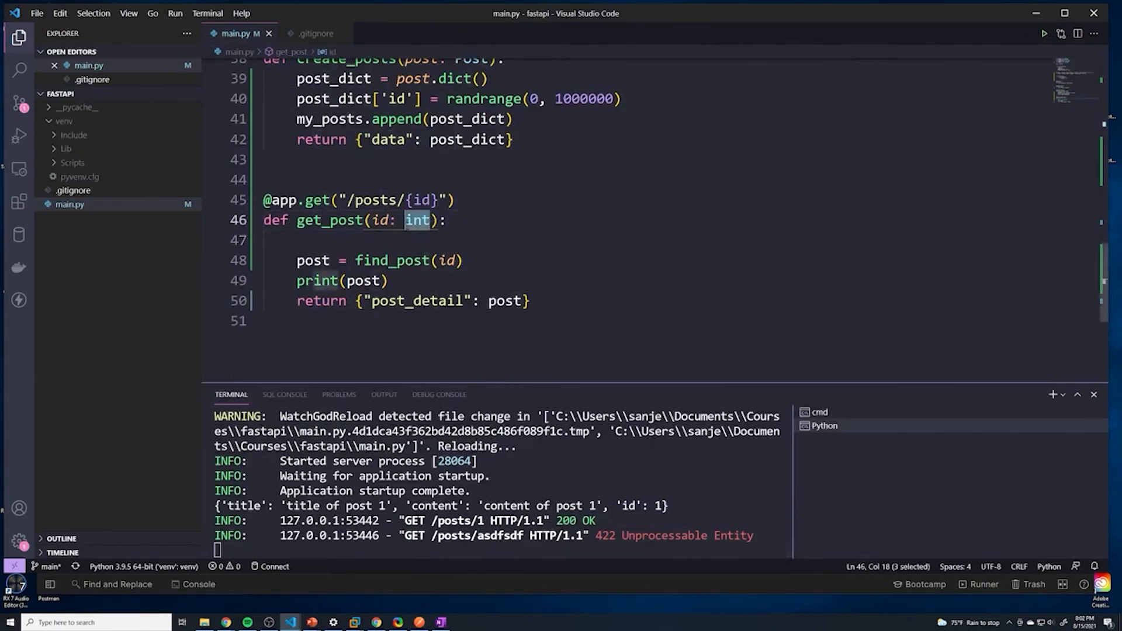
{"action": "type", "text": "str"}
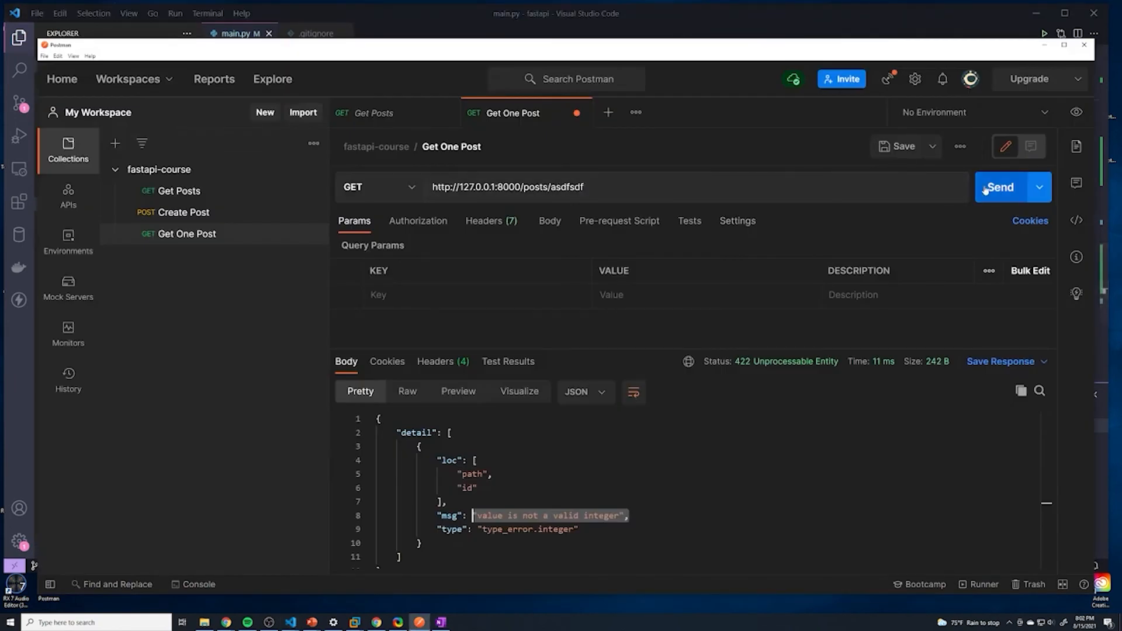
{"action": "left_click", "coordinate": [1000, 187]}
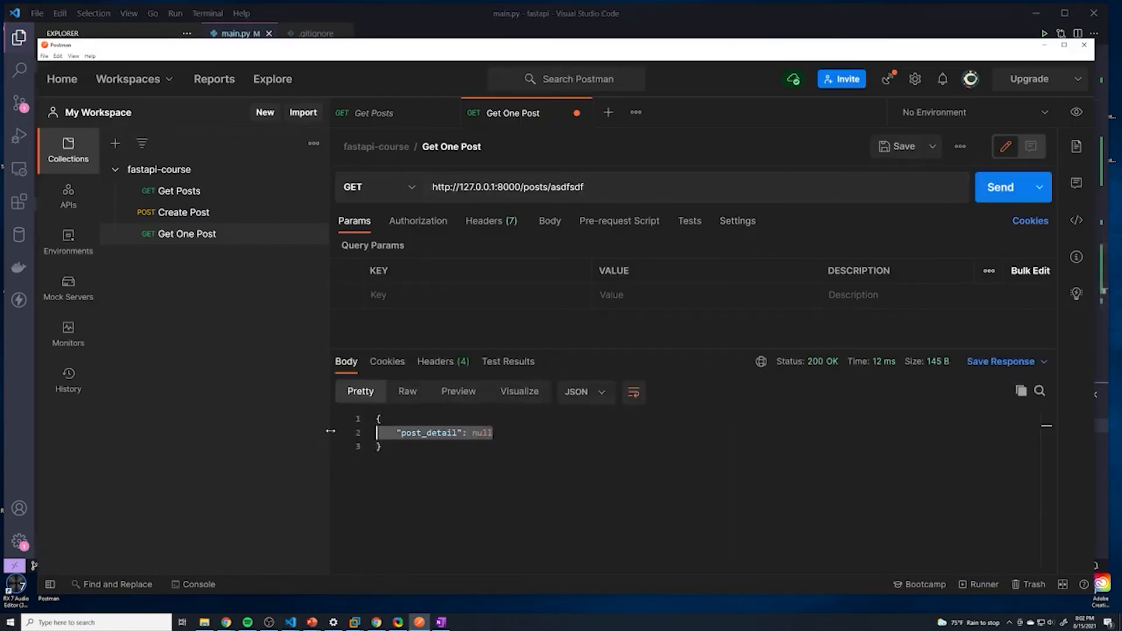
- Request ids 123123 and 2, both returning null post_detail, and save the Get One Post request
{"action": "double_click", "coordinate": [569, 187]}
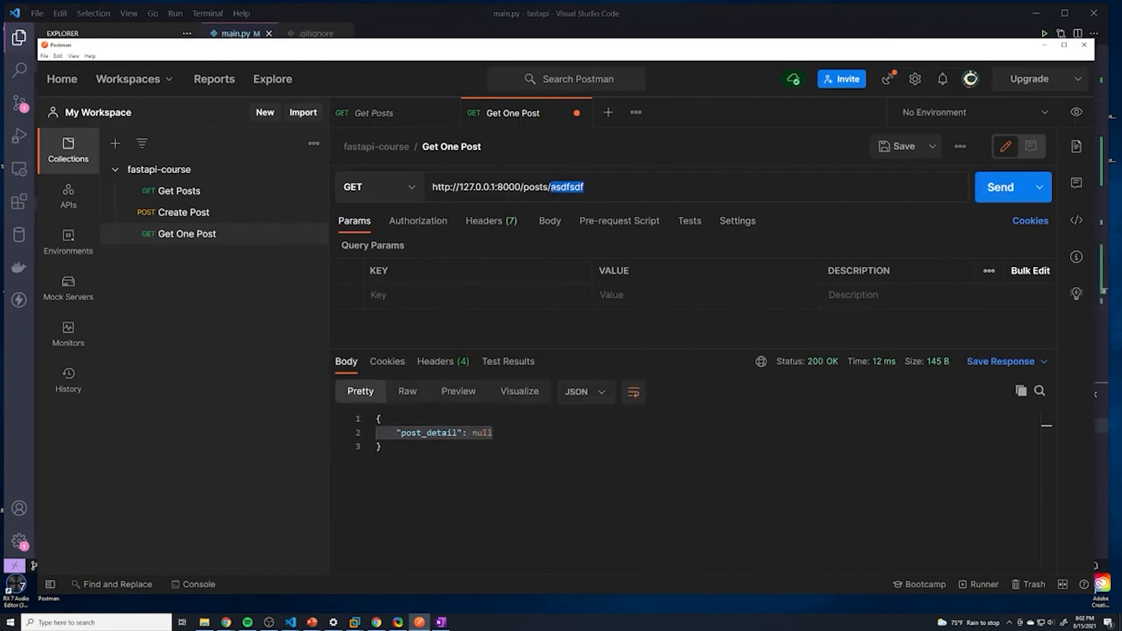
{"action": "type", "text": "123123"}
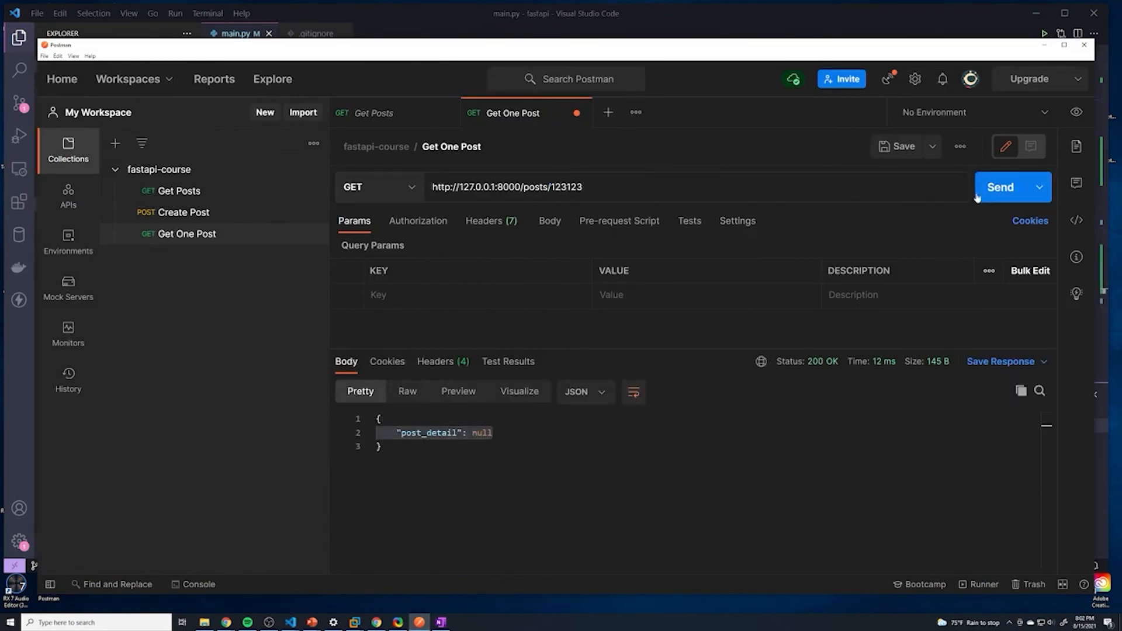
{"action": "double_click", "coordinate": [566, 187]}
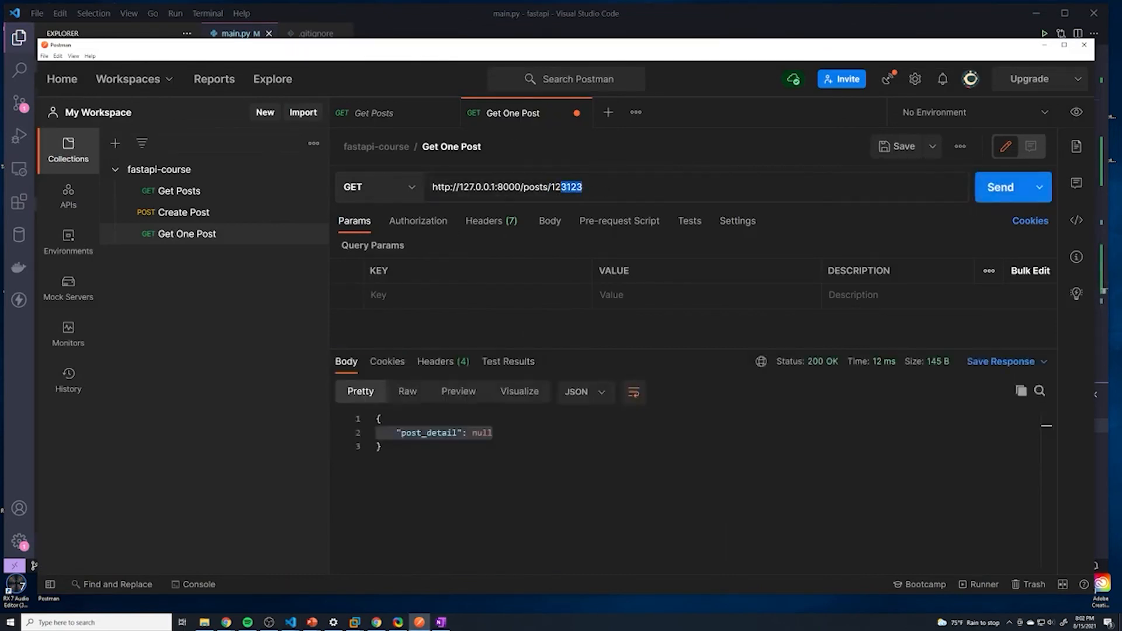
{"action": "double_click", "coordinate": [568, 187]}
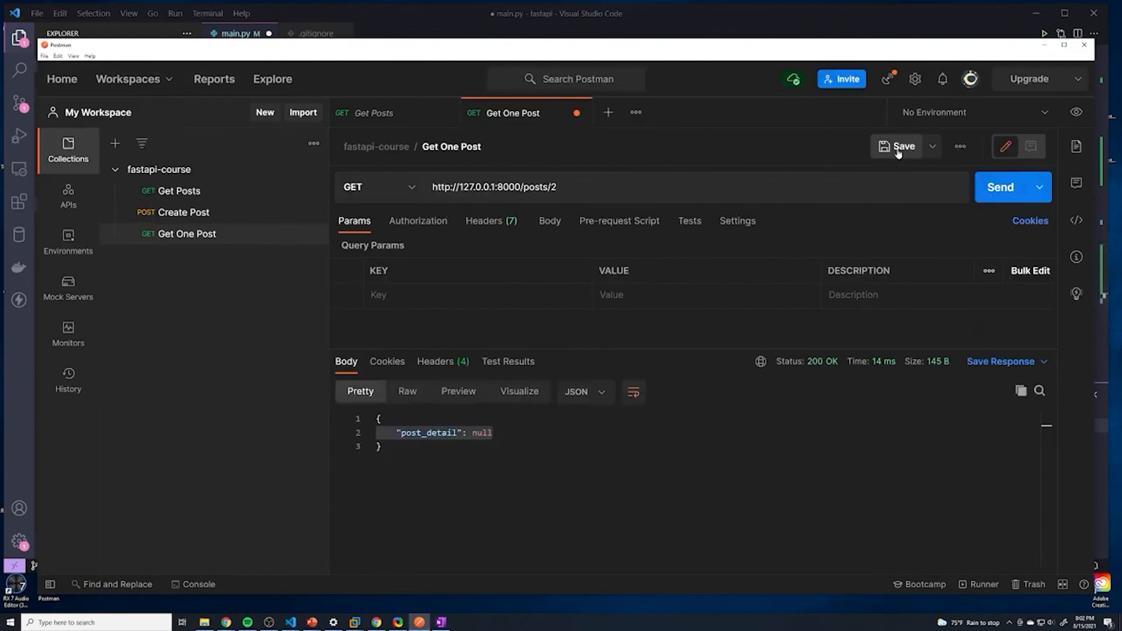
{"action": "left_click", "coordinate": [900, 146]}
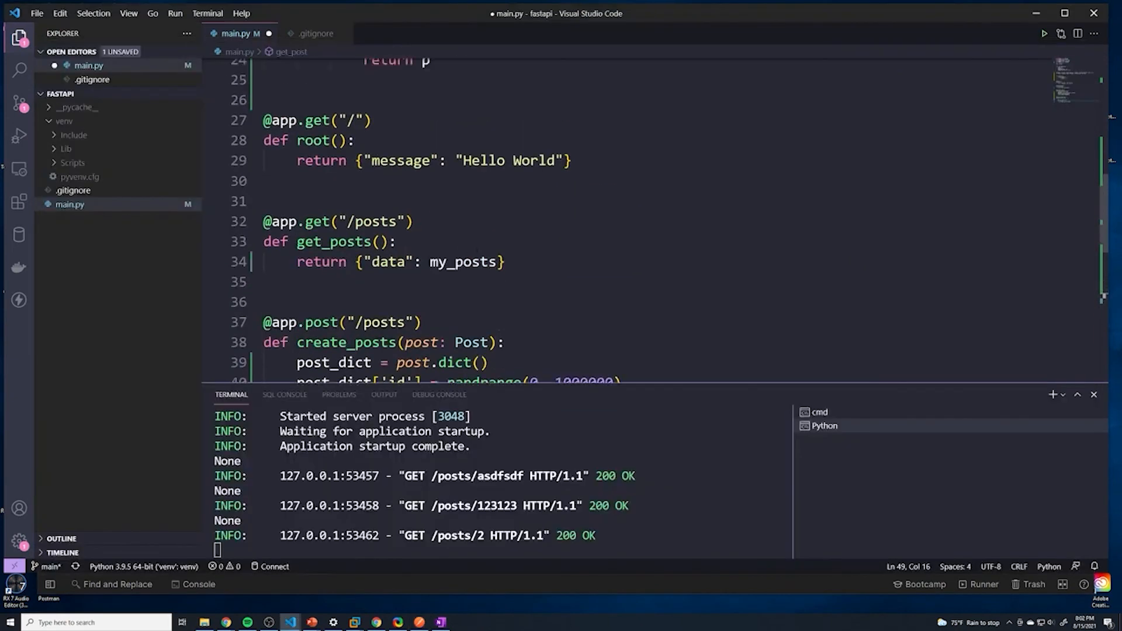
{"action": "scroll", "scroll_direction": "down", "scroll_amount": 3}
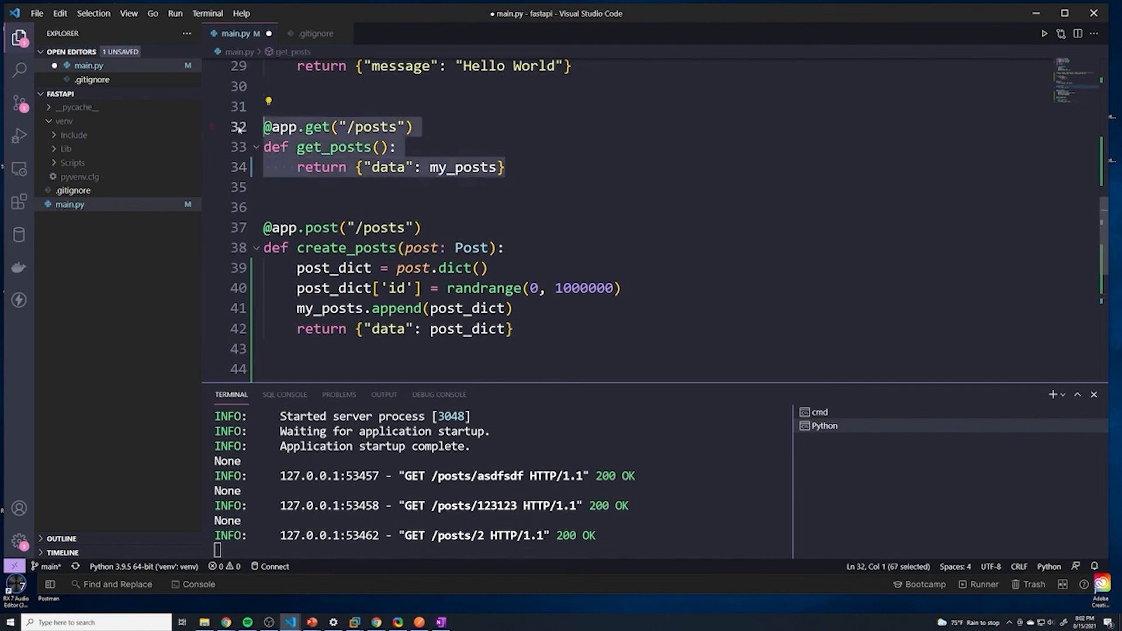
{"action": "scroll", "scroll_direction": "down", "scroll_amount": 3}
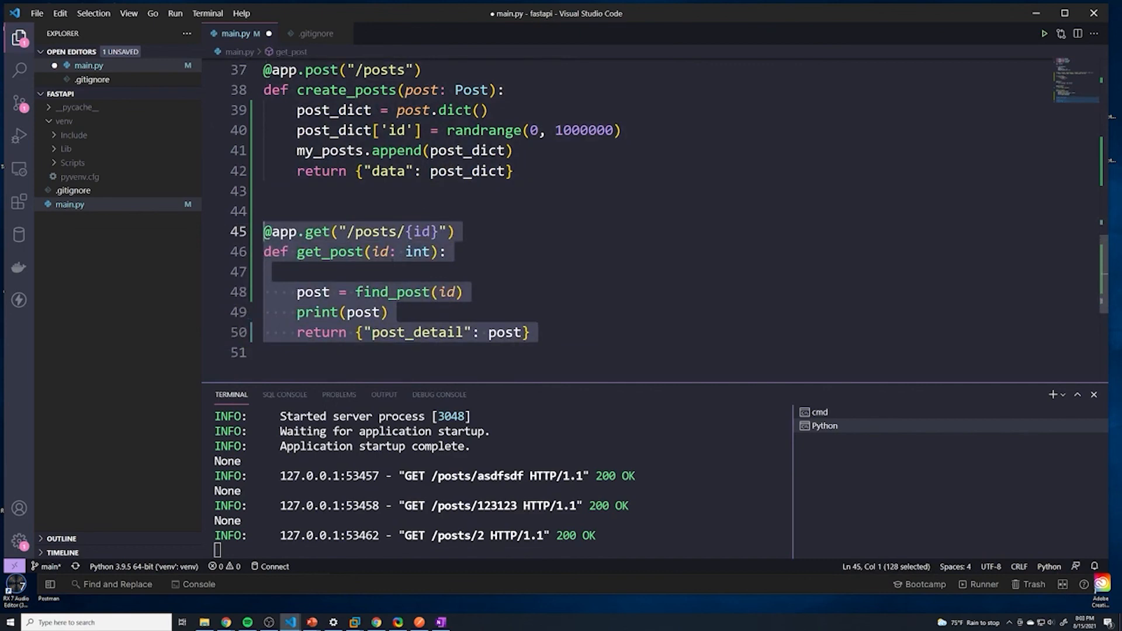
{"action": "mouse_move", "coordinate": [416, 251]}
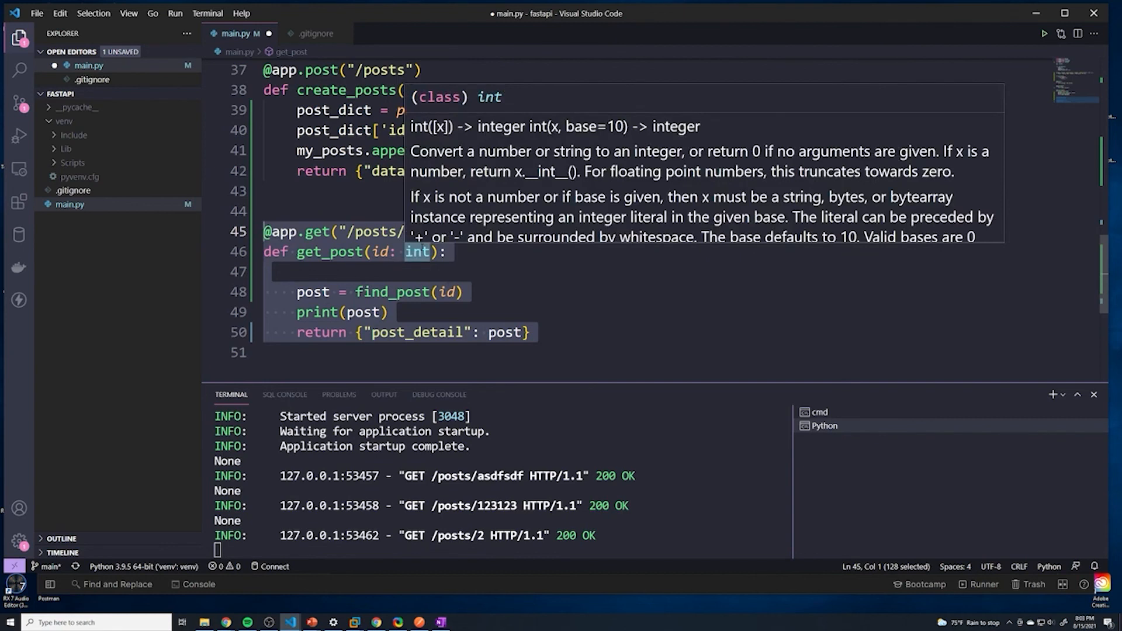